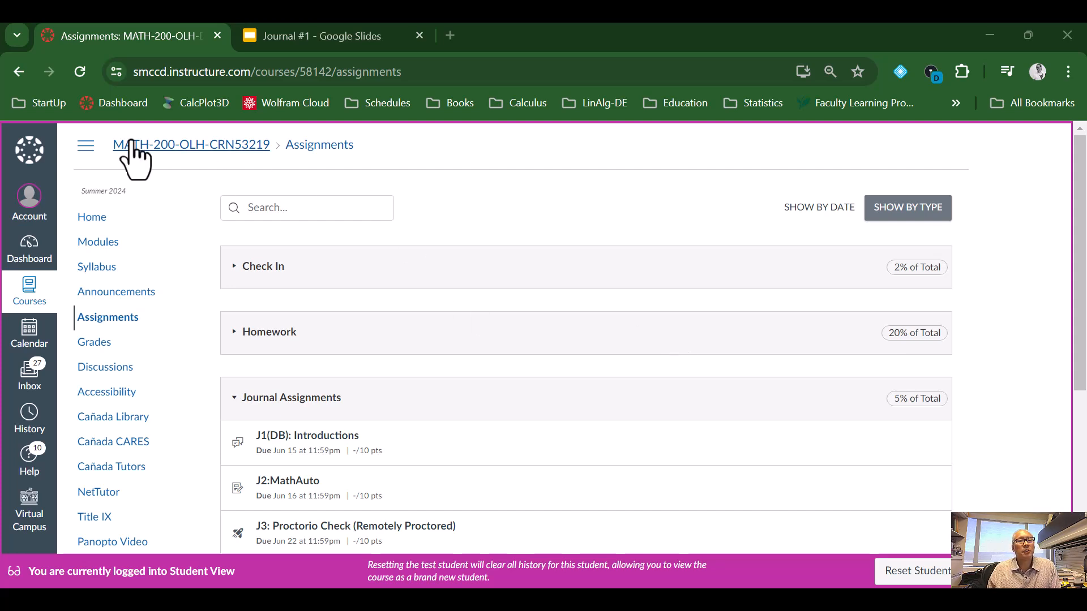
Collapse the course navigation and open the J1(DB): Introductions discussion from Journal Assignments
left_click(86, 145)
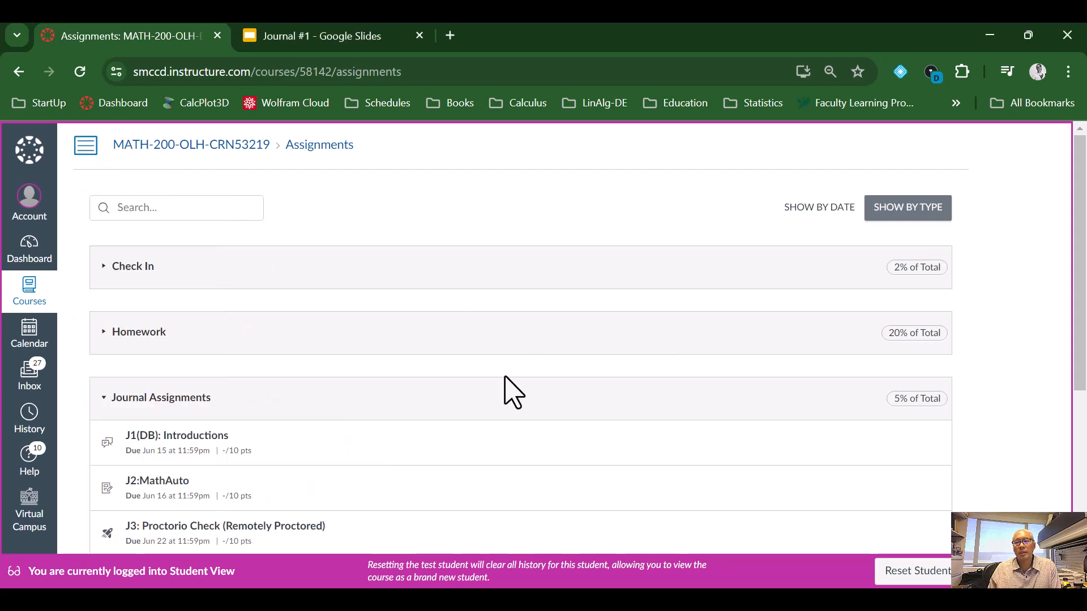
mouse_move(295, 419)
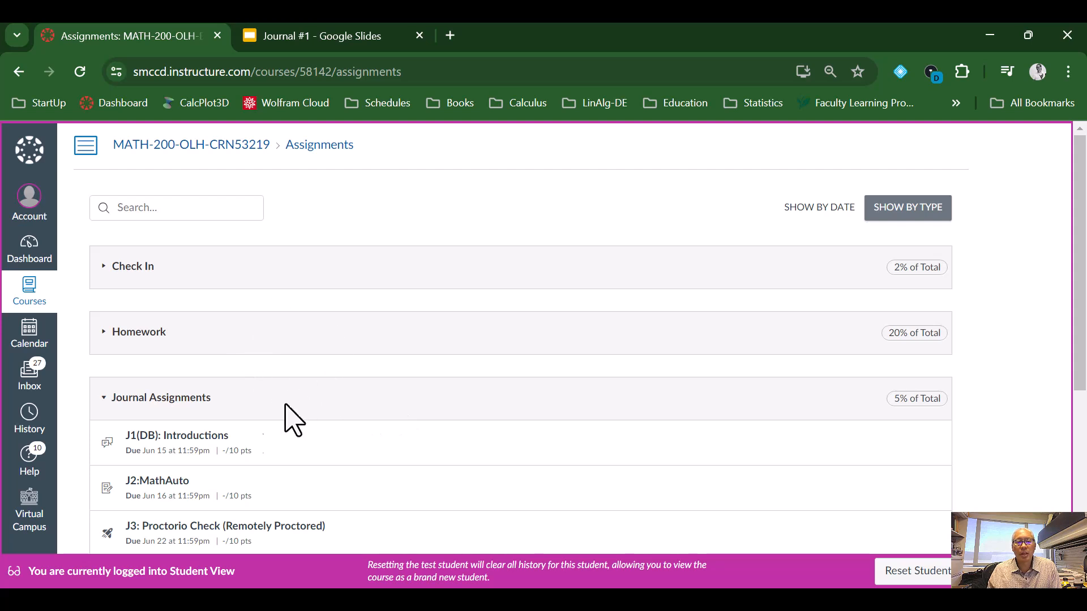
mouse_move(157, 481)
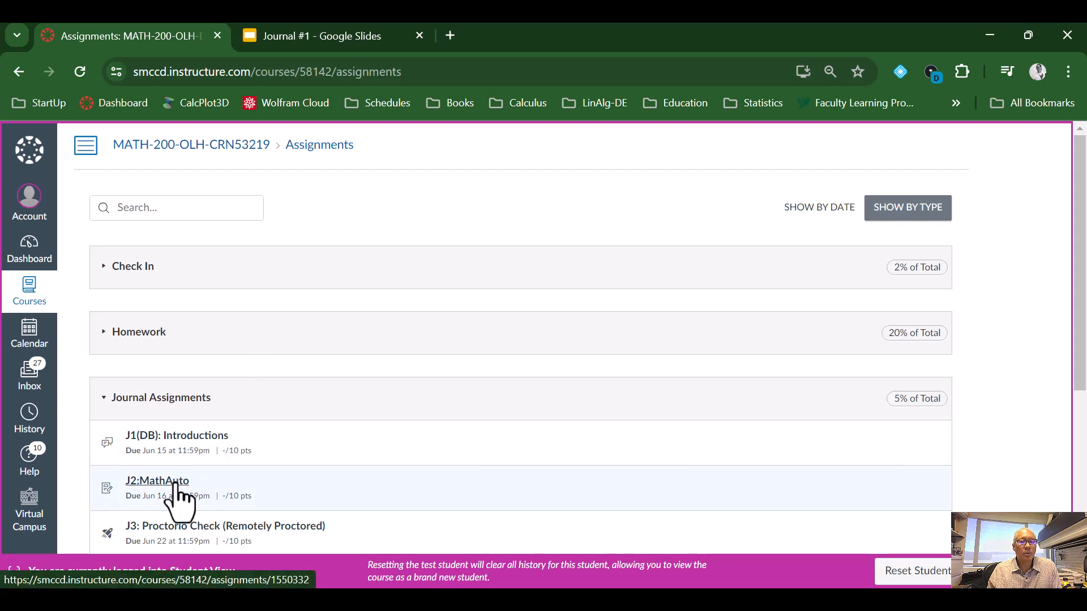
left_click(156, 481)
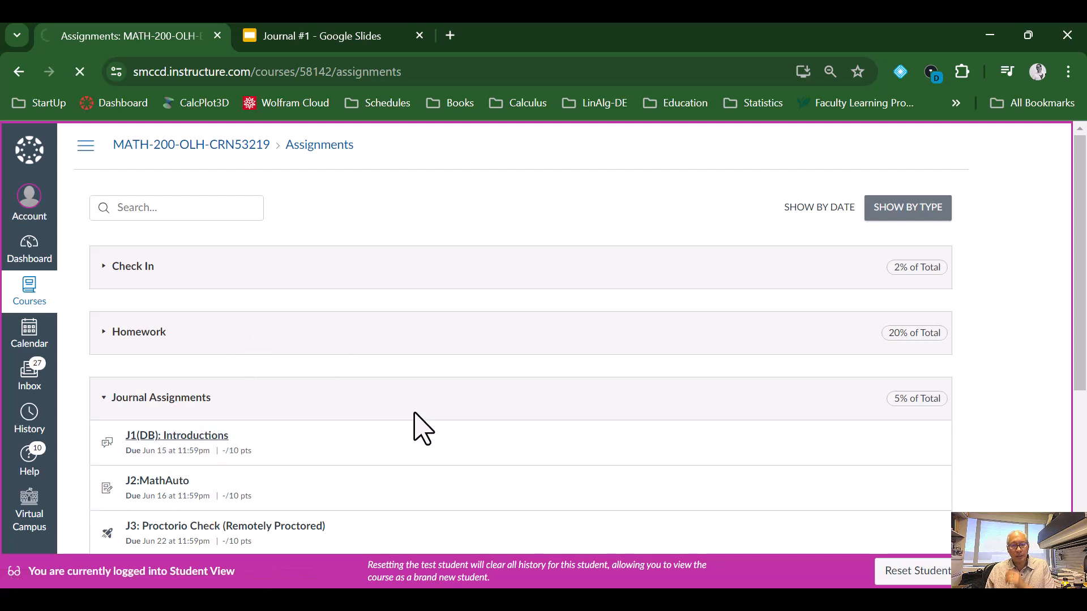
Scroll through the J1(DB): Introductions prompts and rubric, highlighting and then deselecting the prompt text
left_click(177, 435)
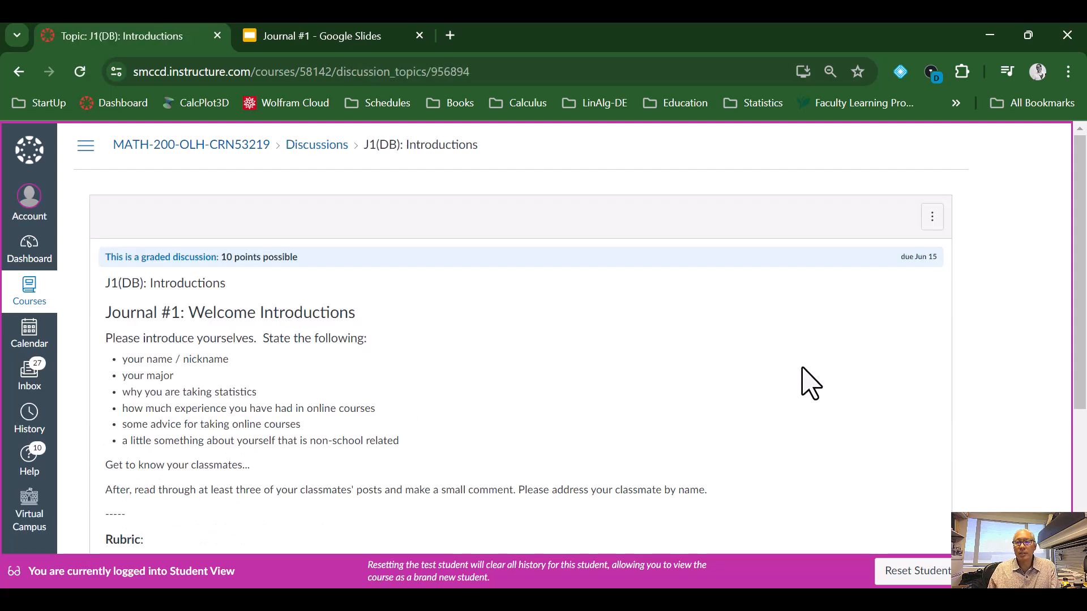
mouse_move(939, 413)
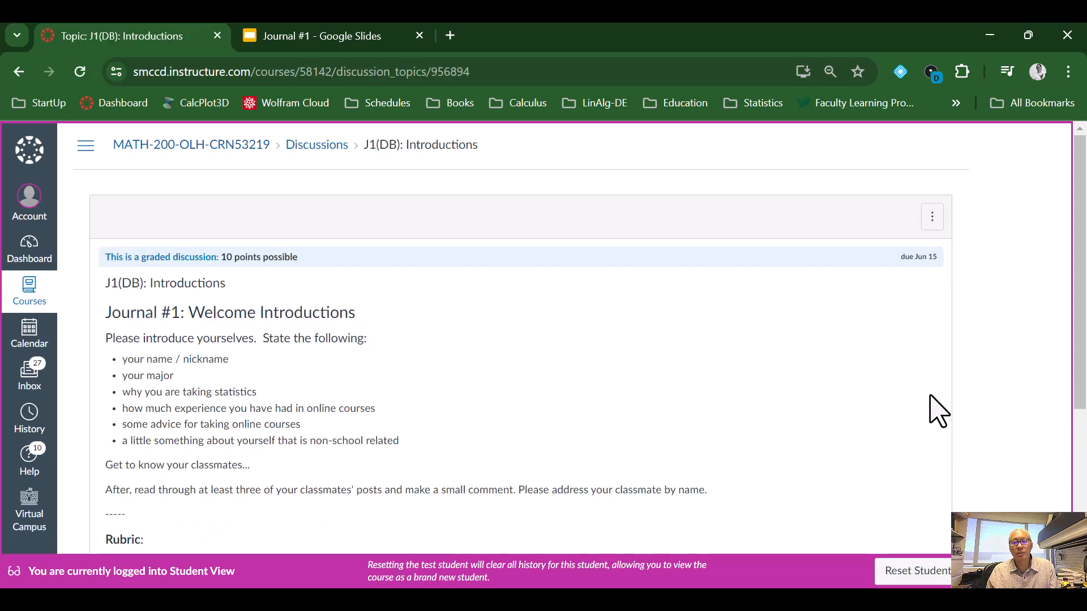
scroll("down", 3)
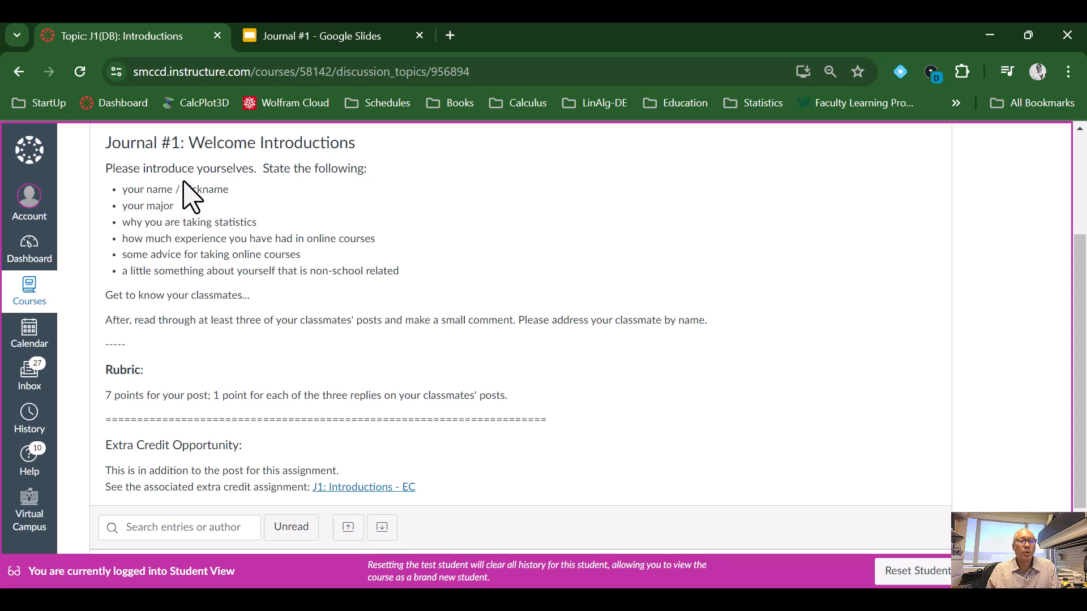
mouse_move(163, 281)
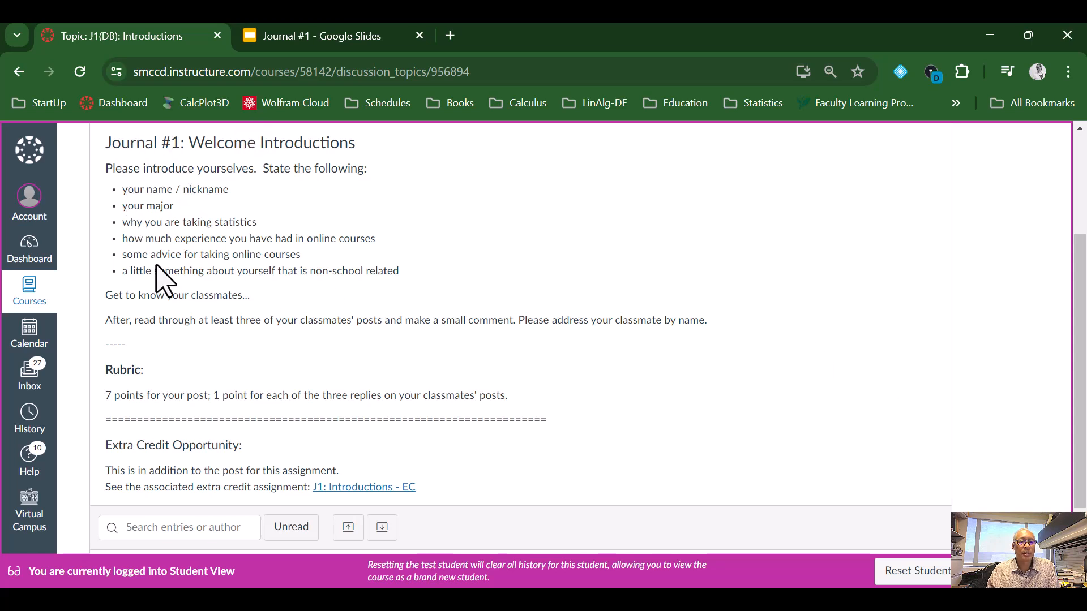
mouse_move(139, 194)
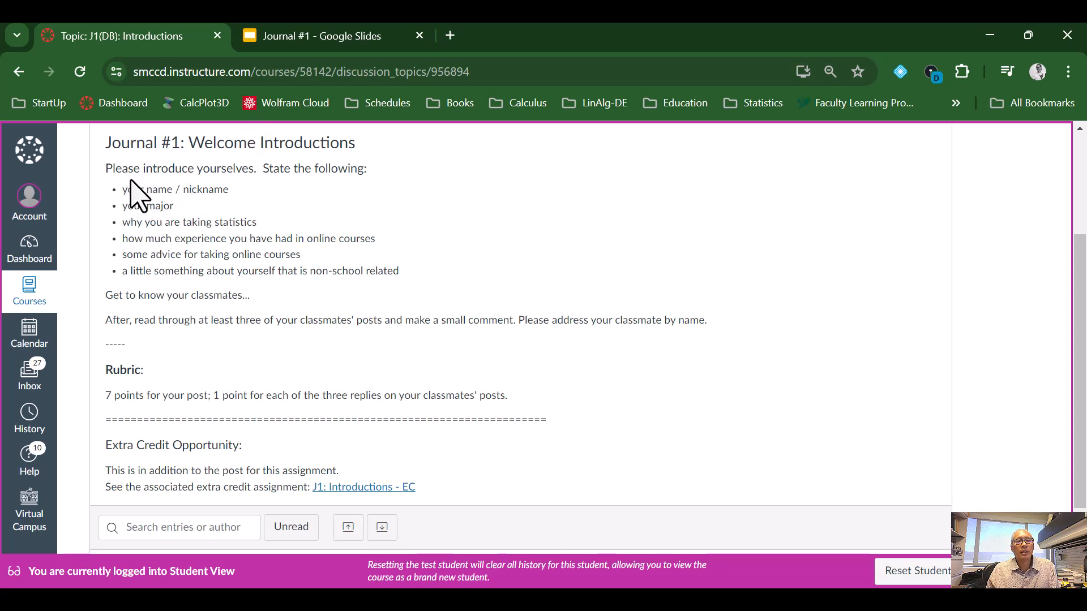
left_click_drag(106, 168, 239, 238)
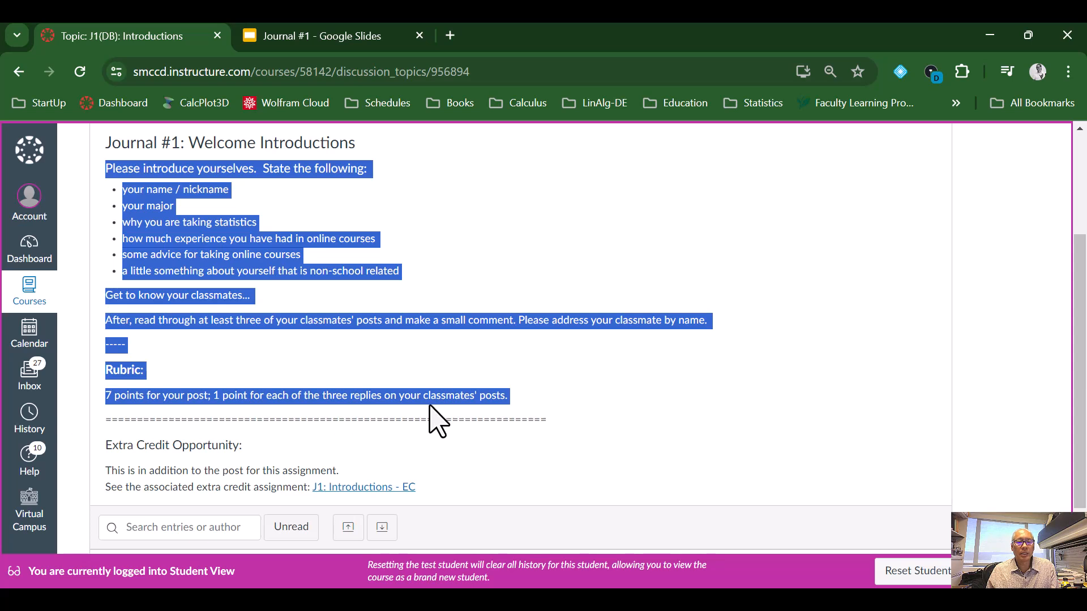
mouse_move(530, 413)
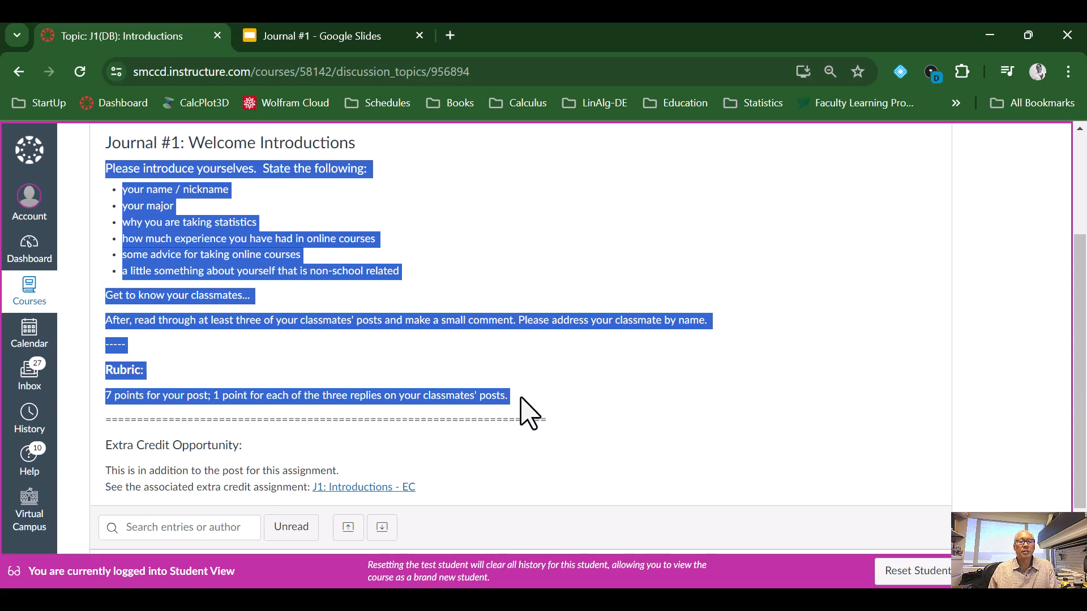
left_click(444, 516)
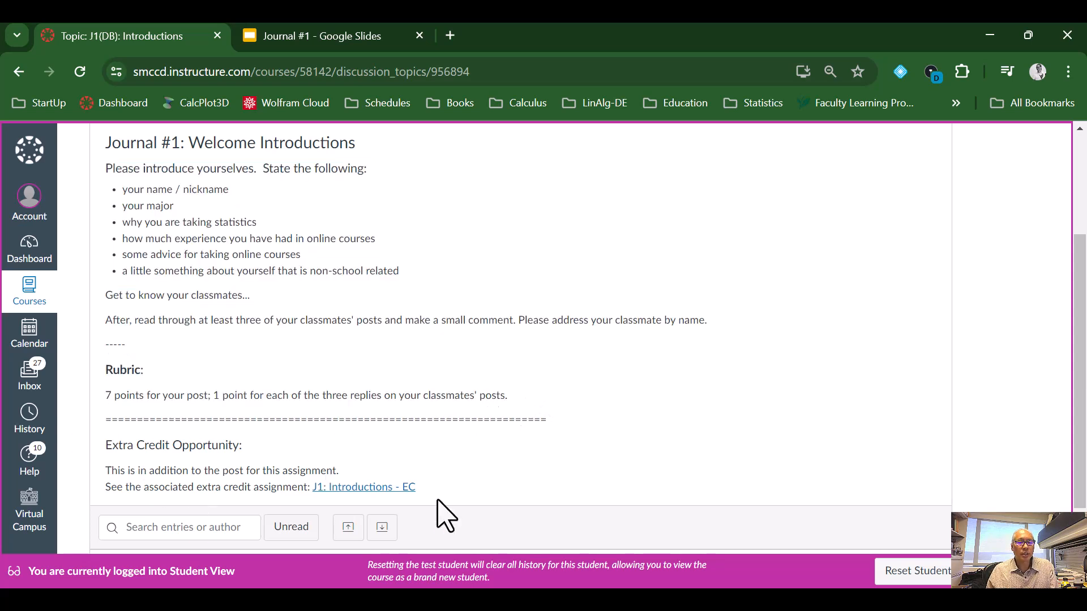
Open the J1: Introductions - EC assignment to review its 3-point requirements
left_click(364, 487)
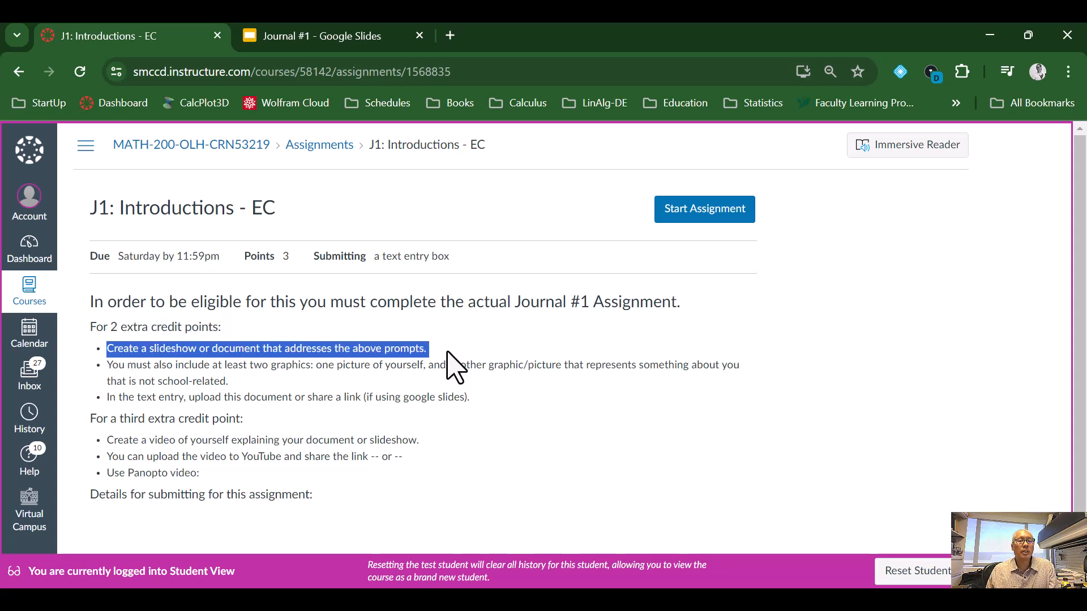
mouse_move(250, 402)
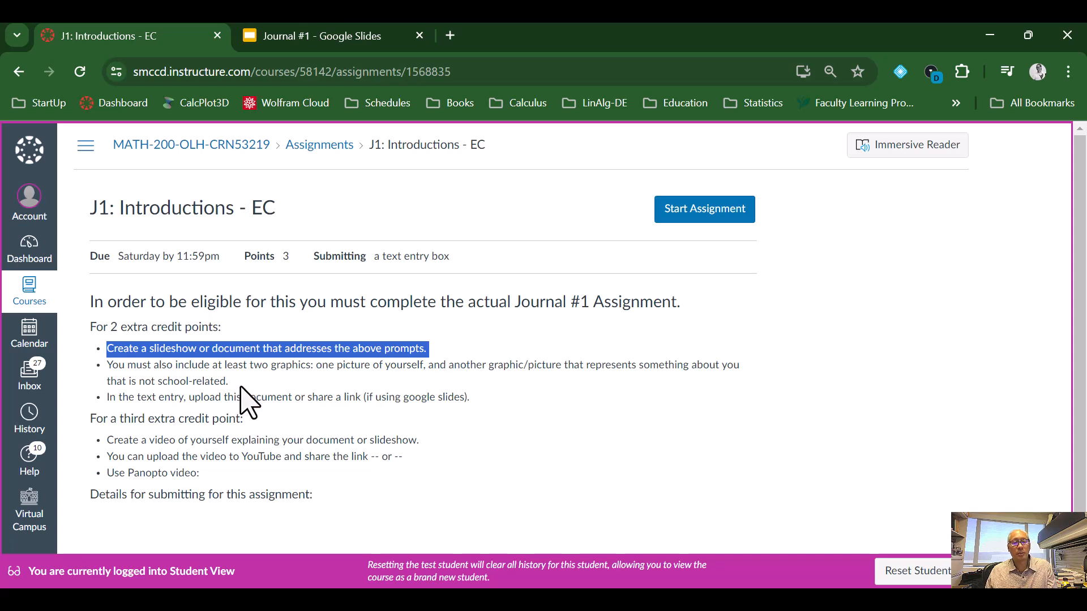
mouse_move(111, 381)
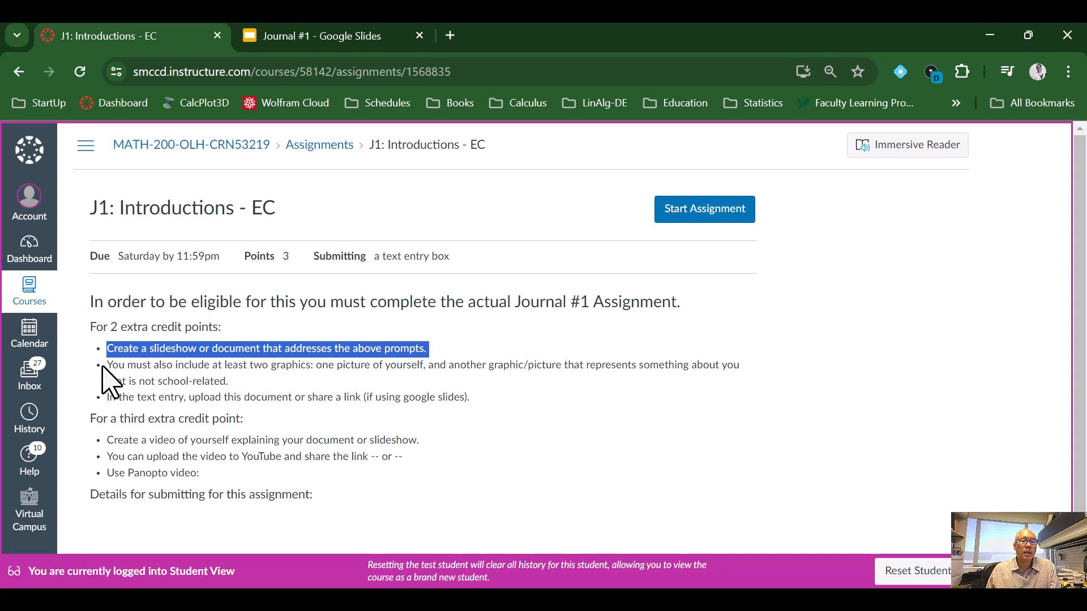
mouse_move(115, 371)
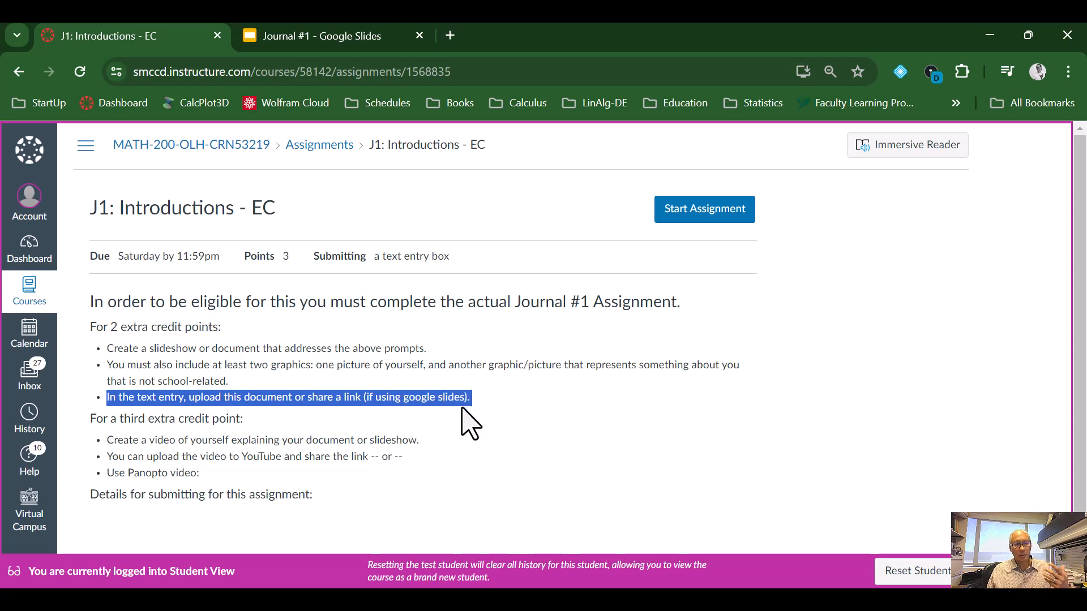
mouse_move(135, 420)
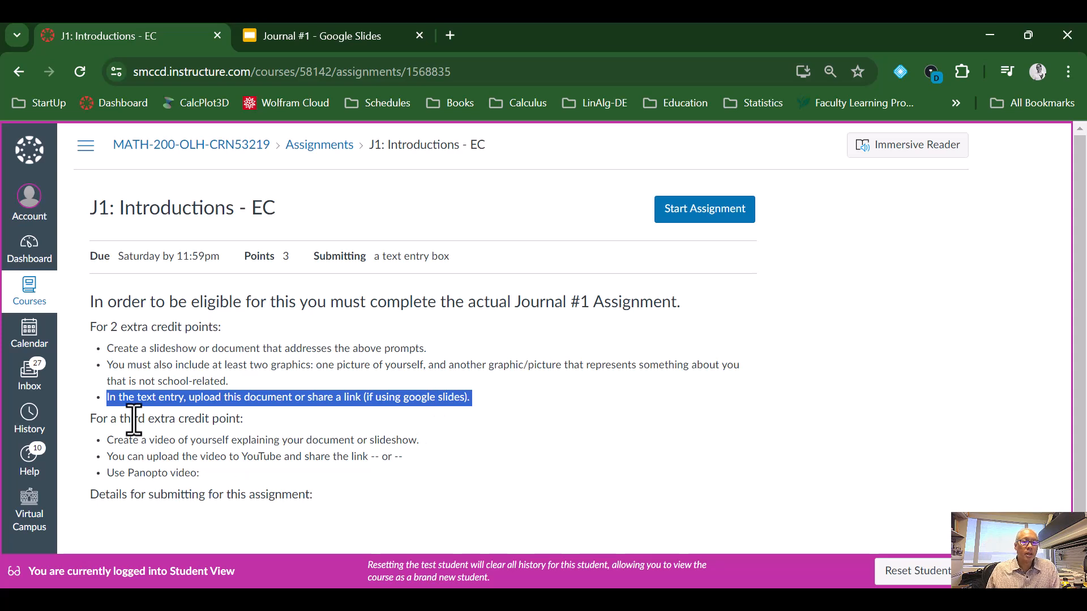
mouse_move(90, 441)
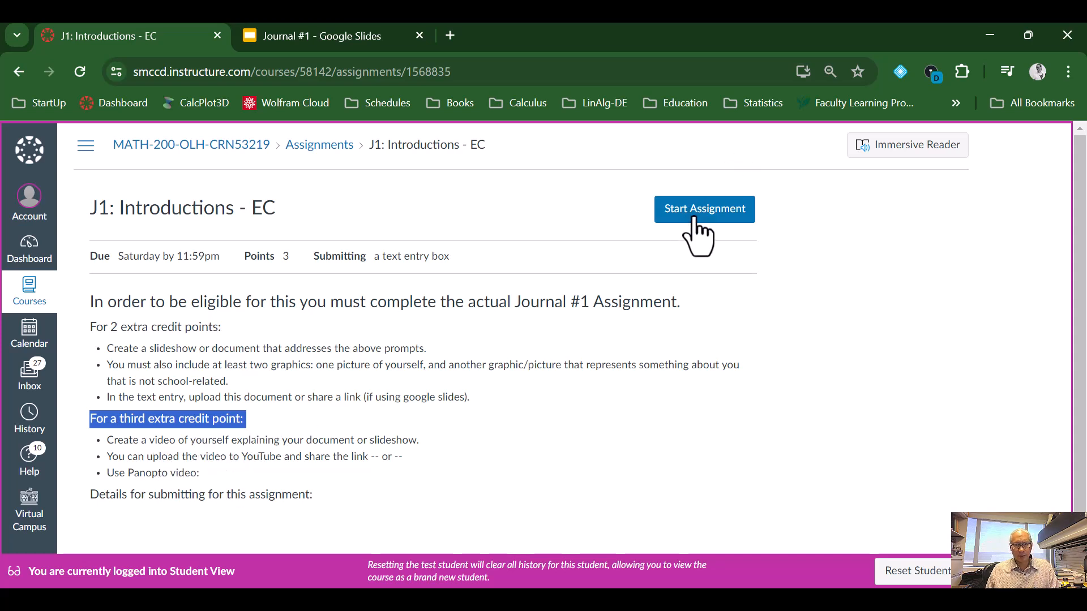
Start the extra credit text entry submission and type 'Slide show:'
left_click(704, 209)
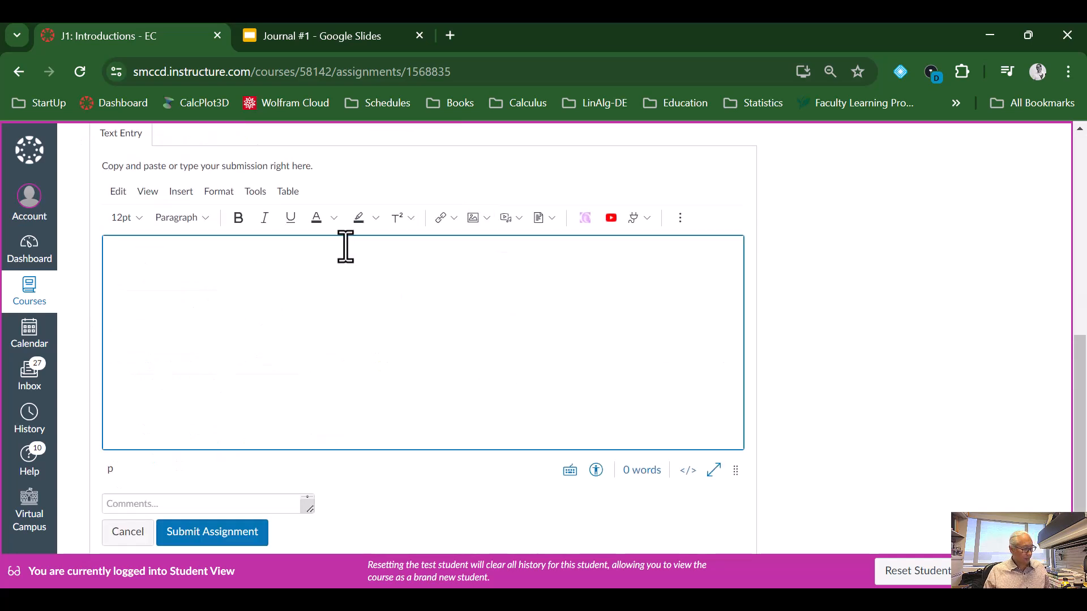
type("Slif")
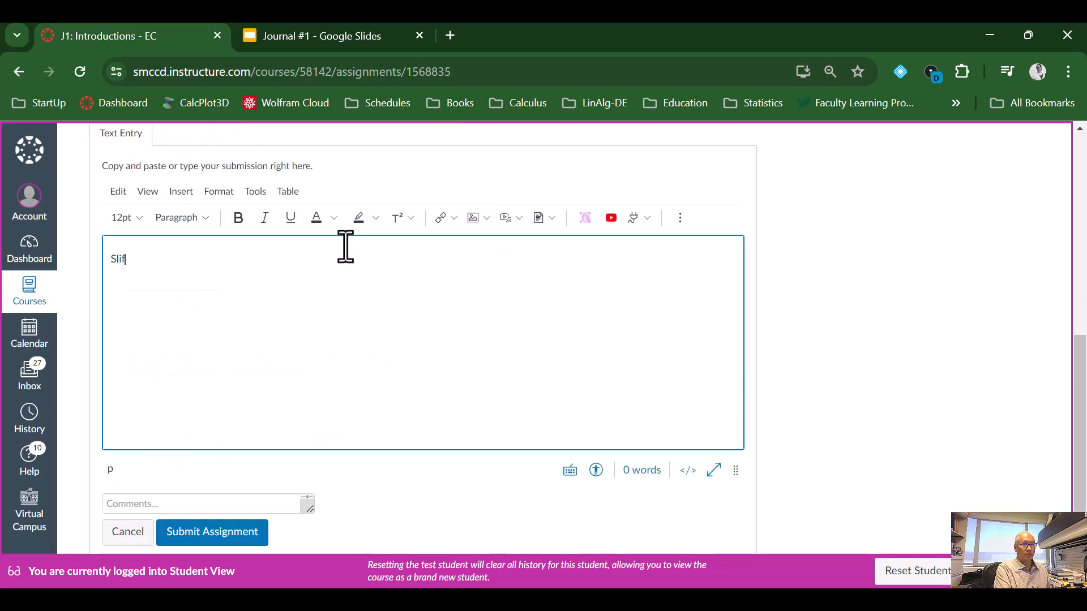
type("de show:")
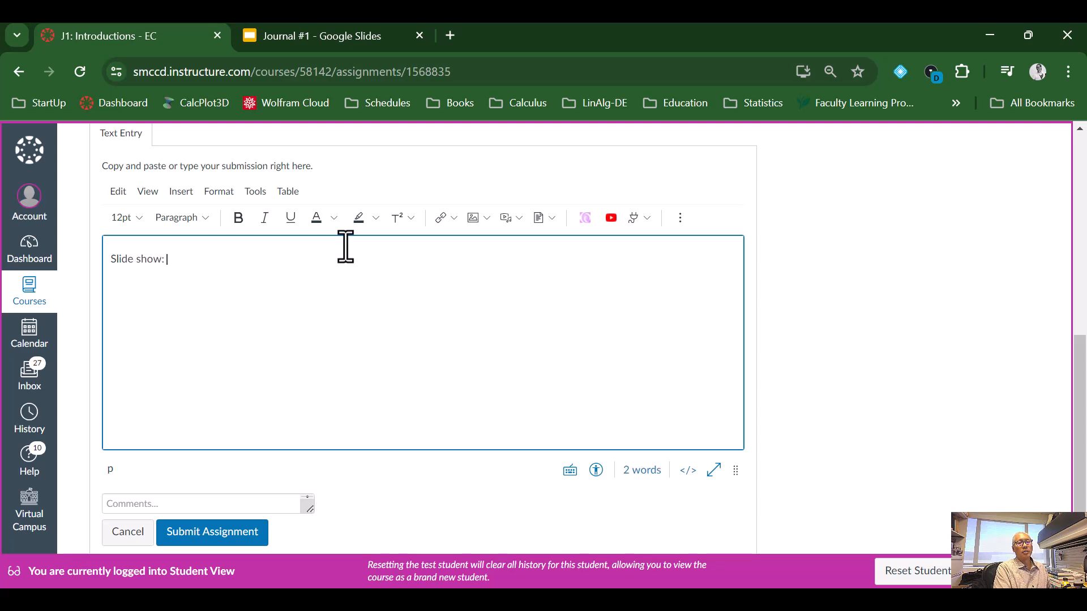
mouse_move(356, 254)
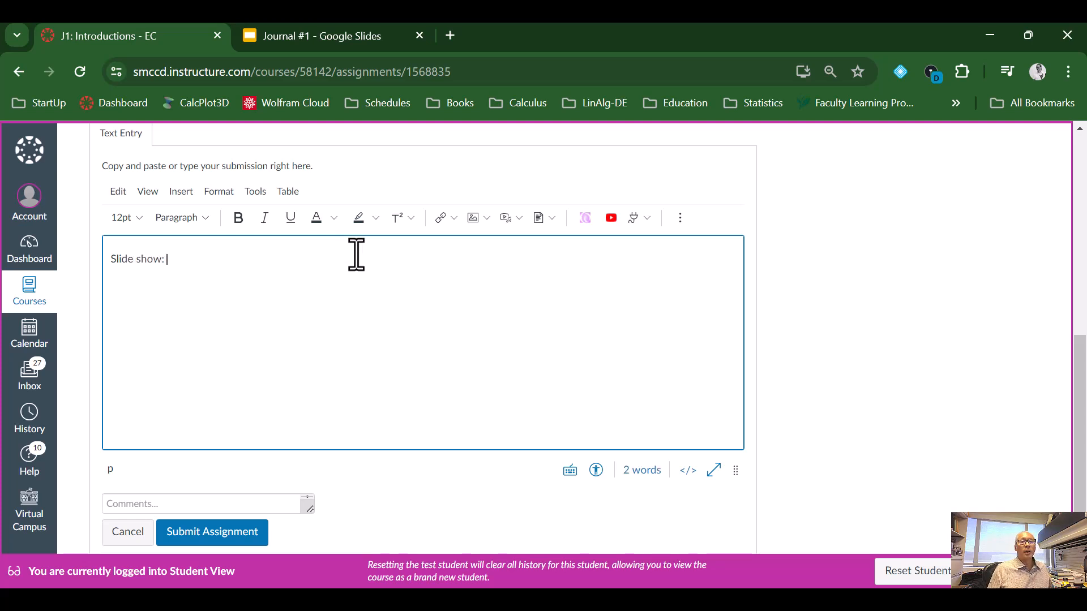
Bring up the Journal #1 presentation in Google Slides on its title slide
left_click(321, 35)
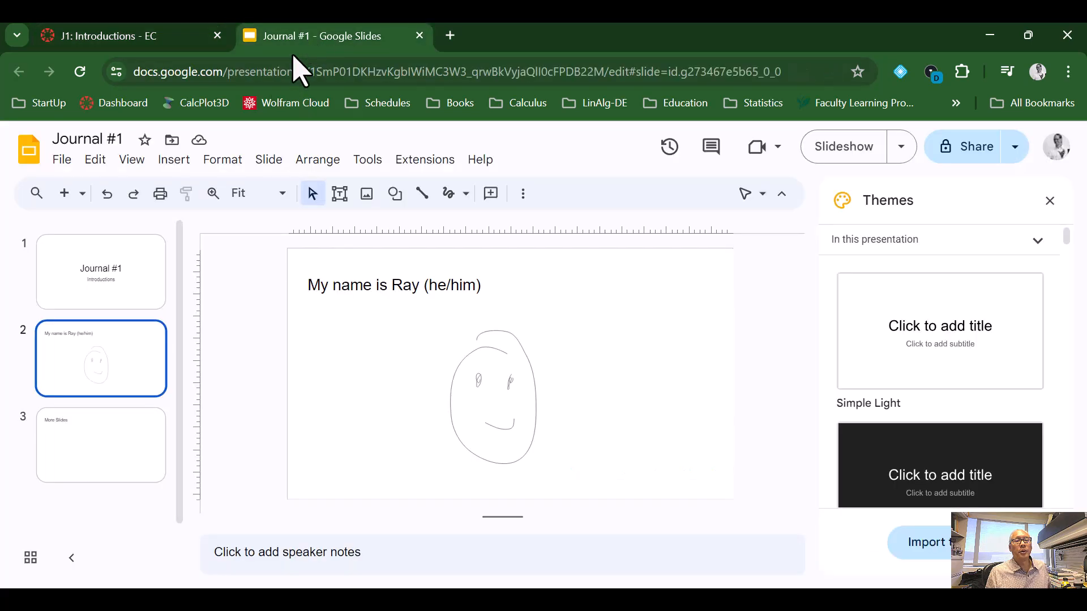
left_click(101, 272)
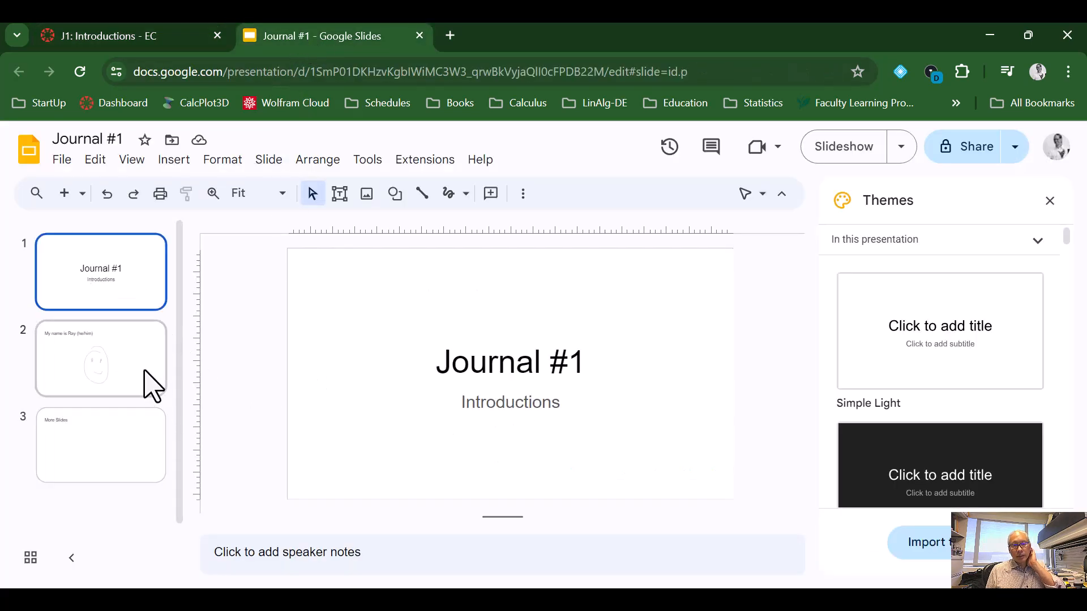
mouse_move(142, 385)
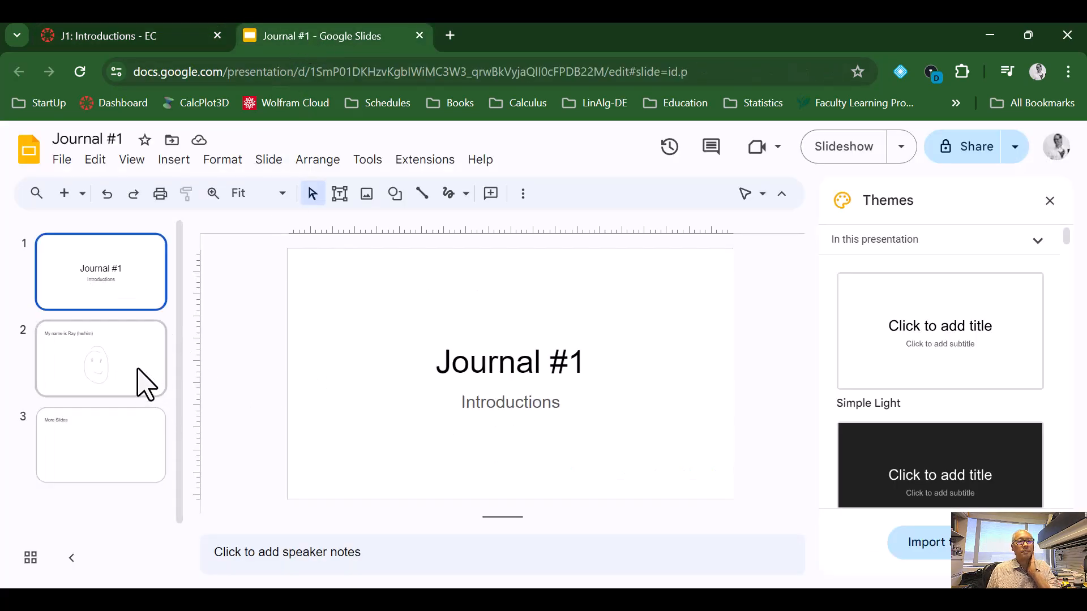
mouse_move(1056, 146)
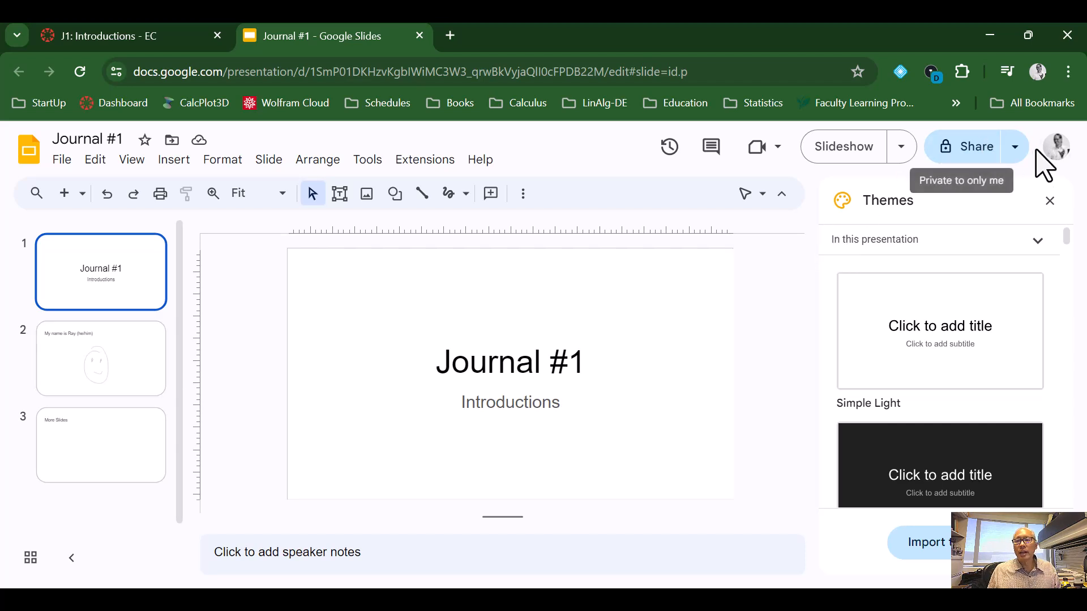
mouse_move(1013, 146)
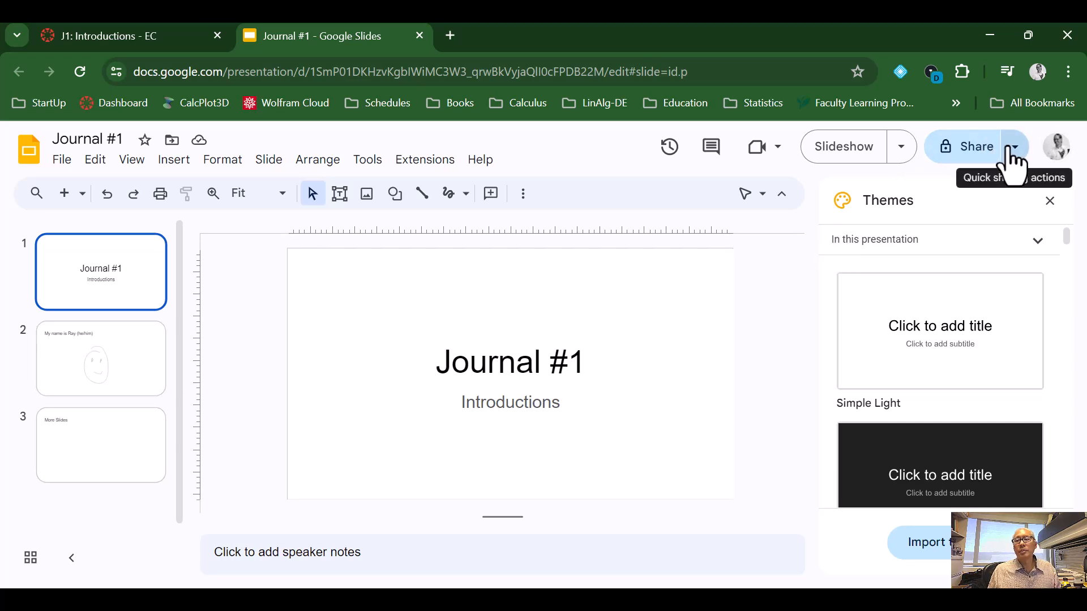
Set Journal #1 general access to anyone with the link as viewer, and copy the link
left_click(969, 146)
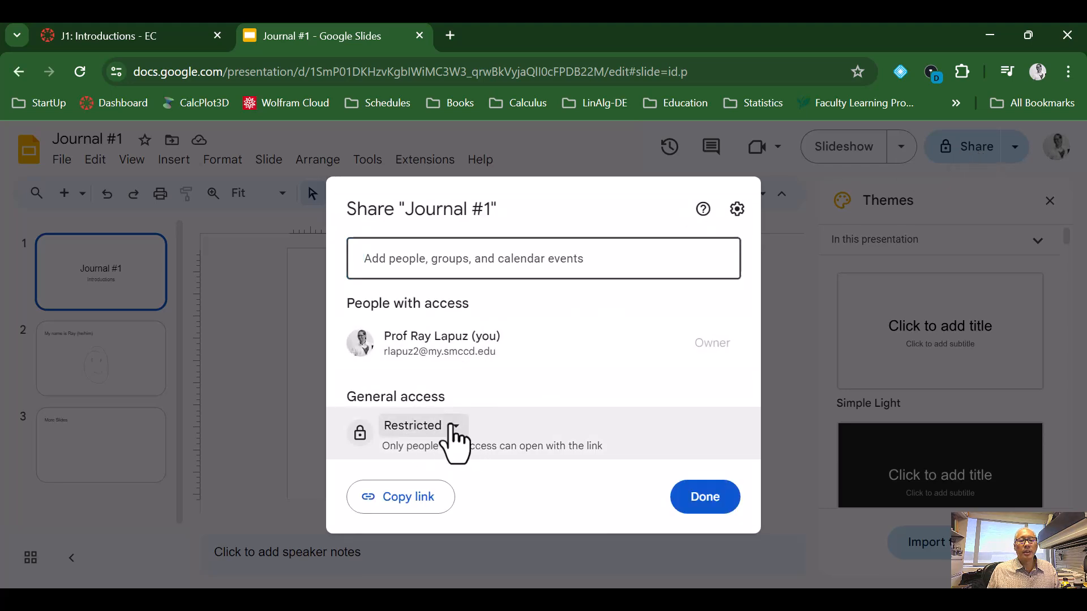
left_click(422, 426)
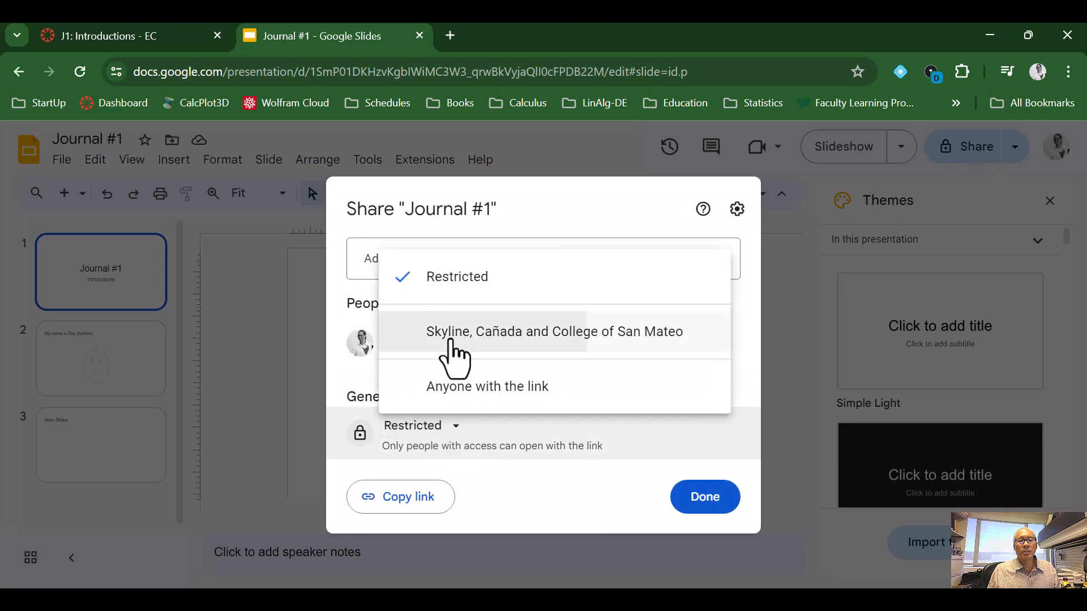
left_click(555, 332)
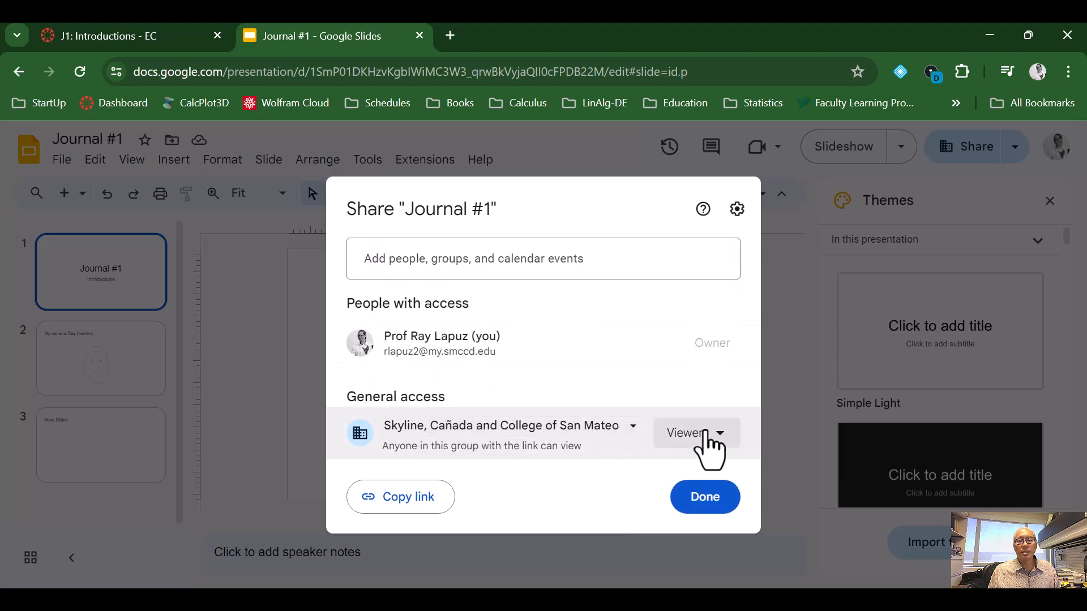
left_click(695, 433)
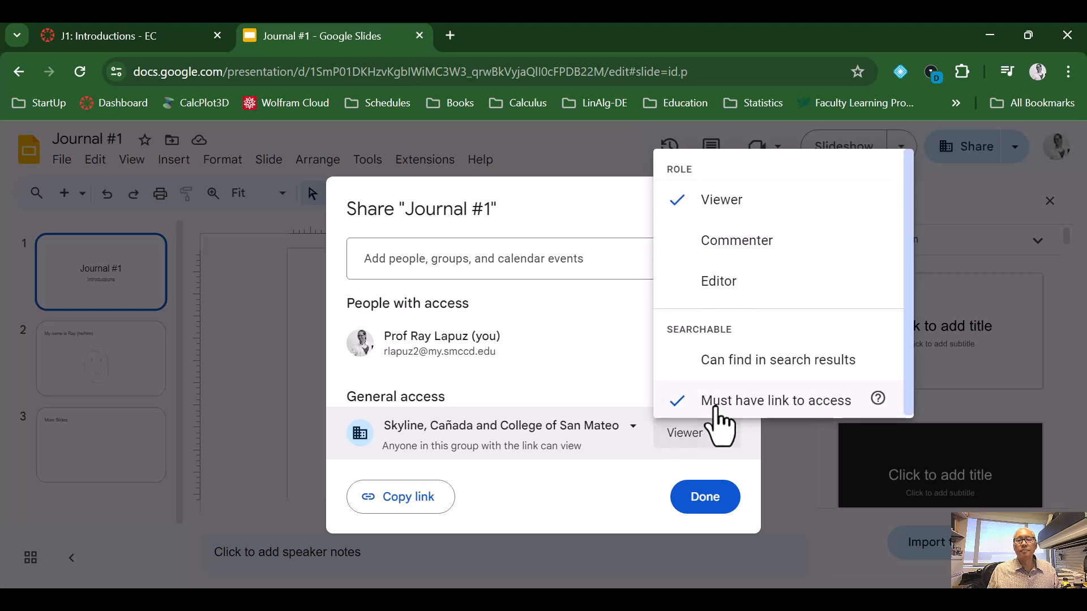
mouse_move(707, 199)
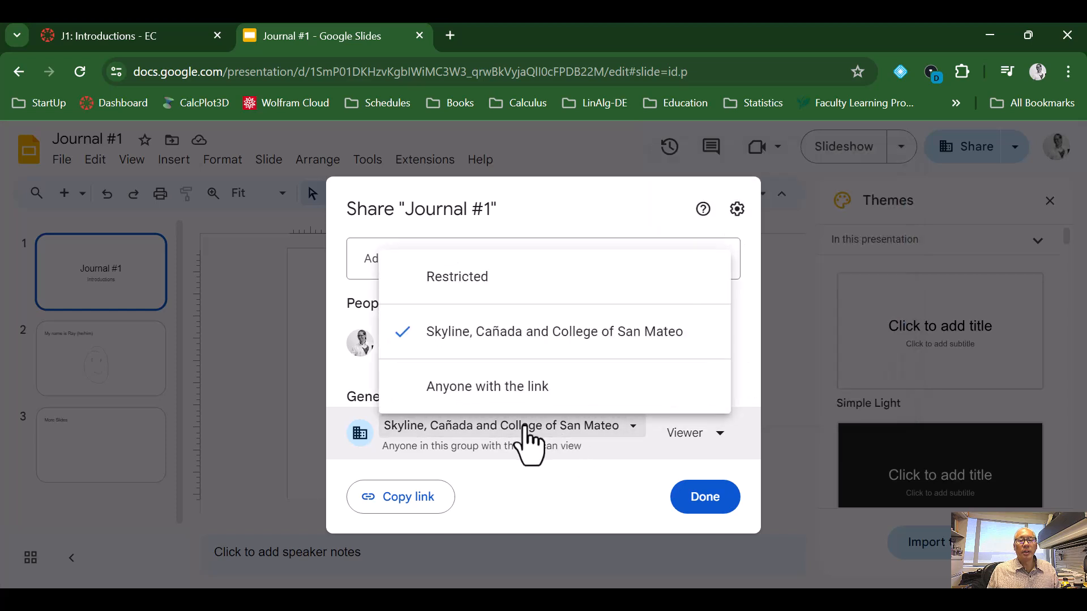
left_click(487, 386)
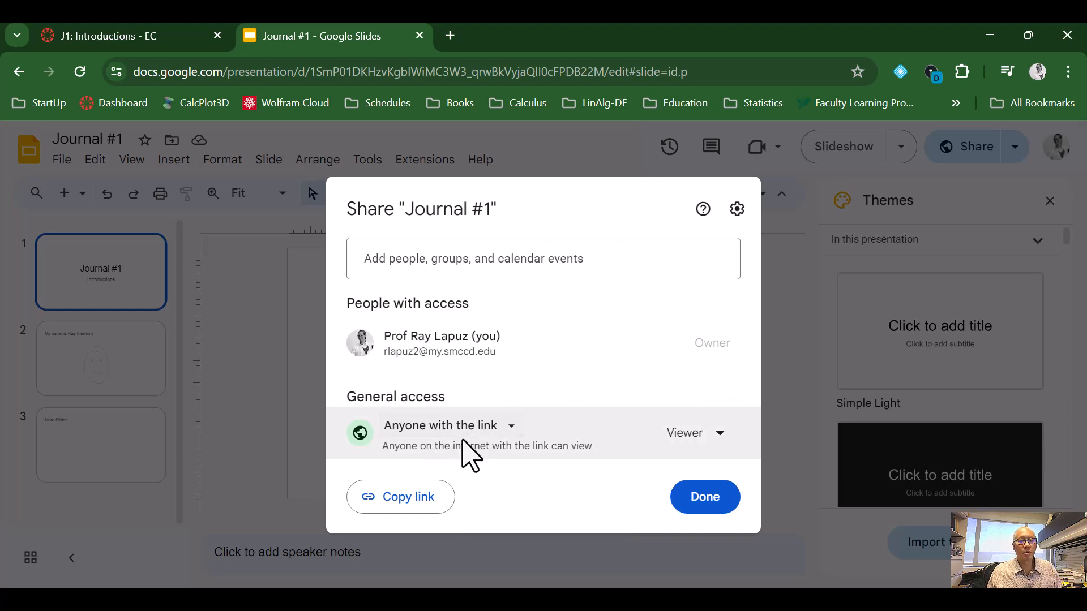
mouse_move(540, 519)
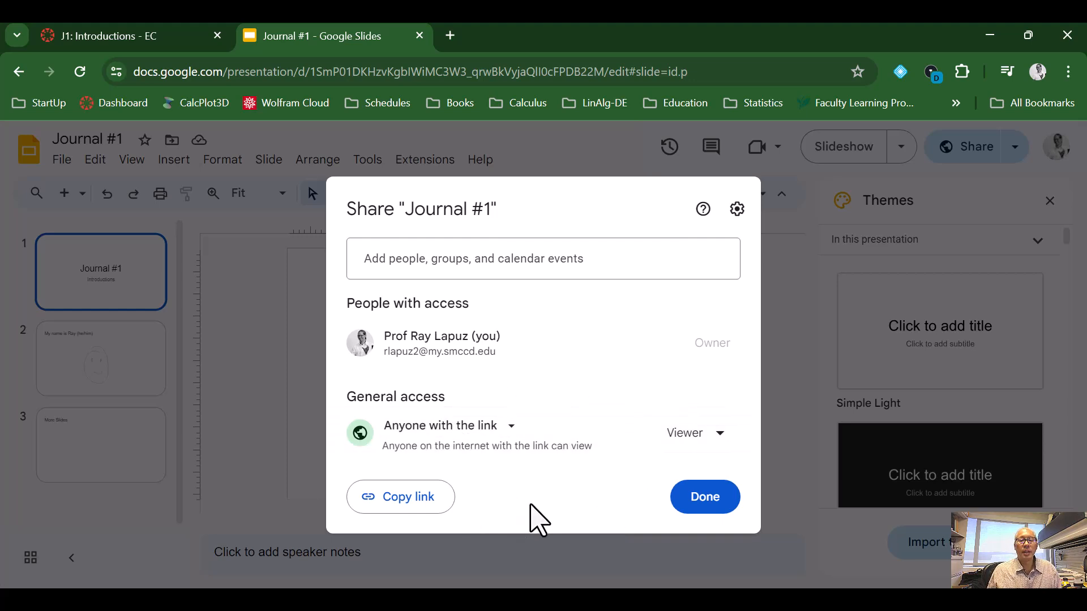
mouse_move(685, 432)
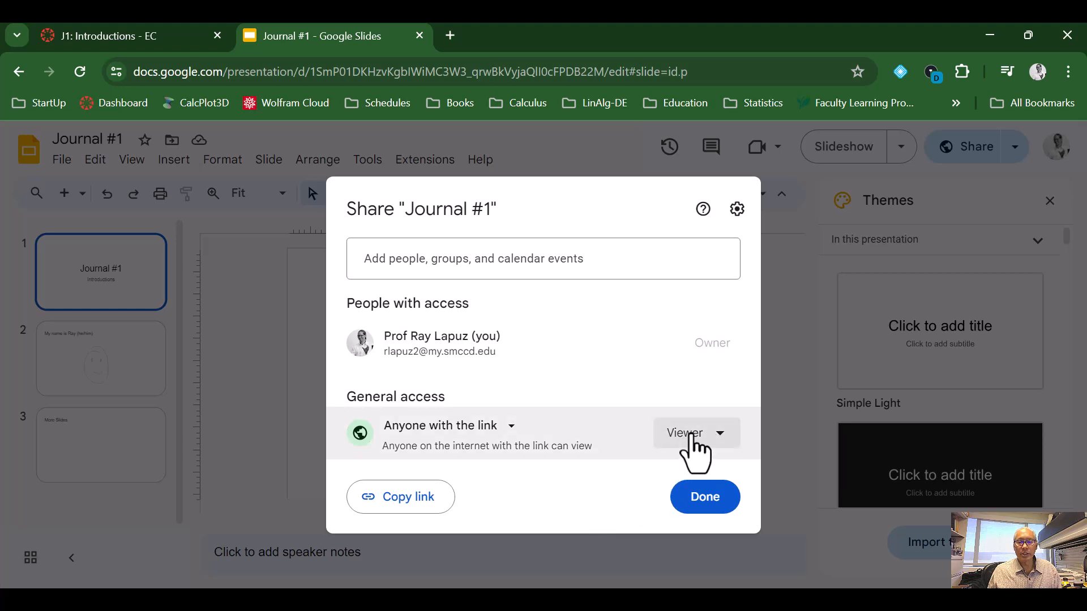
mouse_move(408, 527)
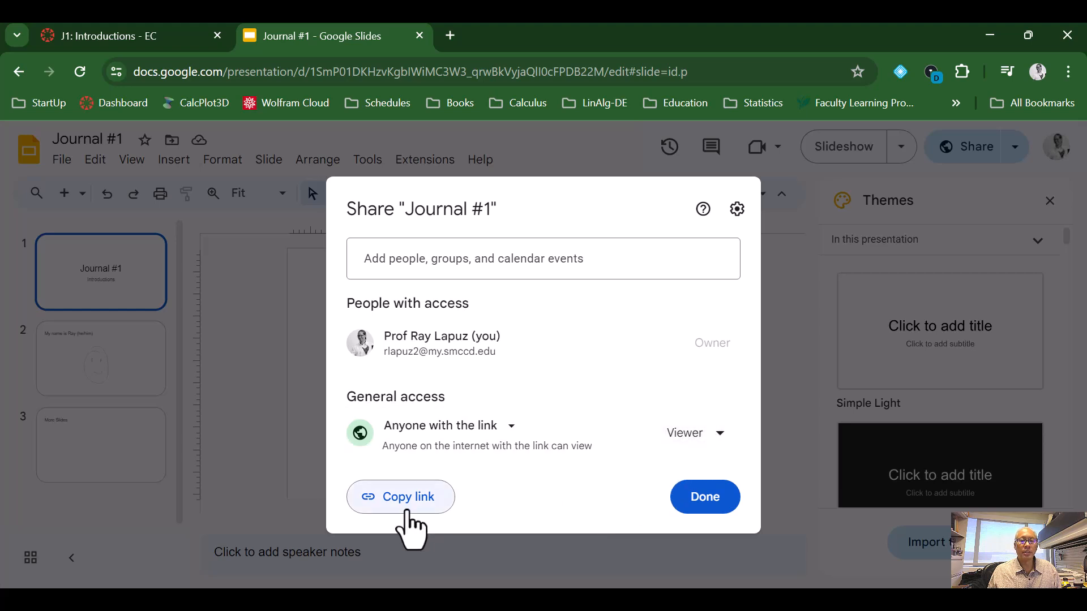
left_click(401, 497)
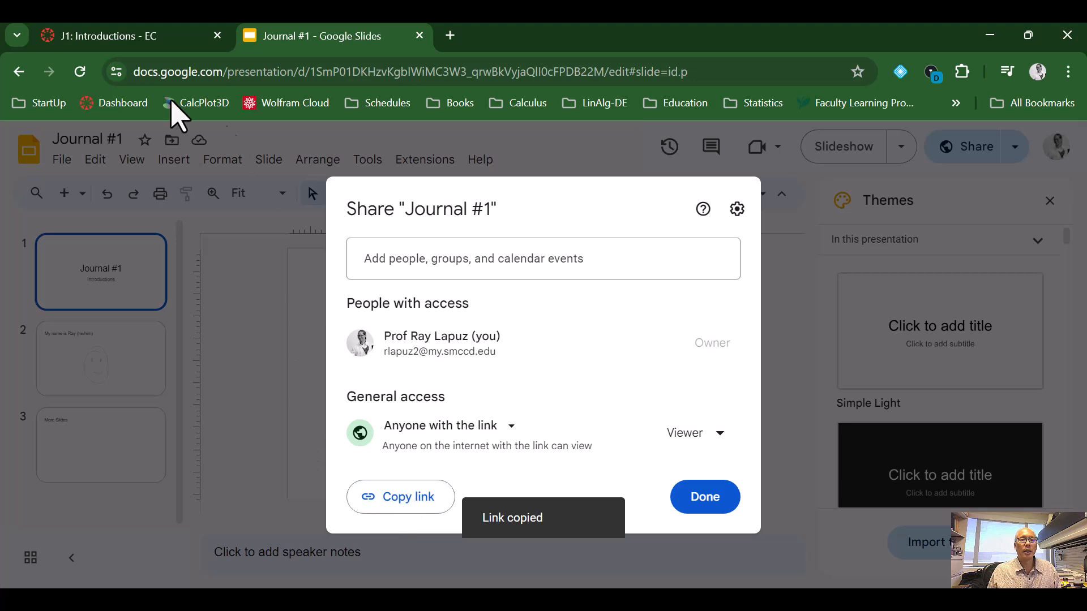
Type 'link' after 'Slide show:' and hyperlink it to the pasted Journal #1 slides URL
left_click(132, 37)
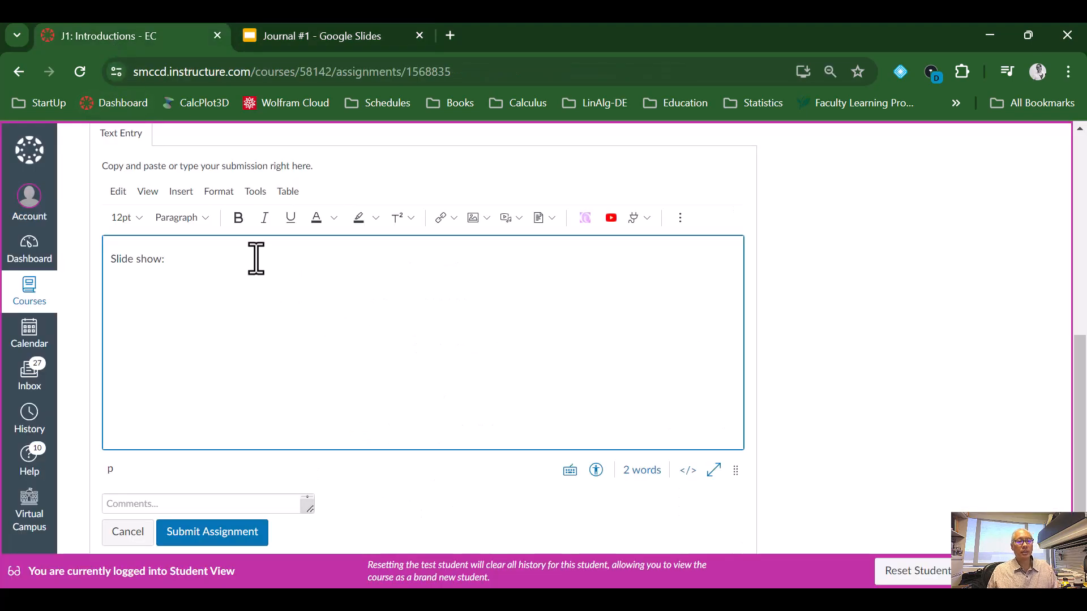
type("link")
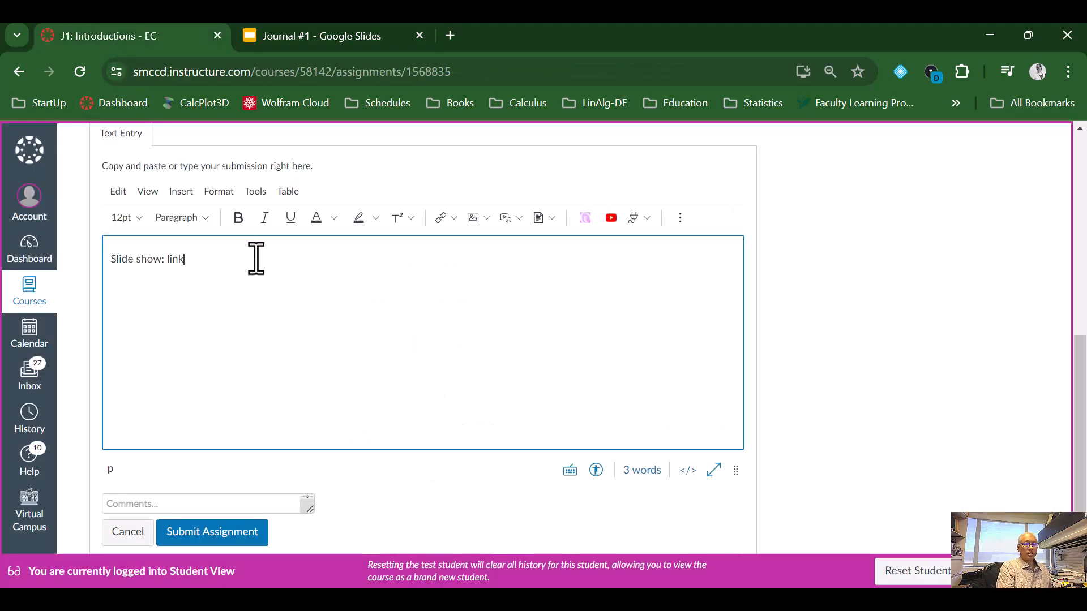
double_click(176, 259)
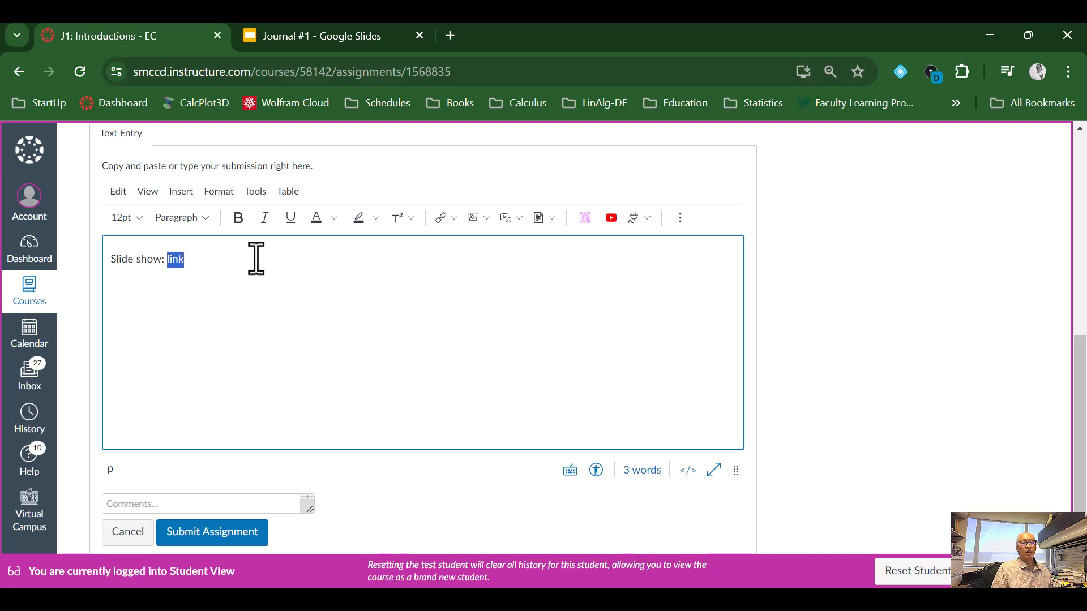
mouse_move(680, 217)
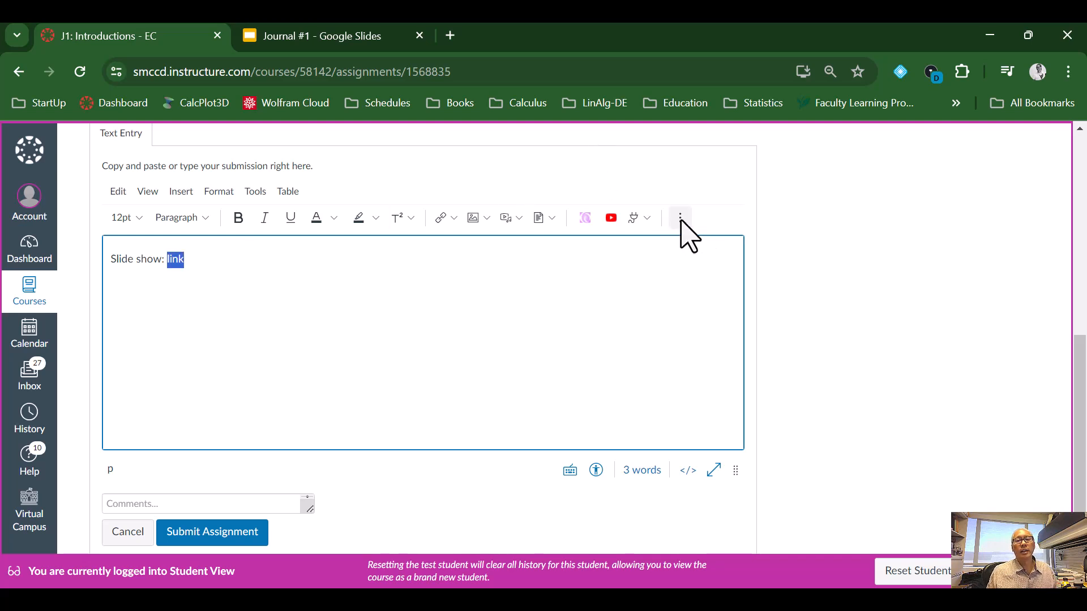
left_click(441, 218)
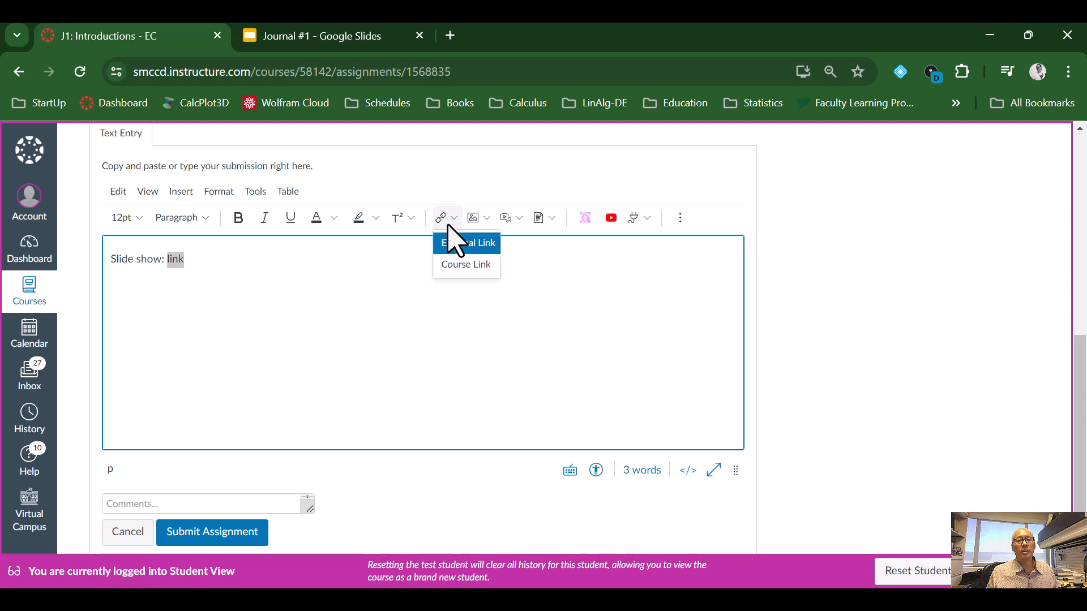
left_click(473, 243)
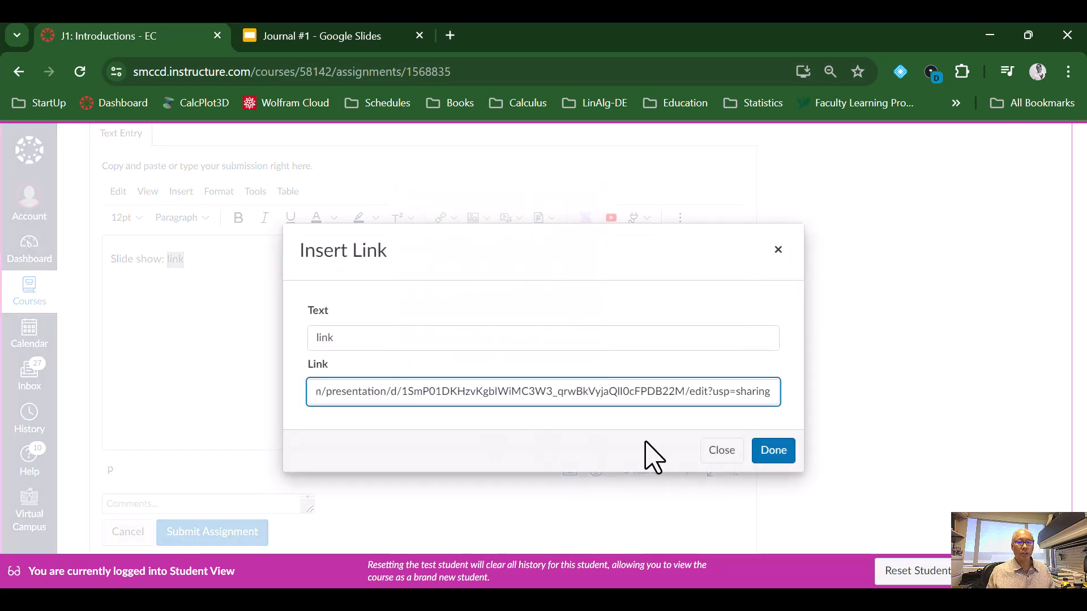
left_click(772, 451)
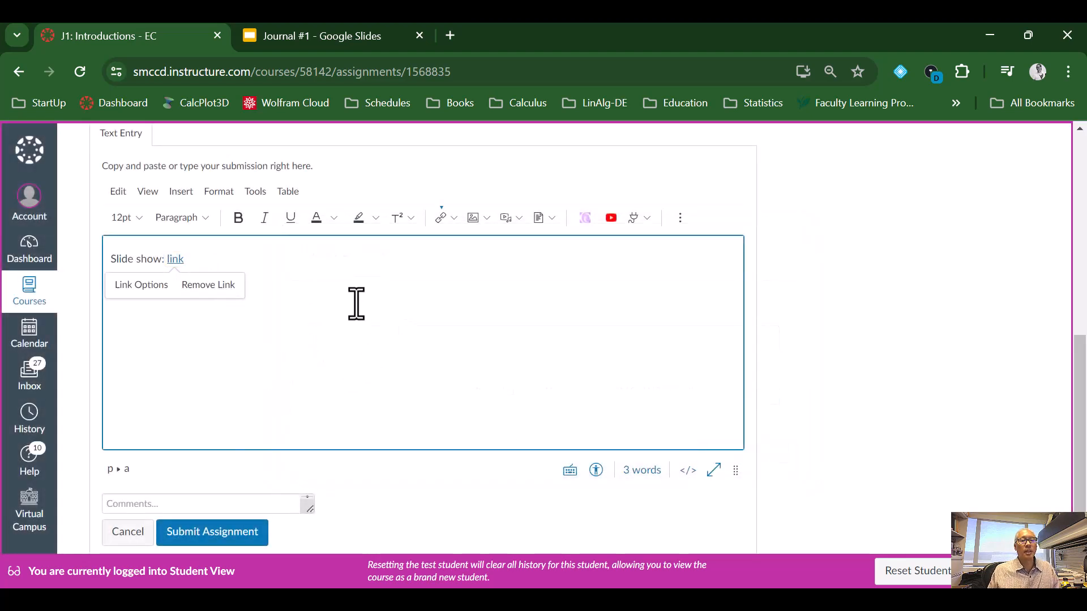
mouse_move(322, 313)
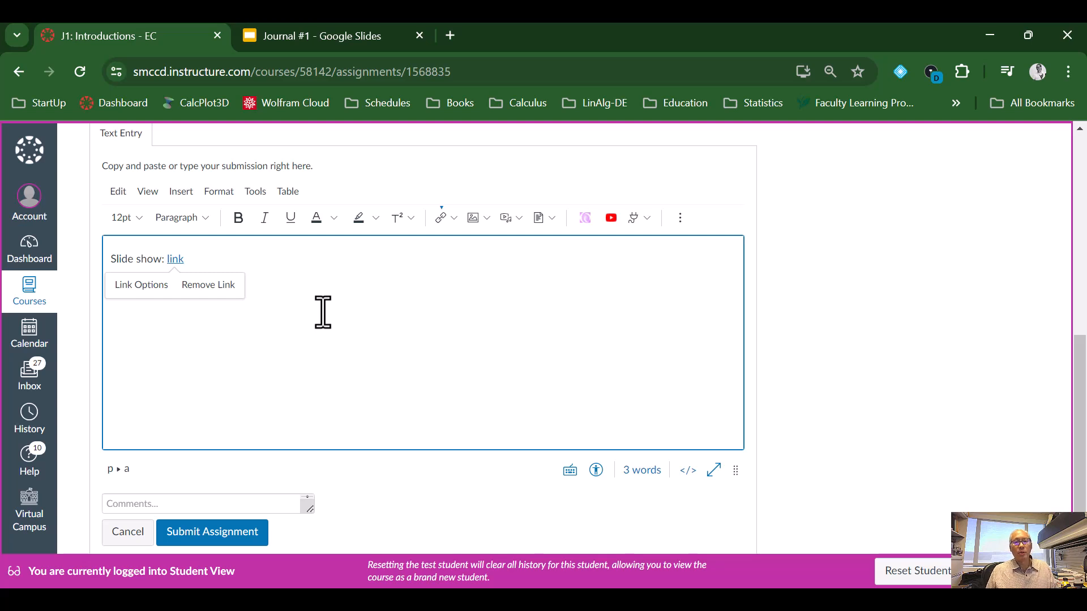
mouse_move(312, 287)
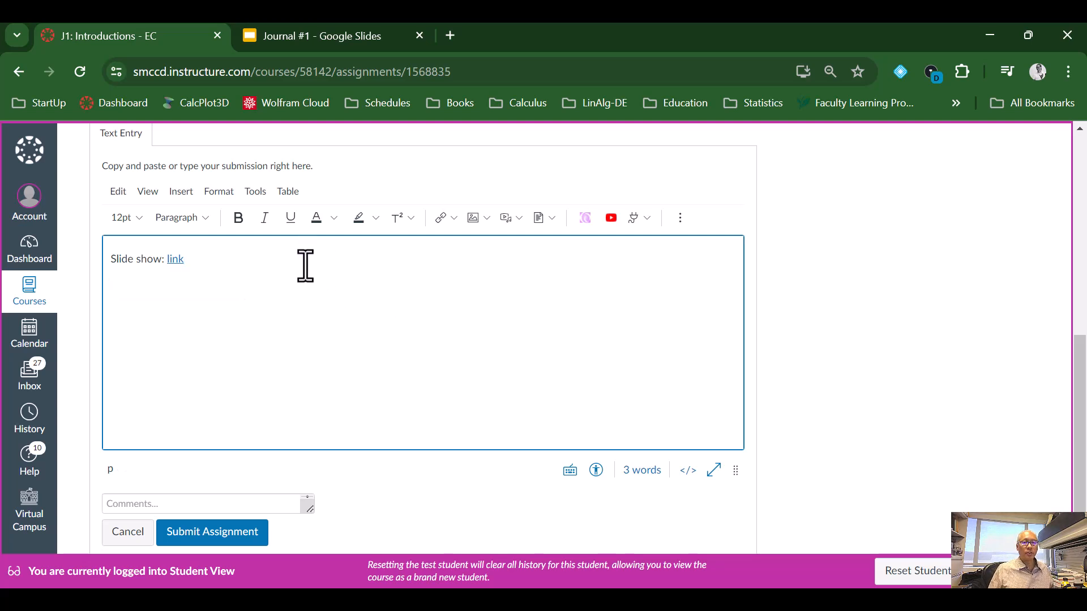
mouse_move(434, 239)
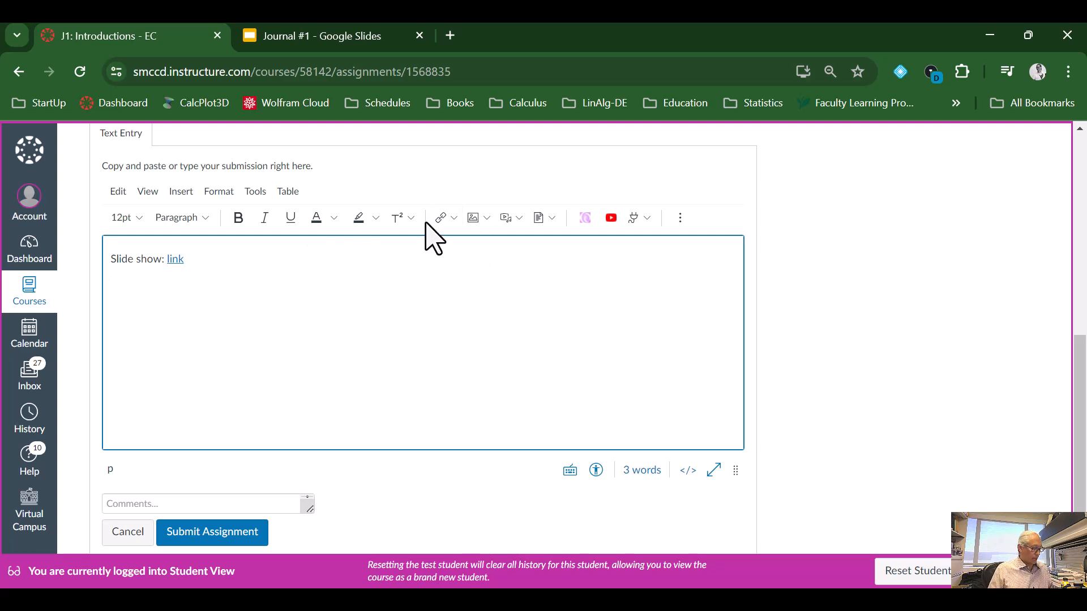
Type the second line 'Other option: Powerpoint'
type("Other op")
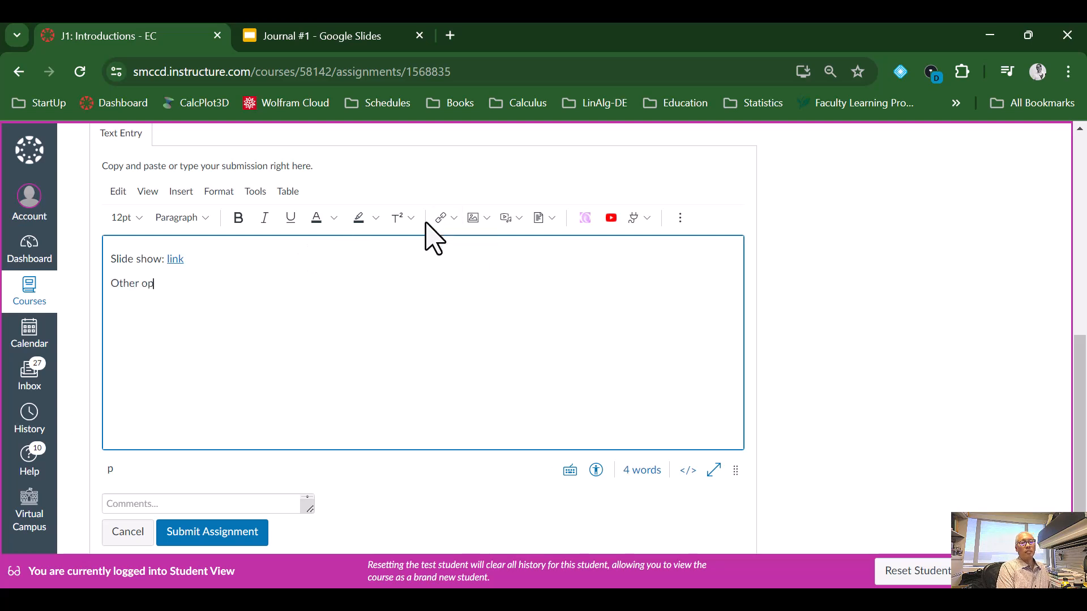
type("tion: Powerp")
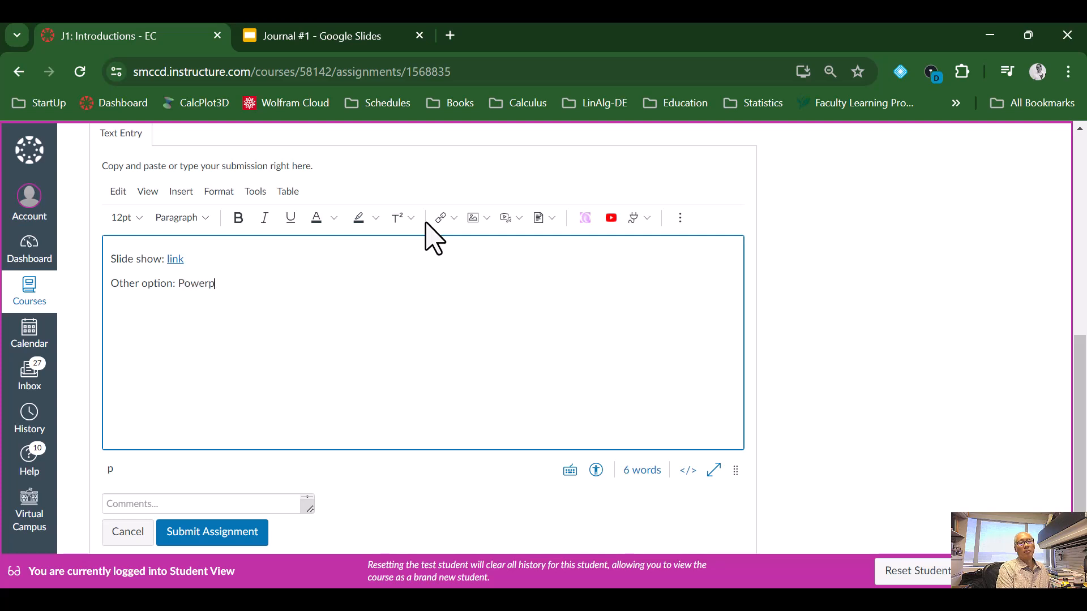
type("int")
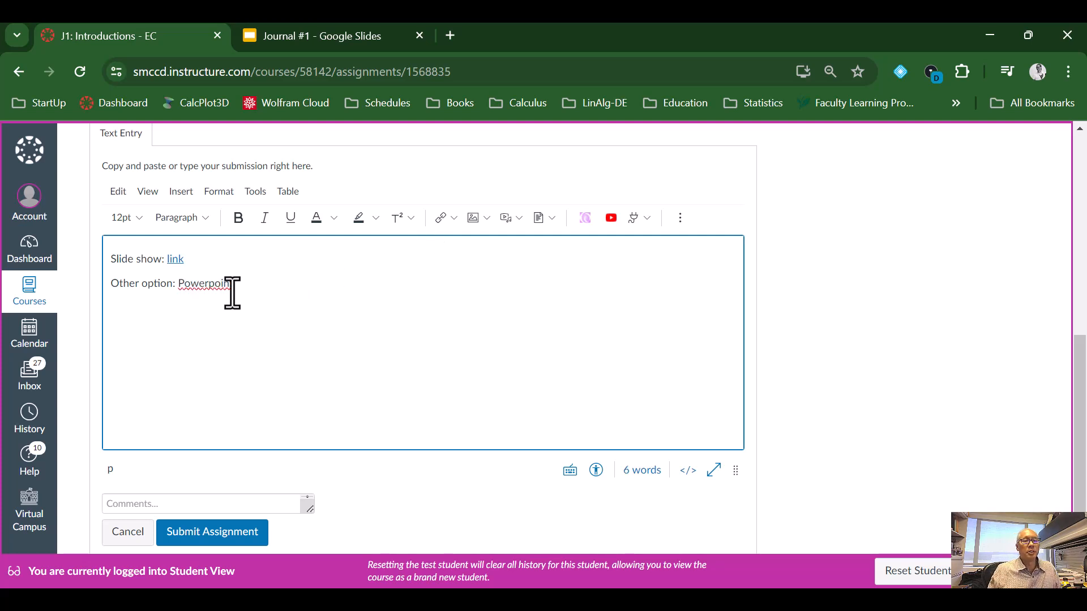
Link the word Powerpoint to an uploaded Summer2024-Banners.pptx from the m200 folder
double_click(205, 284)
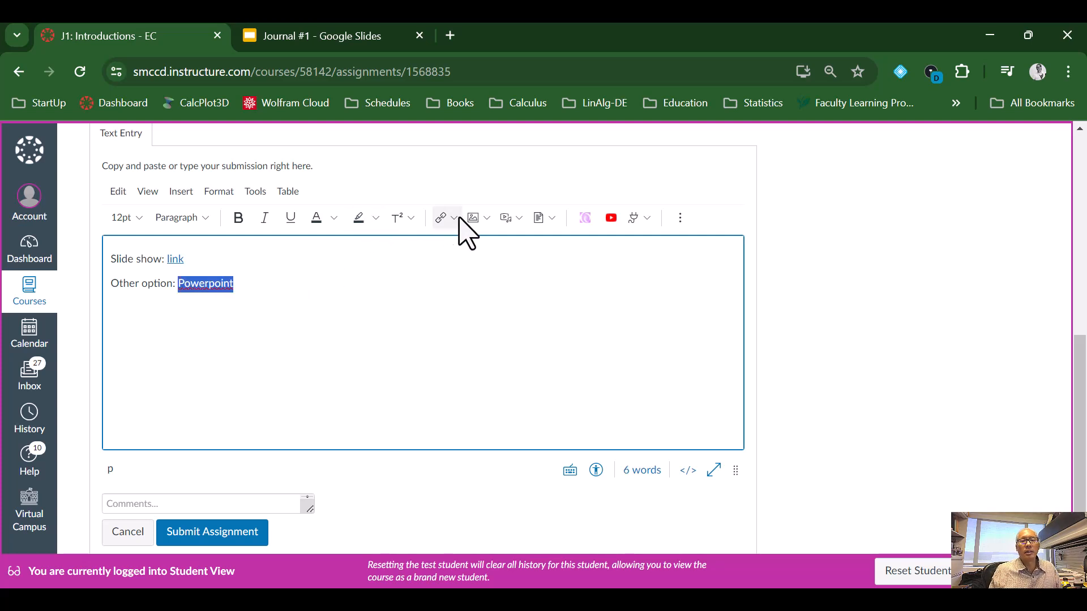
left_click(456, 217)
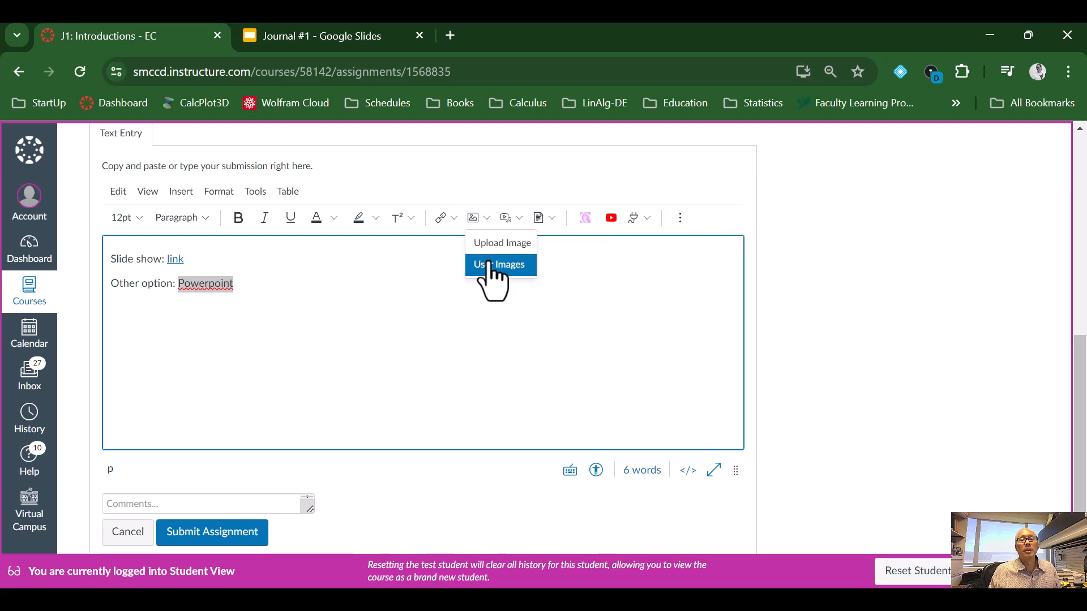
left_click(541, 218)
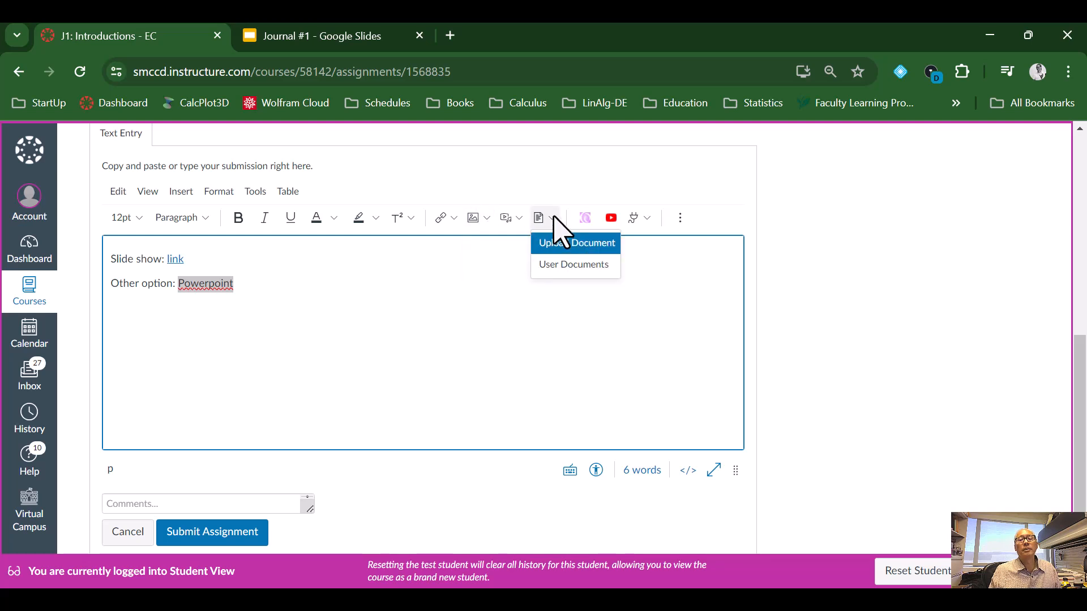
left_click(575, 243)
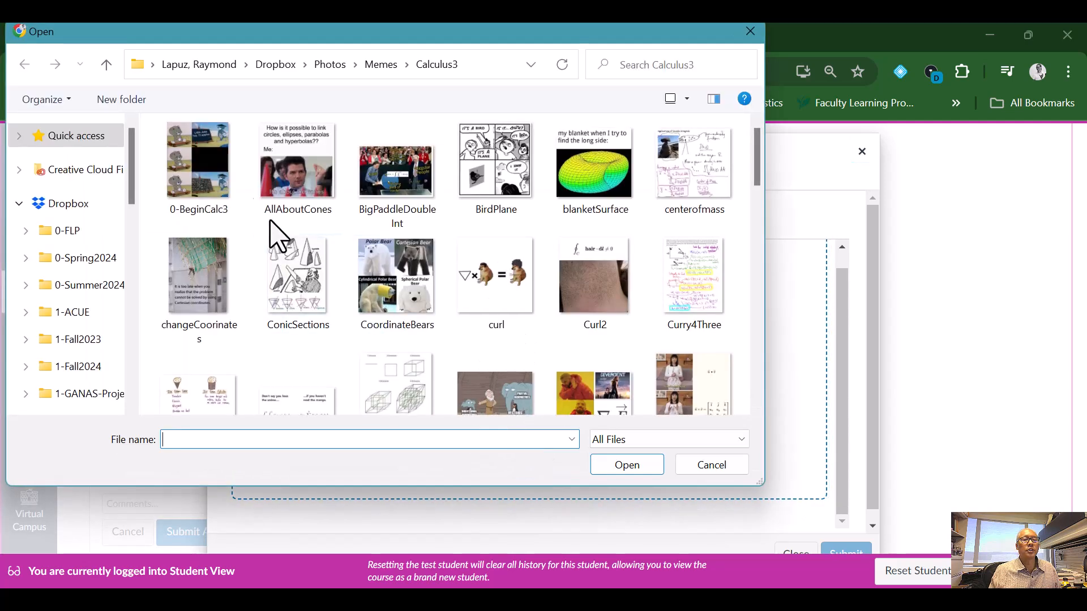
left_click(67, 230)
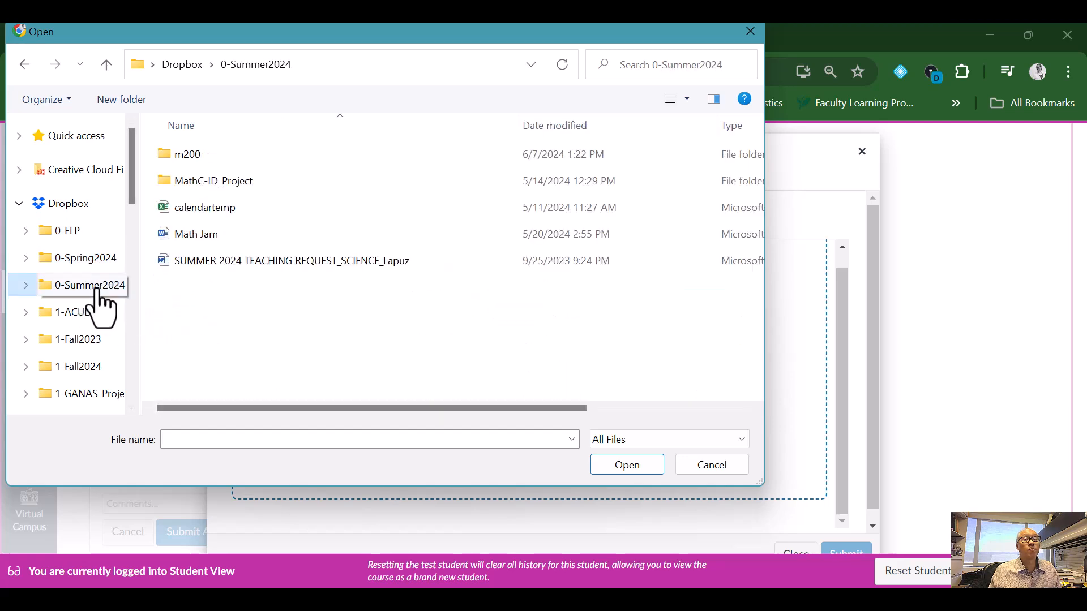
double_click(186, 154)
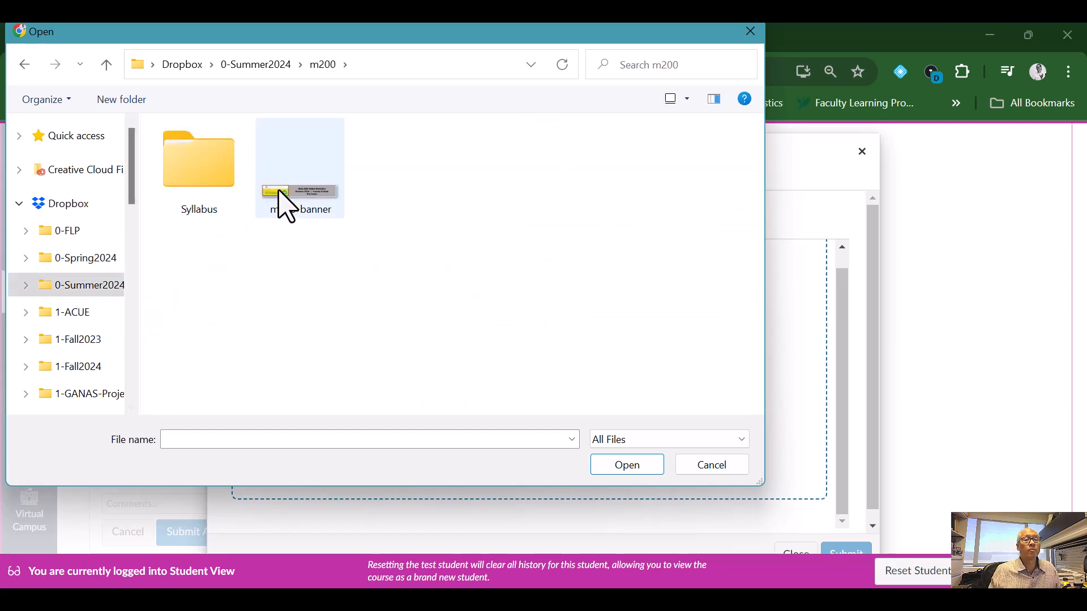
double_click(199, 160)
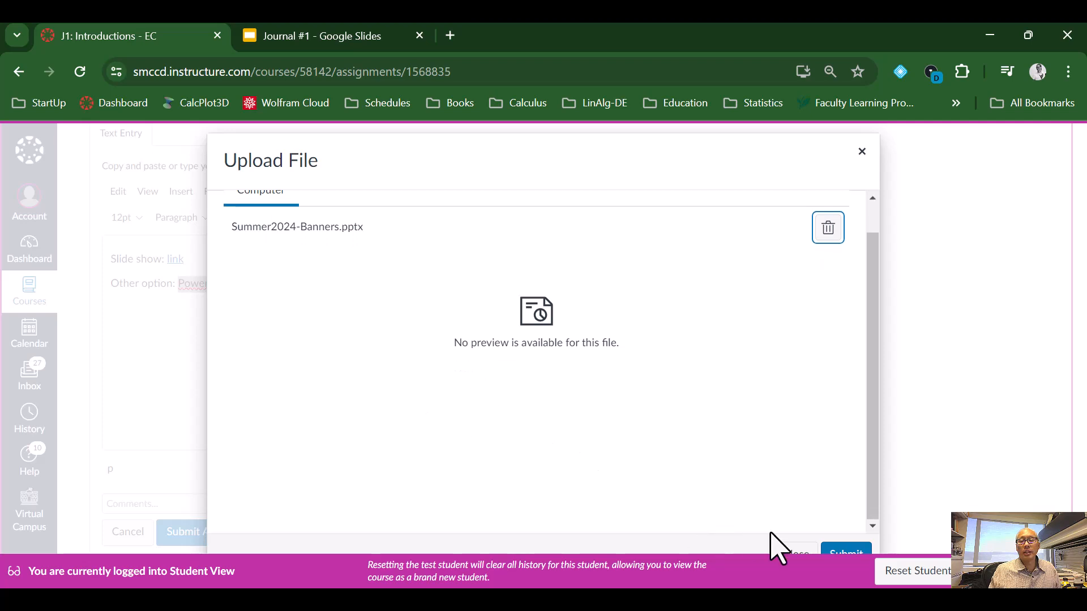
left_click(862, 151)
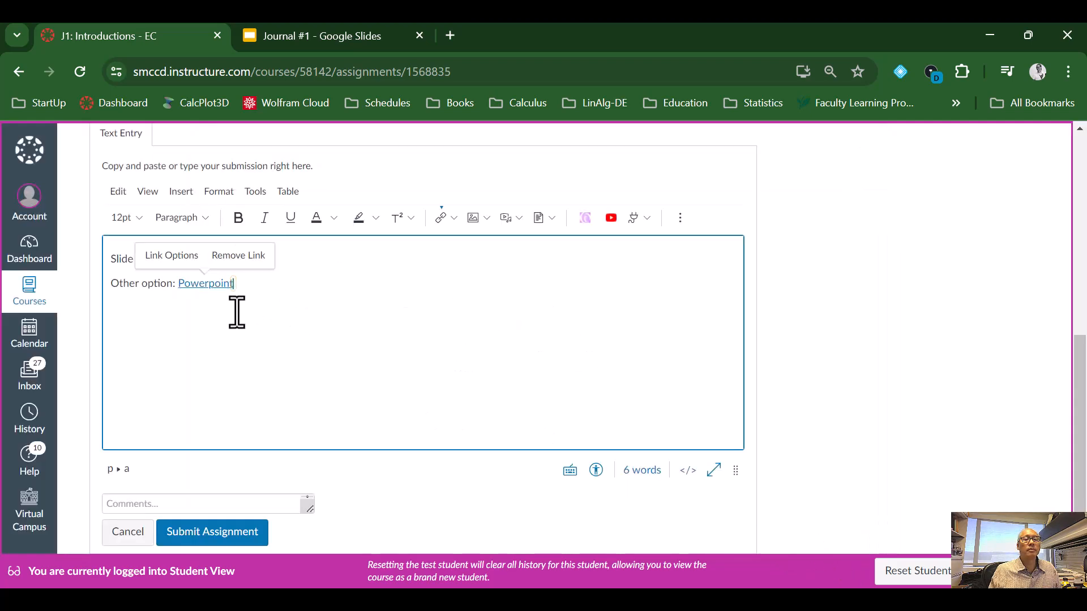
mouse_move(216, 360)
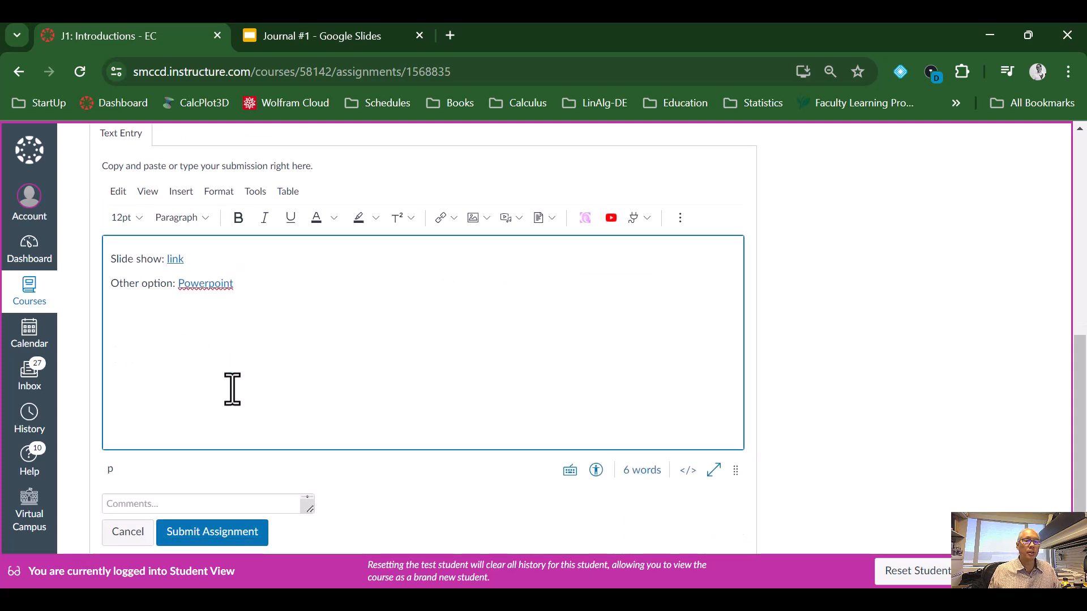
mouse_move(259, 408)
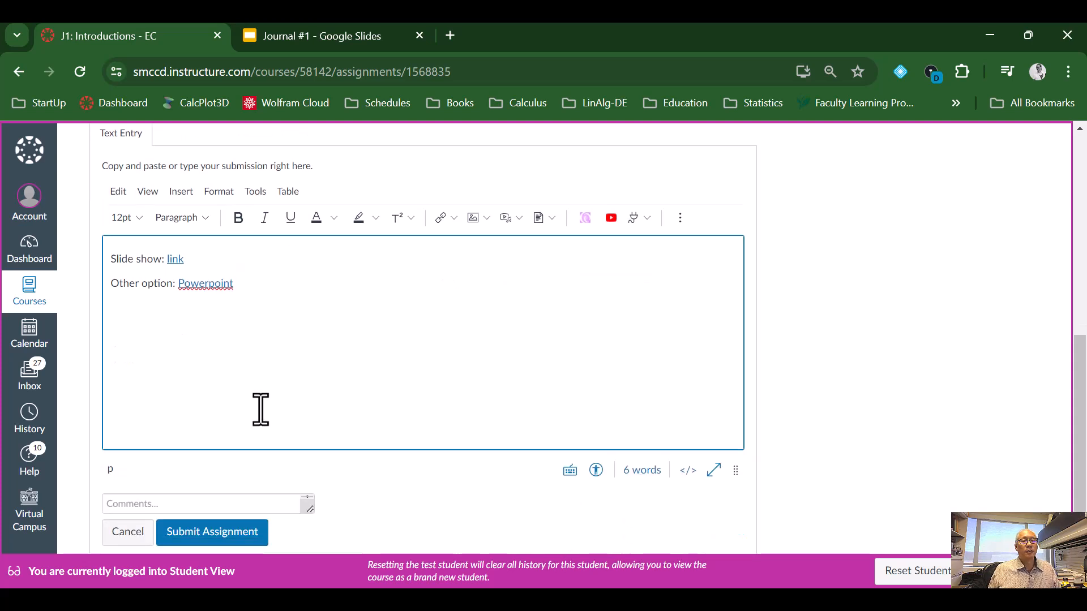
scroll("up", 3)
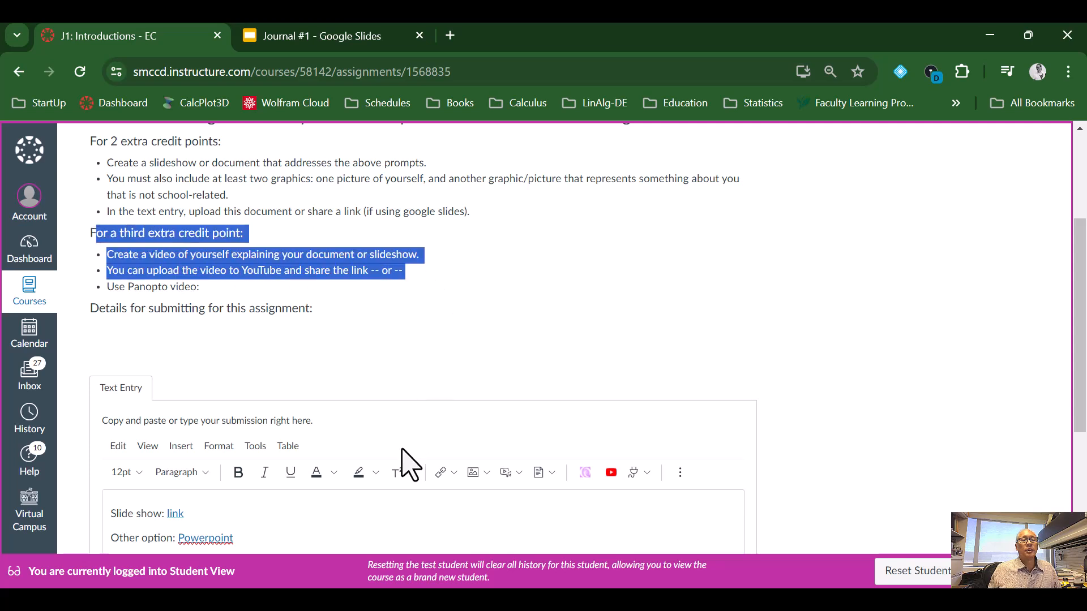
scroll("down", 3)
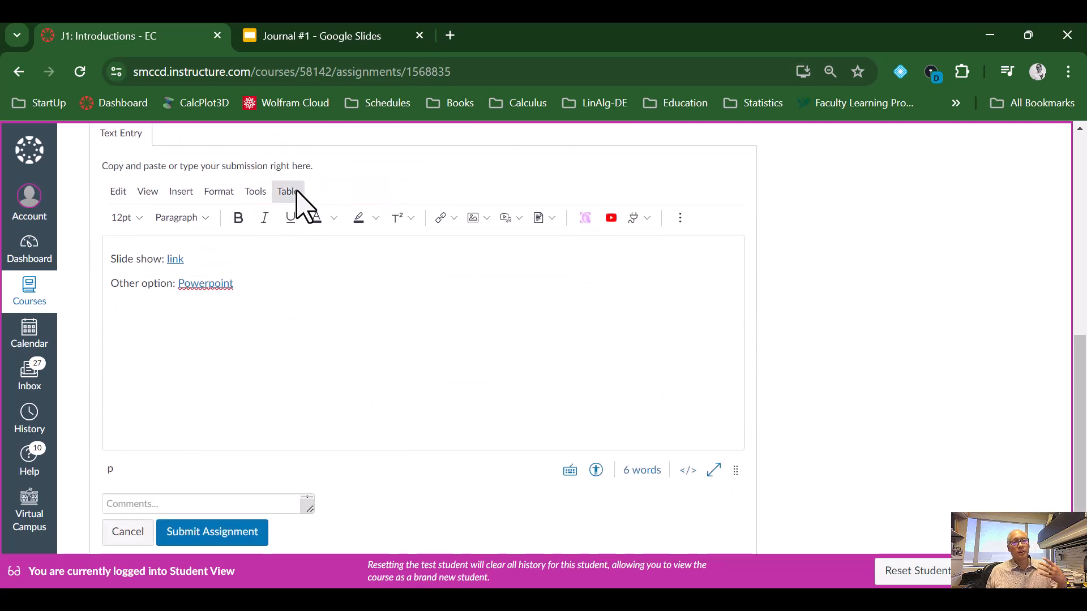
mouse_move(461, 52)
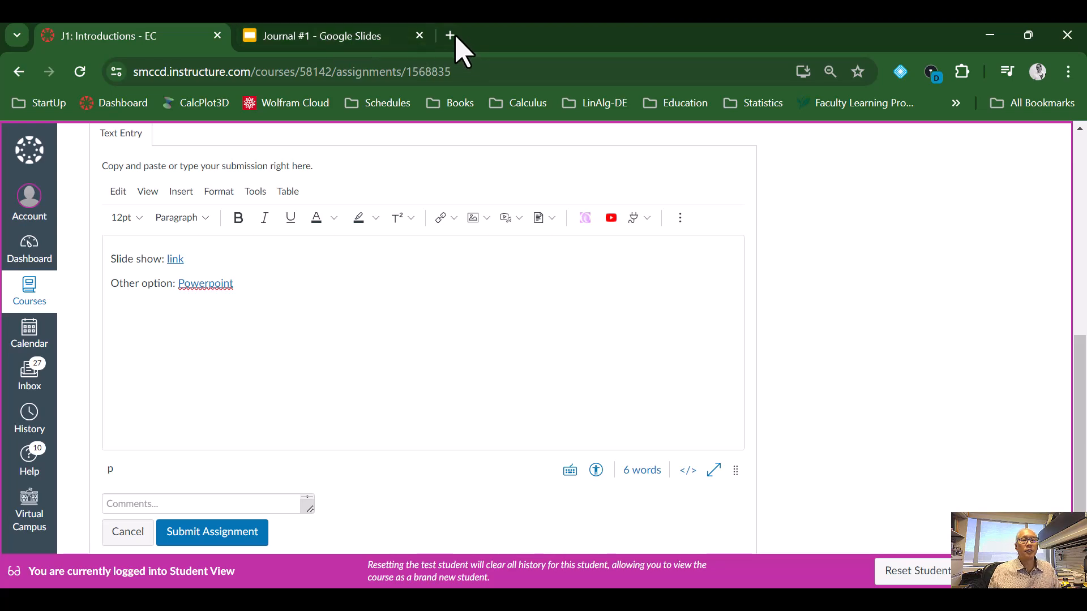
left_click(449, 35)
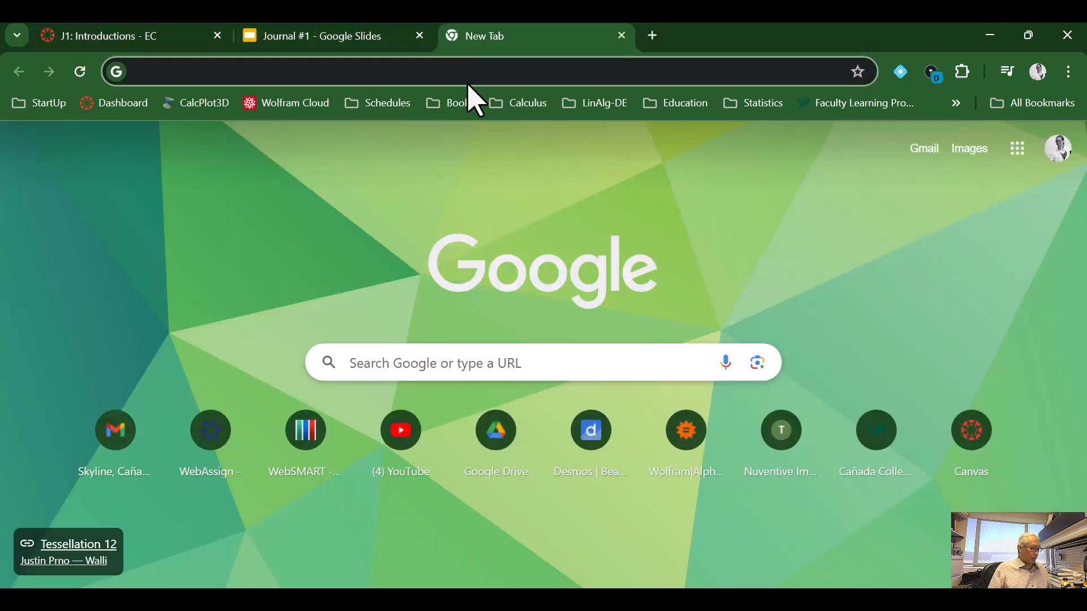
Go to YouTube Studio from the account menu and browse the Prof Ray Lapuz channel dashboard
left_click(400, 430)
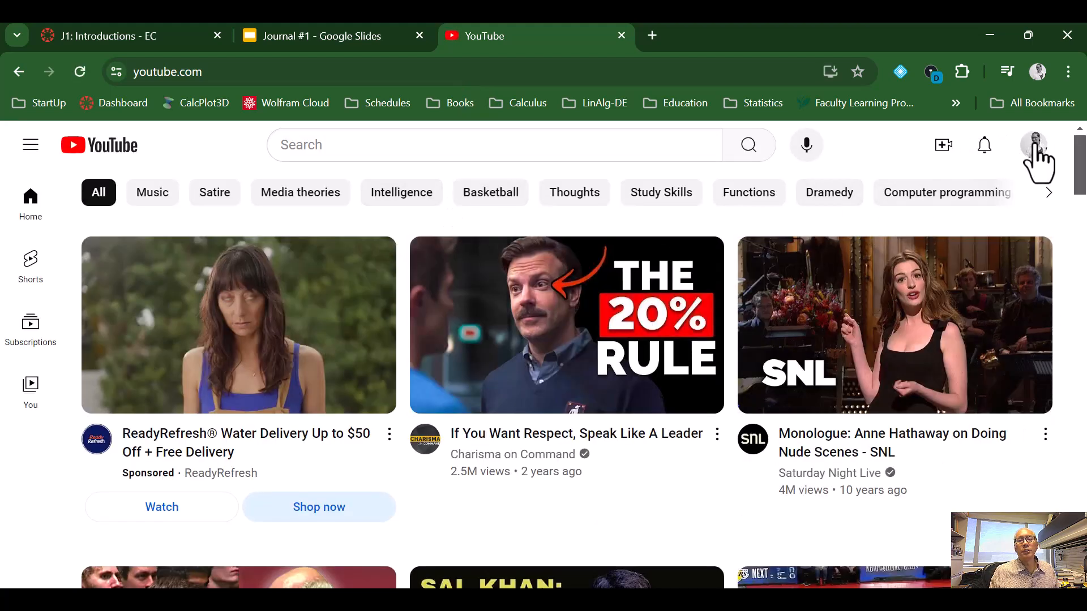
mouse_move(333, 166)
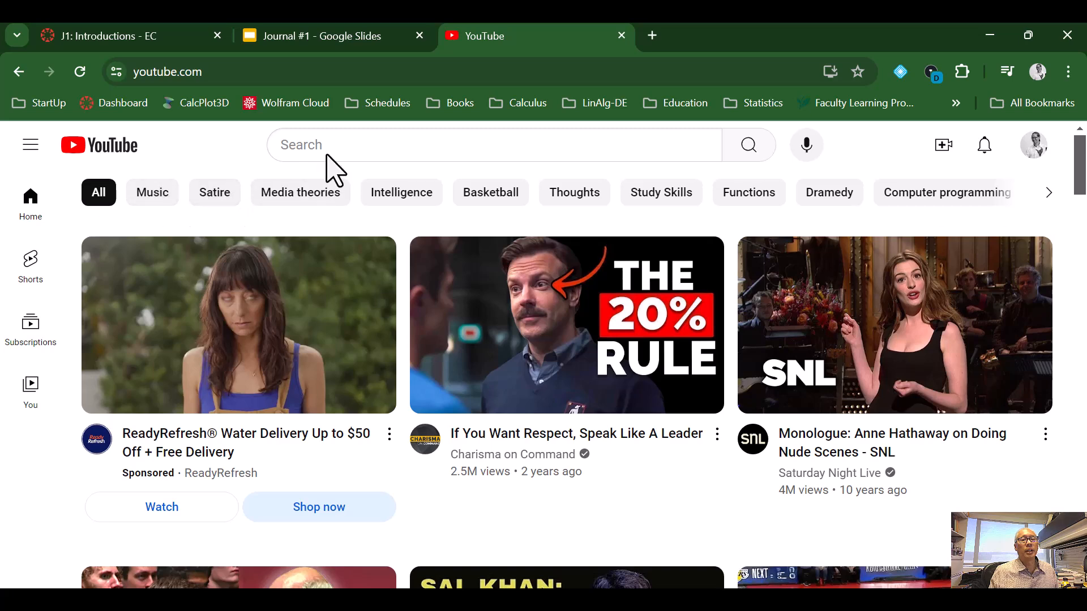
left_click(1033, 145)
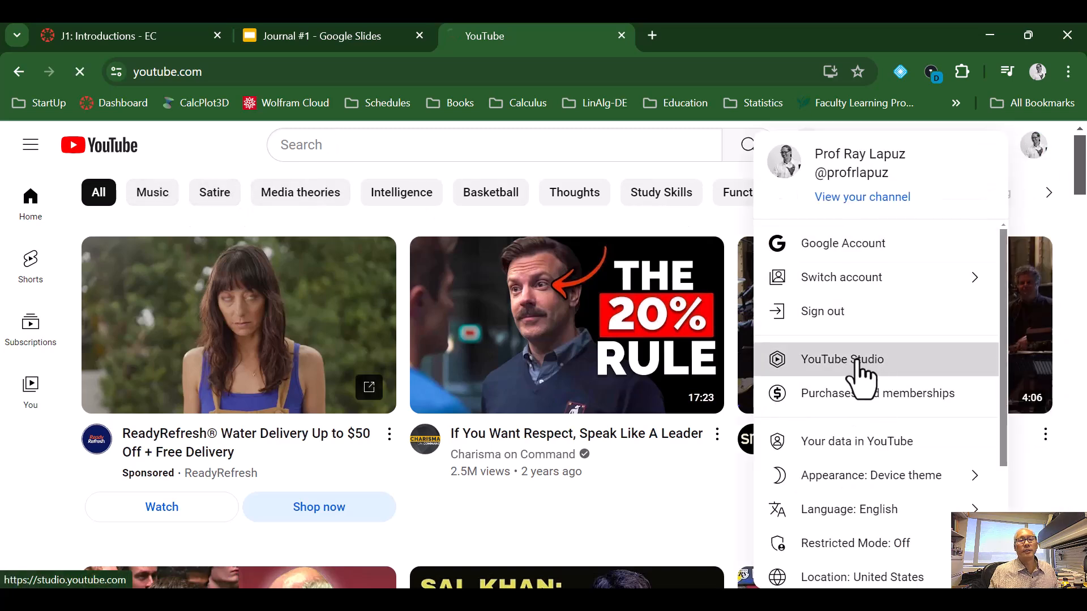
left_click(842, 359)
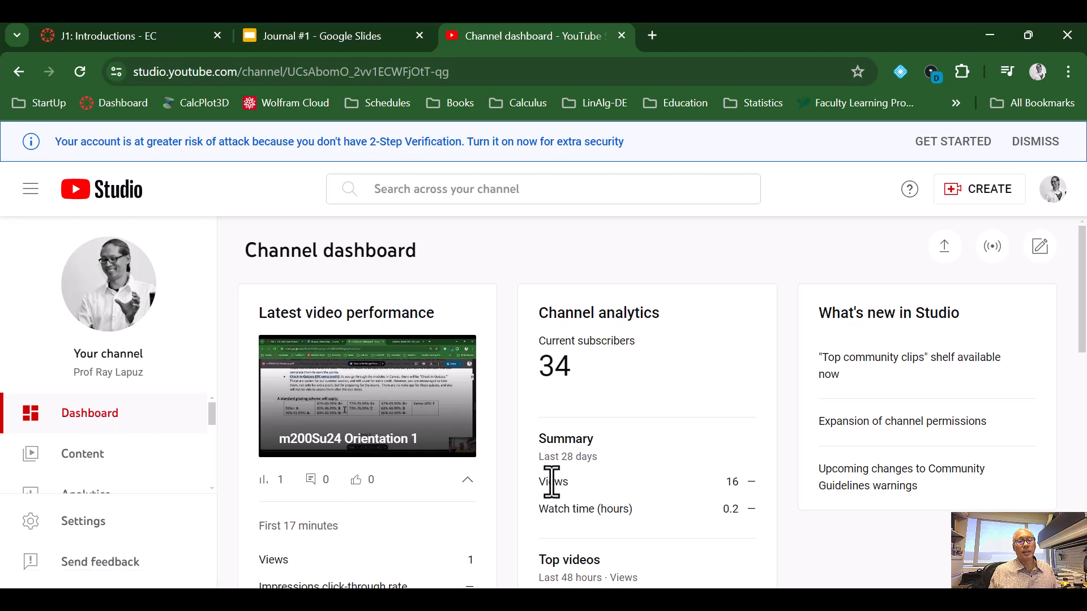
mouse_move(408, 387)
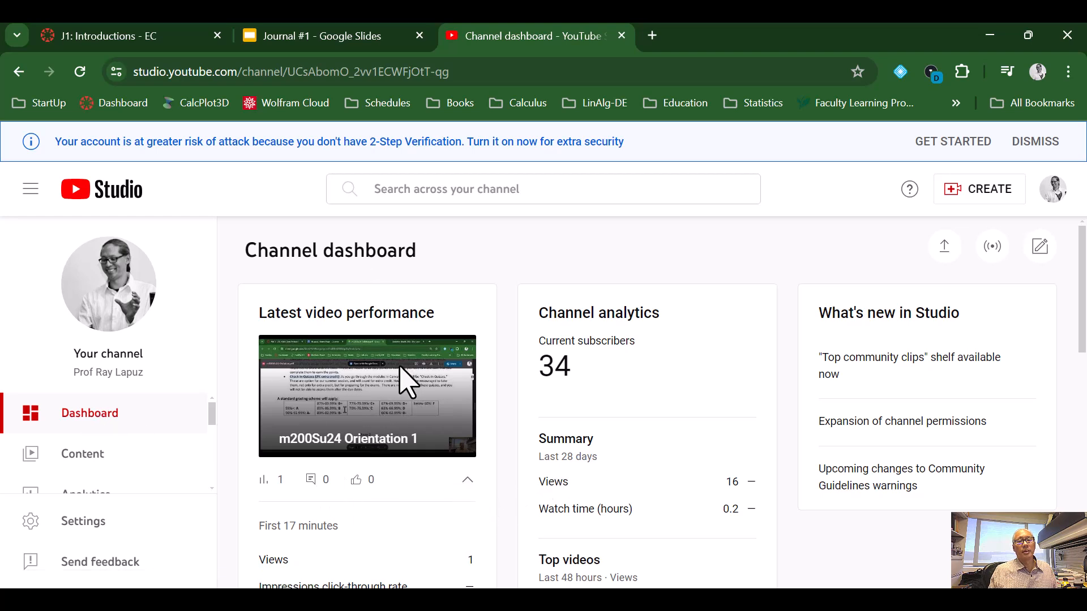
scroll("down", 3)
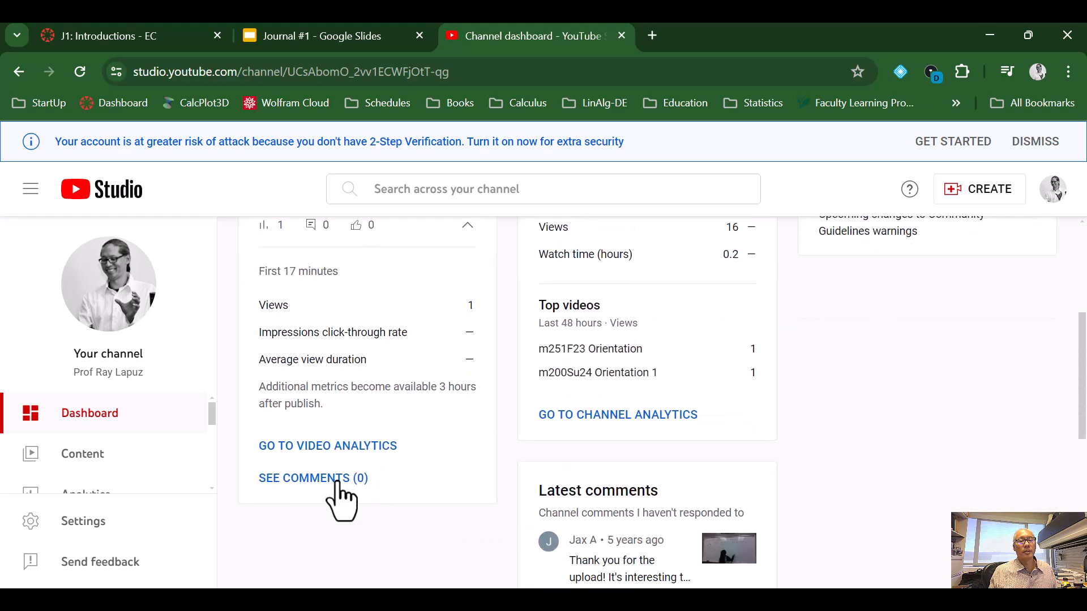
mouse_move(337, 499)
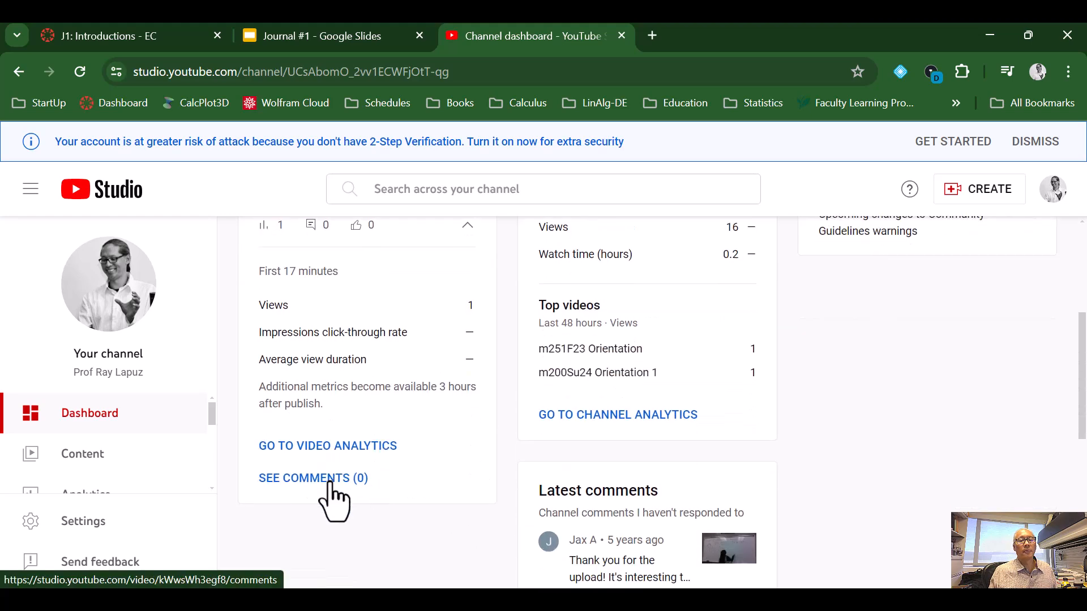
scroll("up", 3)
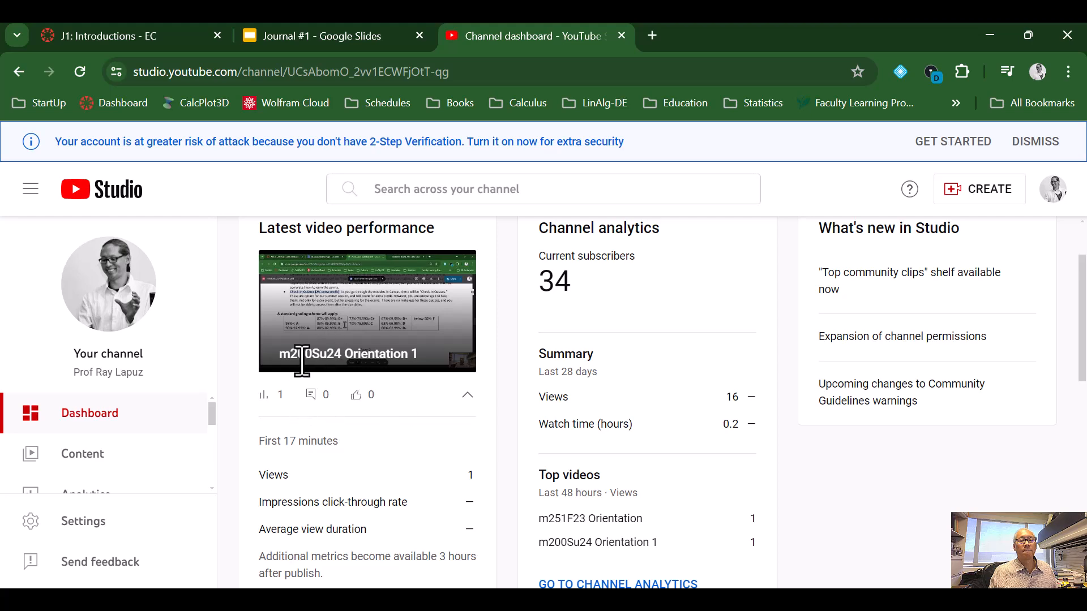
mouse_move(319, 270)
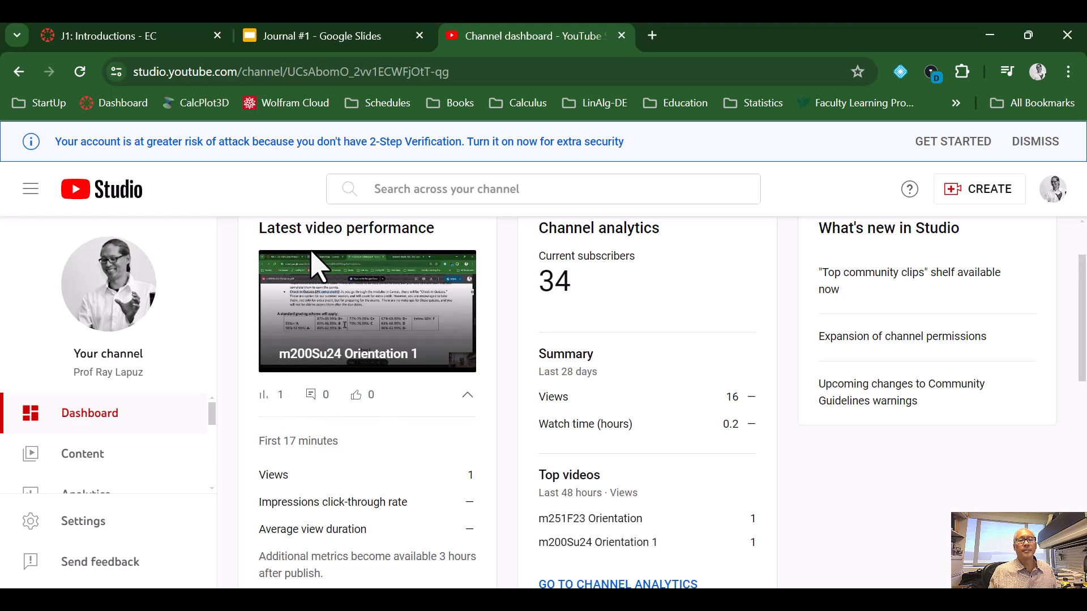
left_click(81, 453)
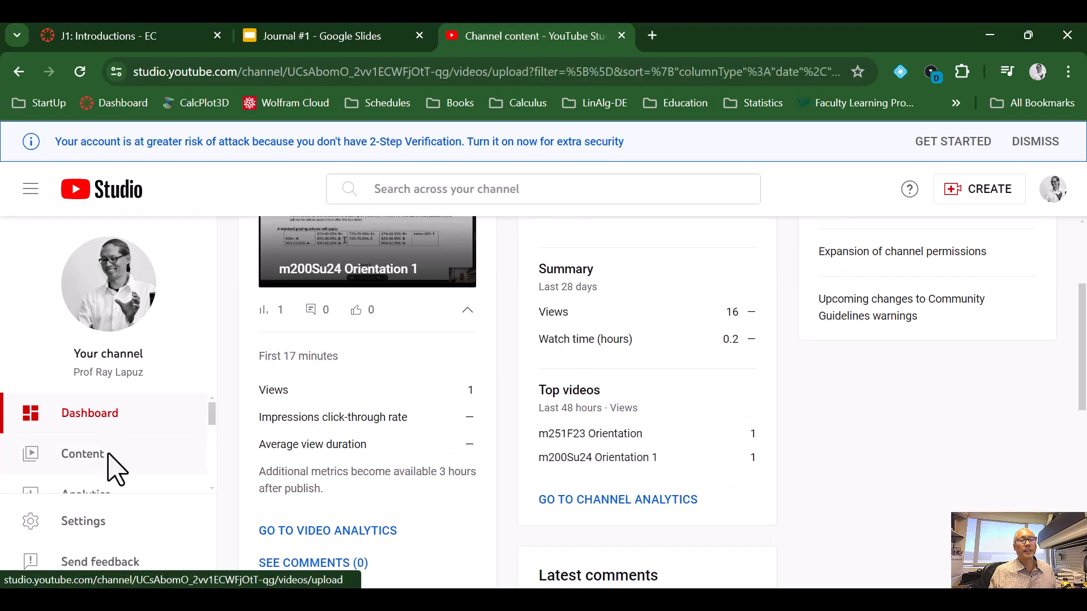
Open the m200Su24 Orientation 1 video's details and watch it on YouTube in a new tab
left_click(82, 454)
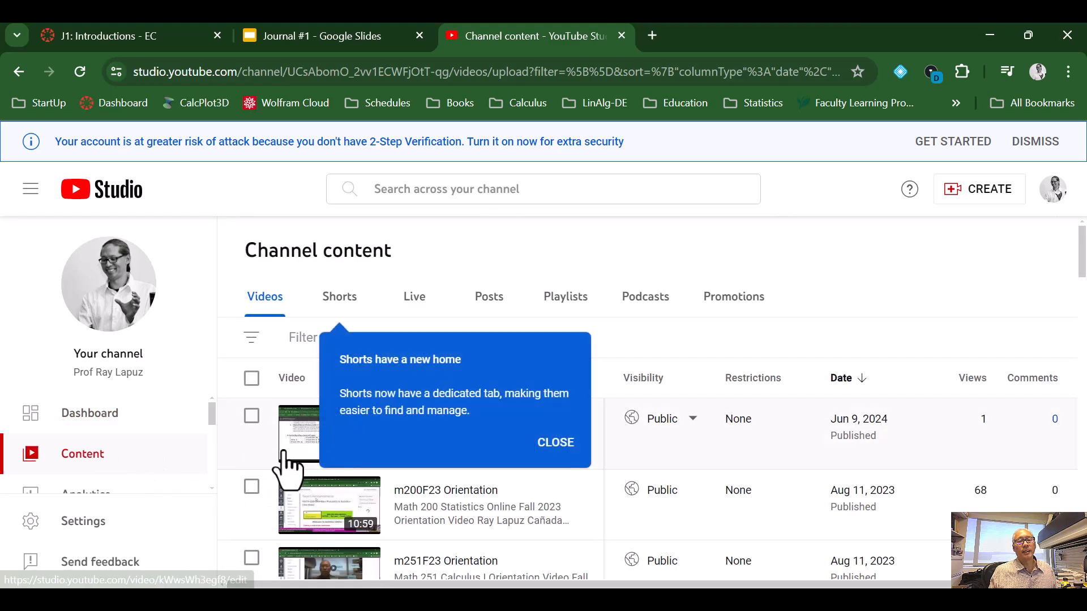
left_click(328, 433)
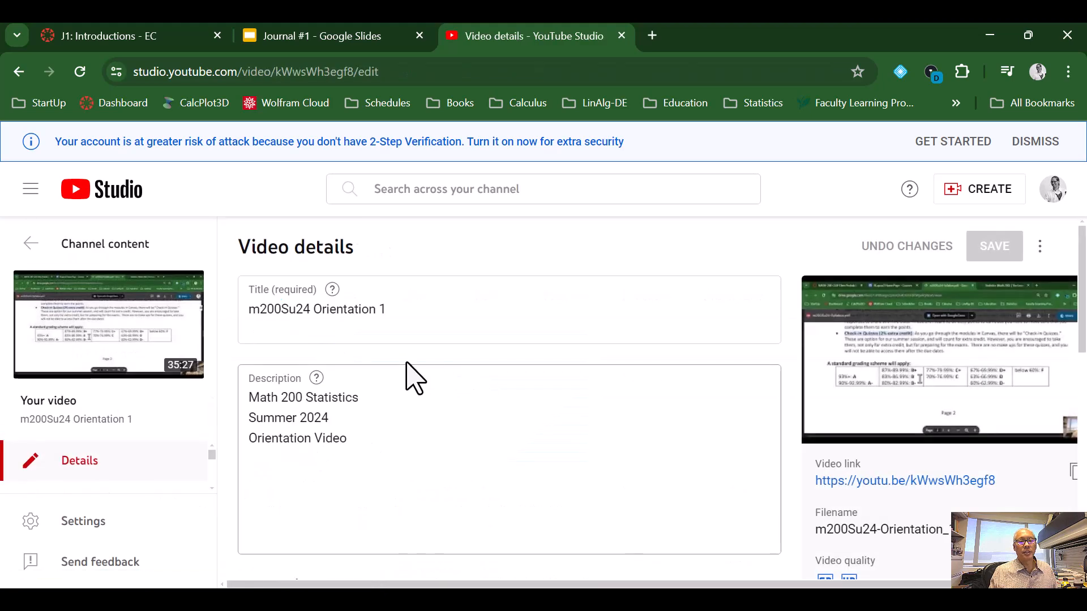
mouse_move(950, 347)
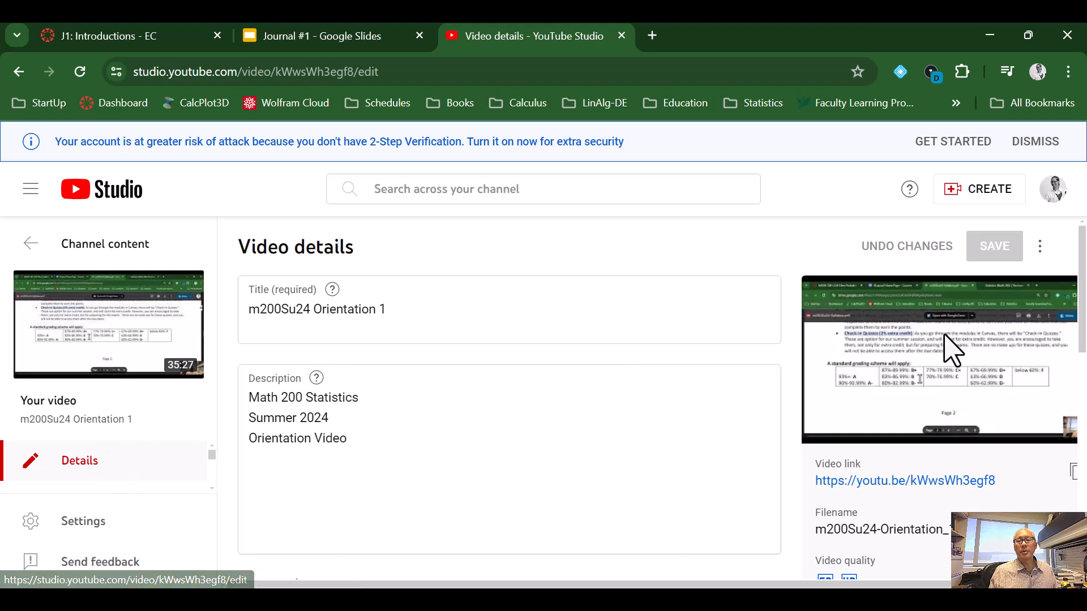
left_click(904, 481)
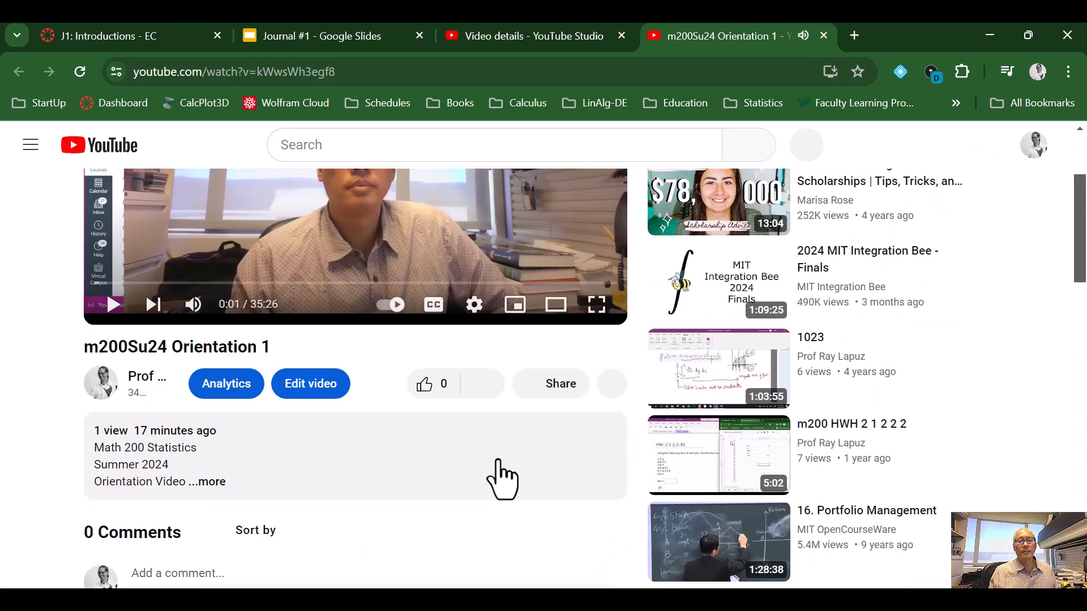
mouse_move(550, 384)
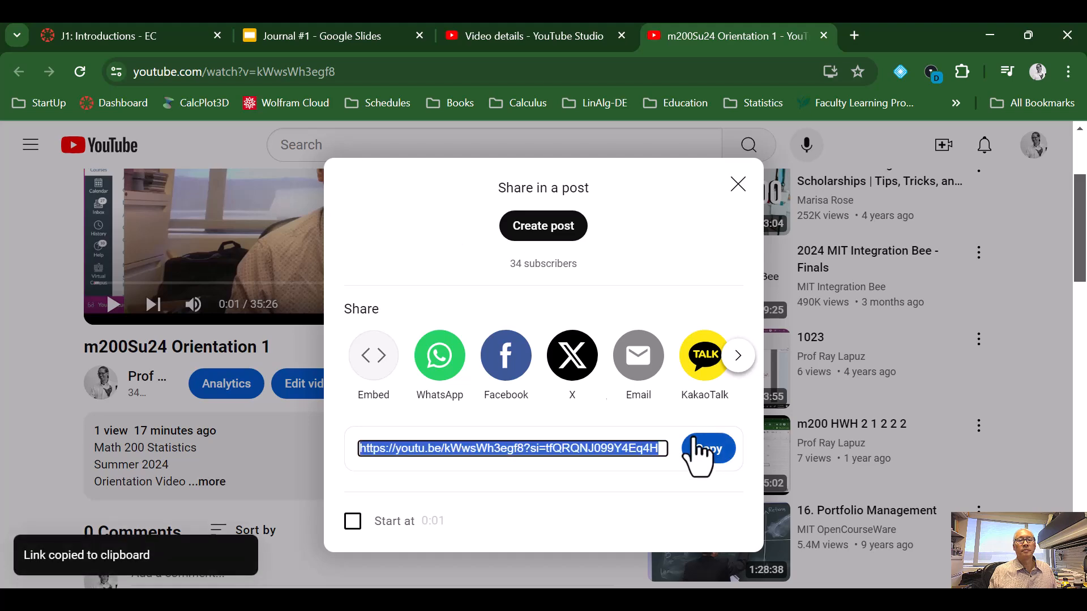
mouse_move(534, 36)
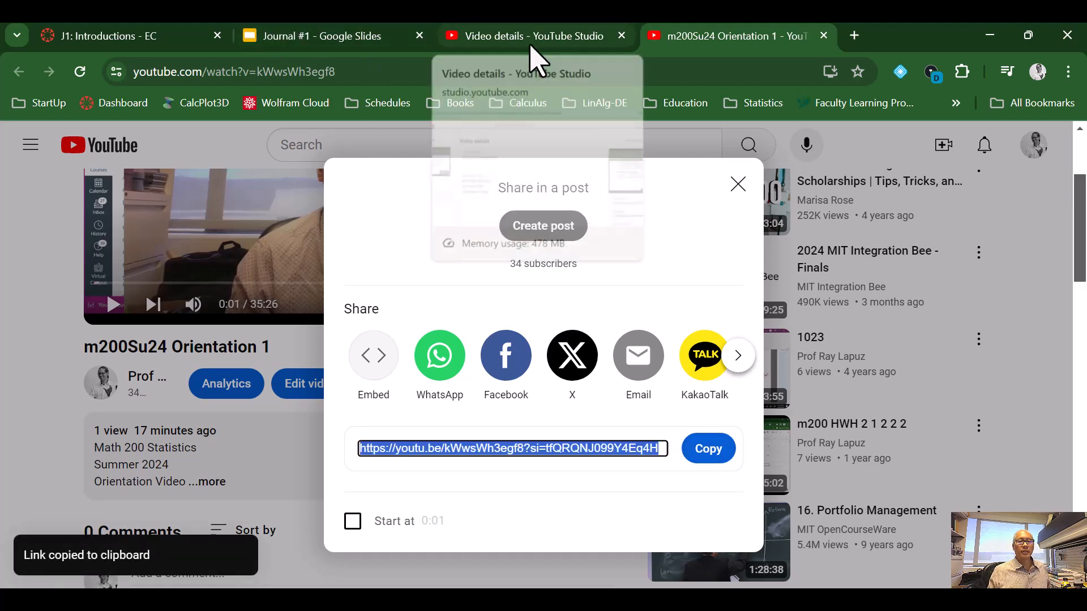
Back in the Canvas submission, type 'Link to YouTube Video' on a new line
left_click(125, 36)
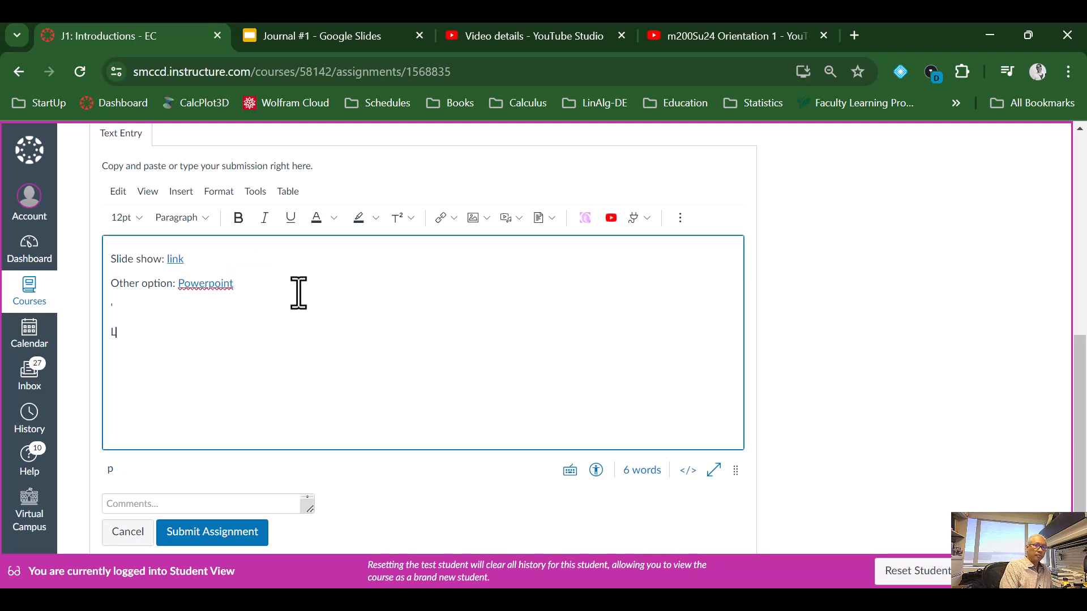
type("L")
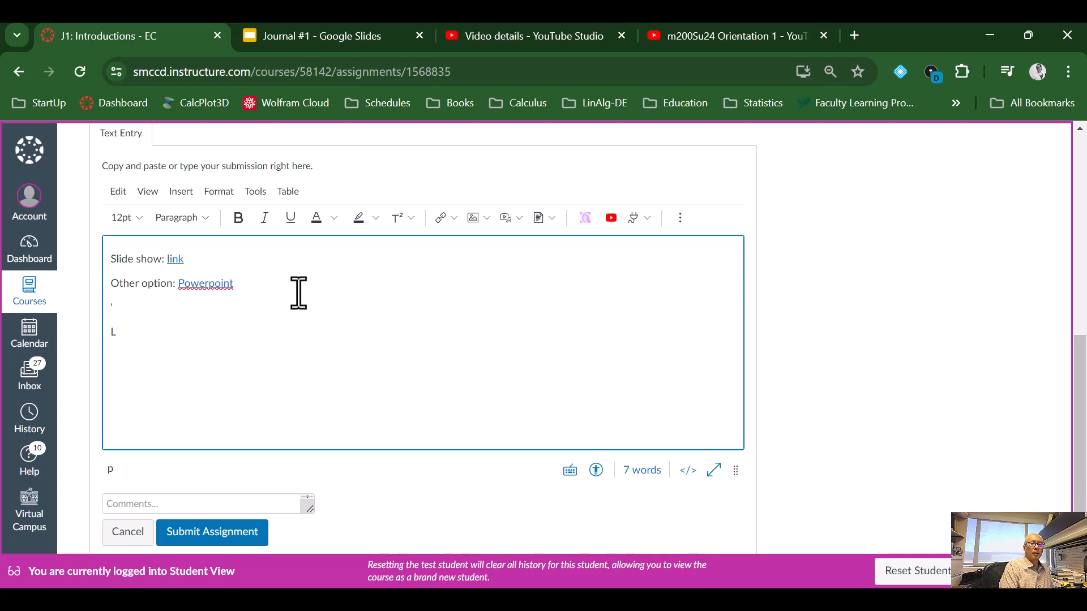
type("ink to You")
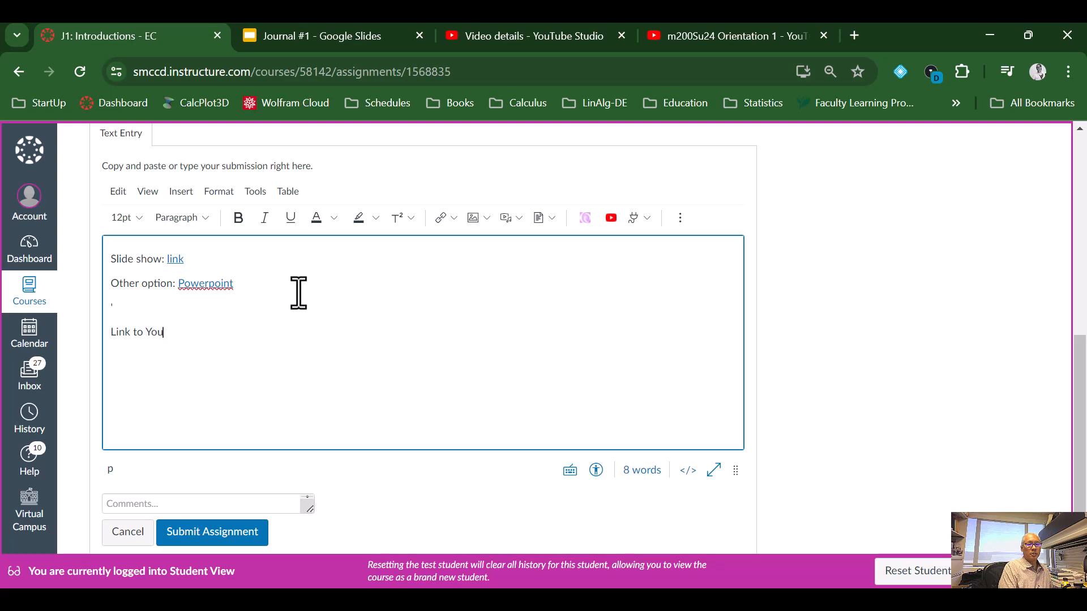
type("Tuv")
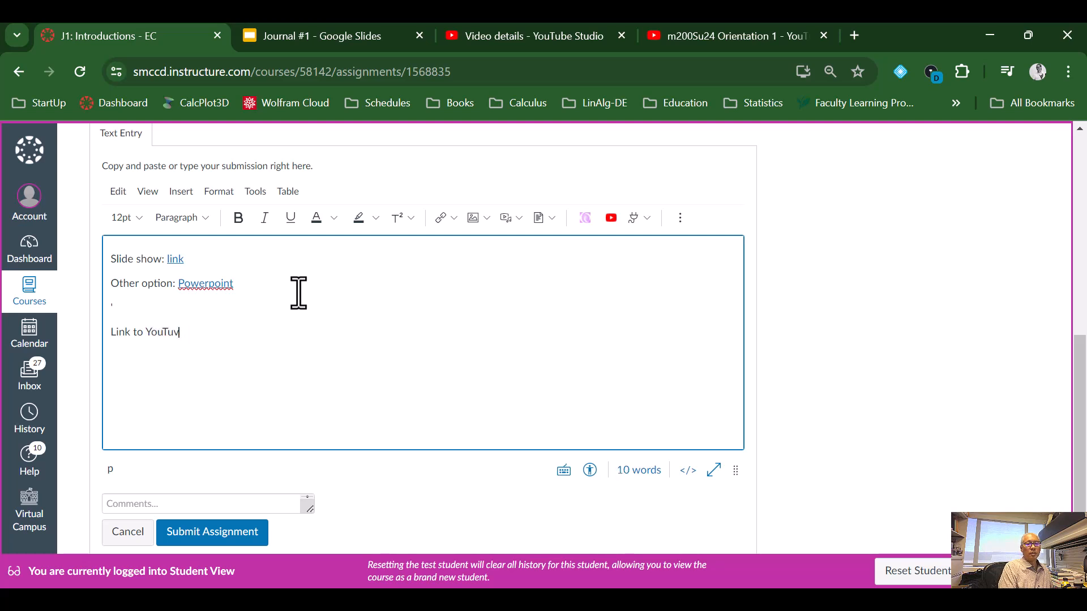
type("be Video")
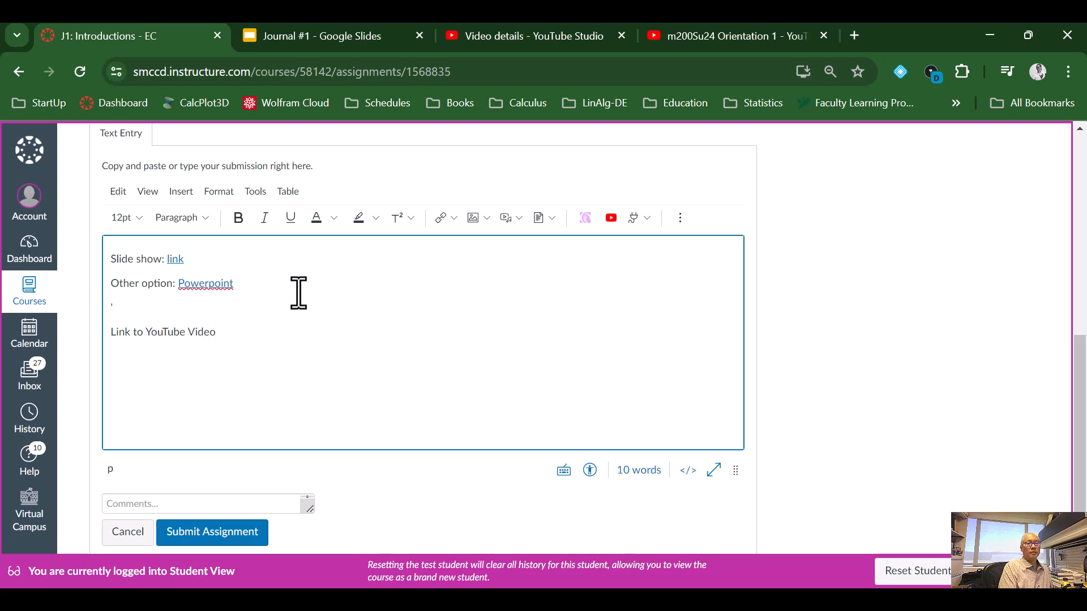
Link the words 'YouTube Video' to the copied video URL as an external link
double_click(180, 333)
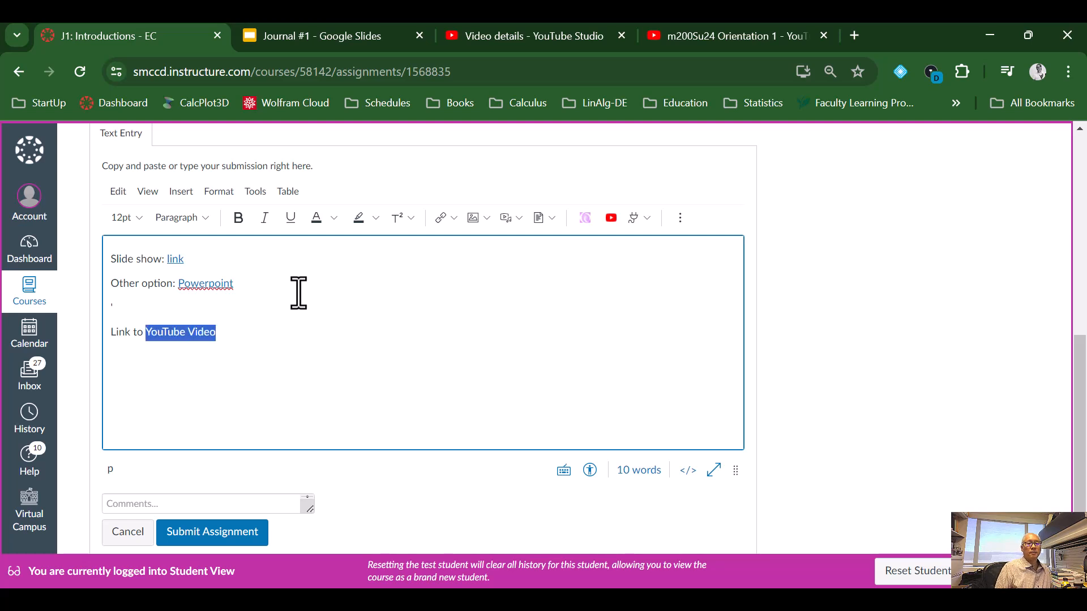
mouse_move(411, 270)
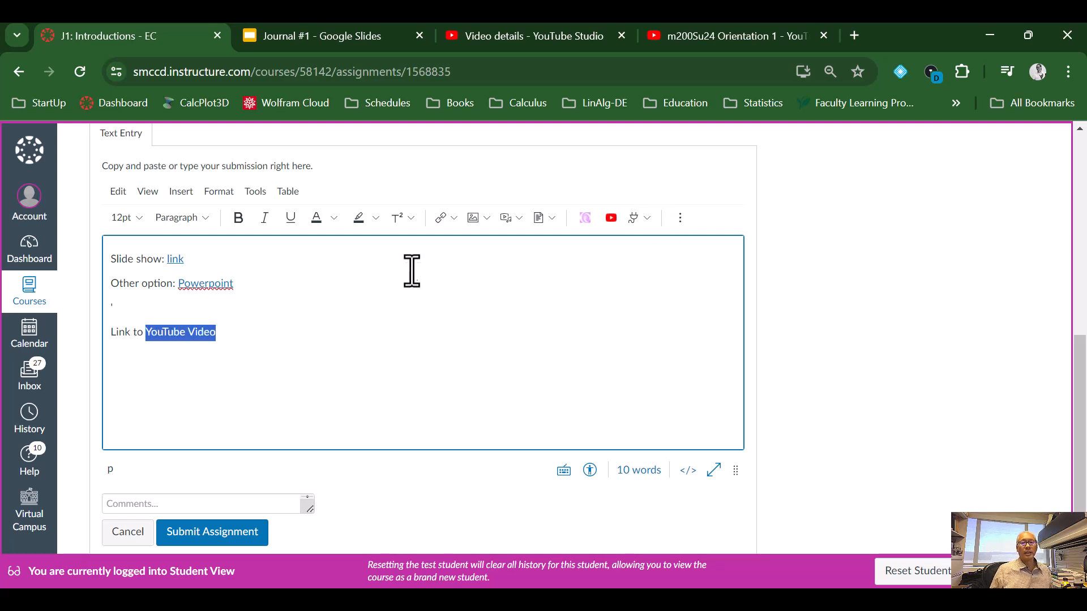
left_click(441, 217)
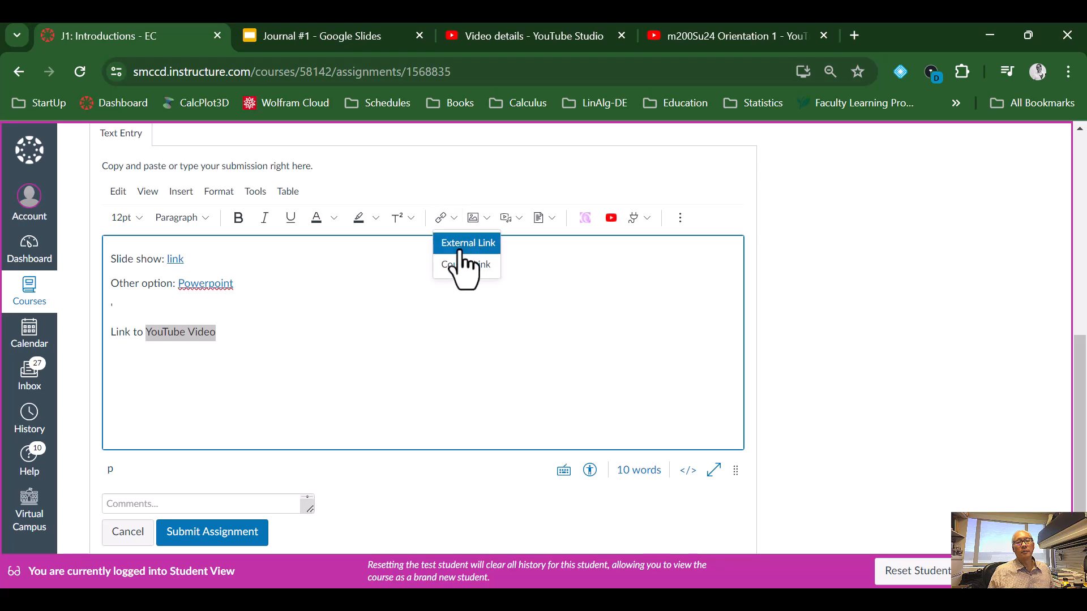
left_click(469, 243)
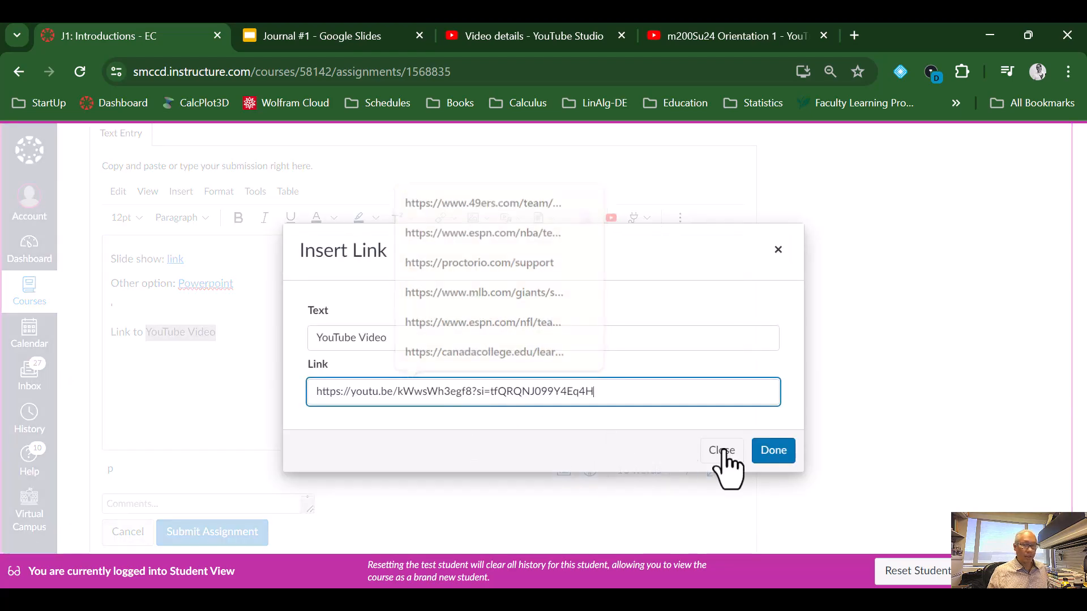
left_click(772, 451)
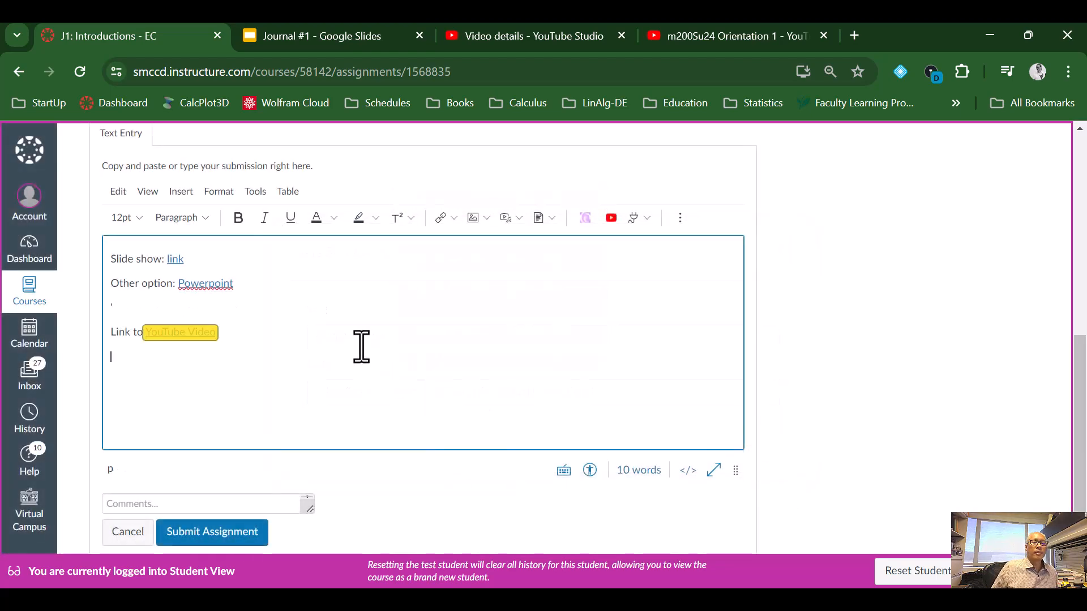
Type 'Or Panopto:' on a new line below the YouTube Video link
type("O")
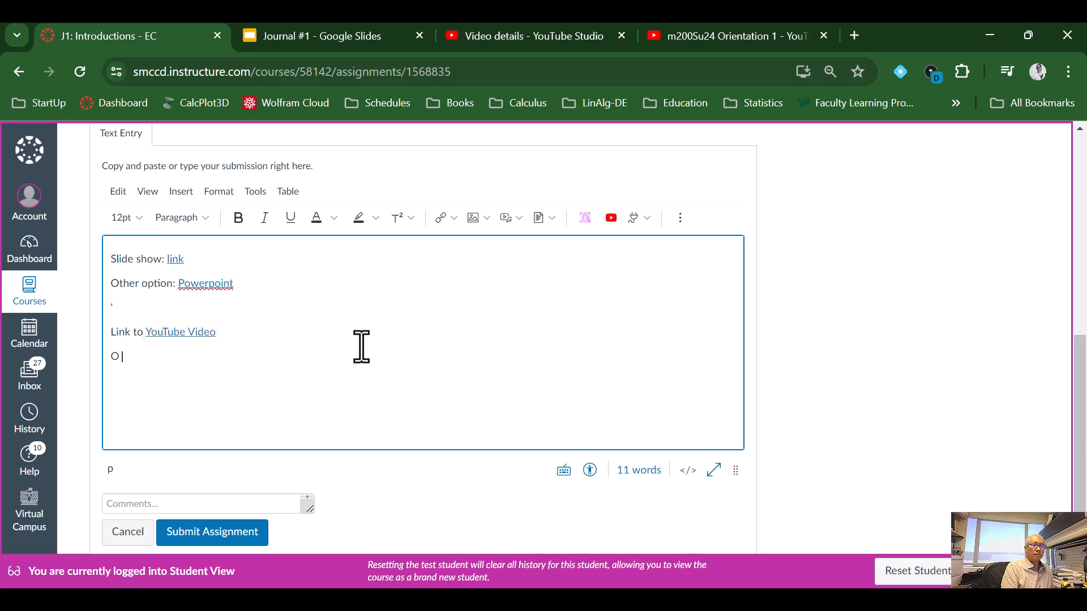
type("r Panop")
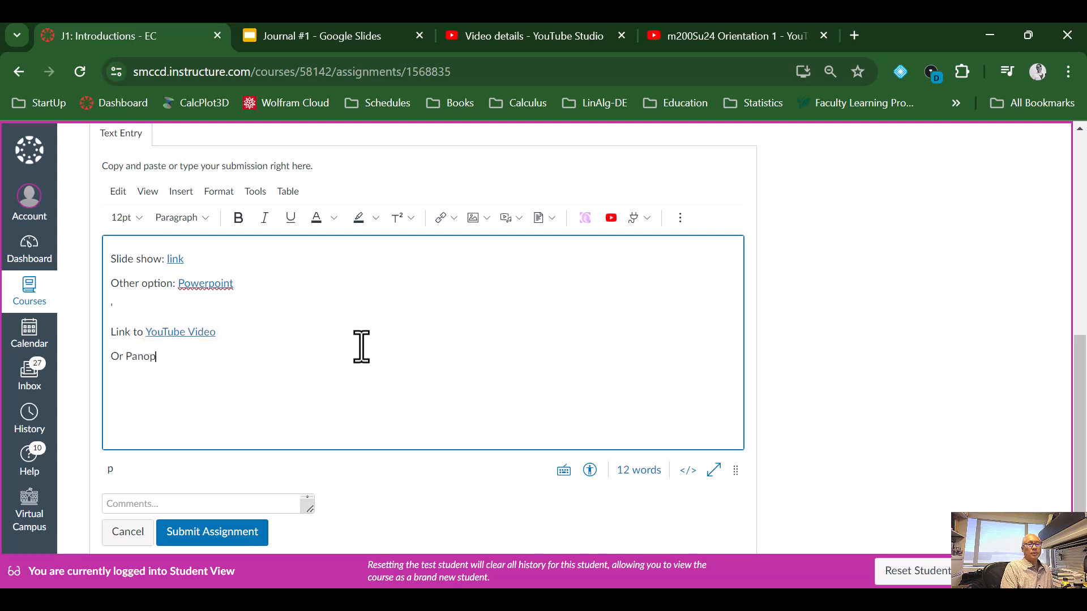
type("to:")
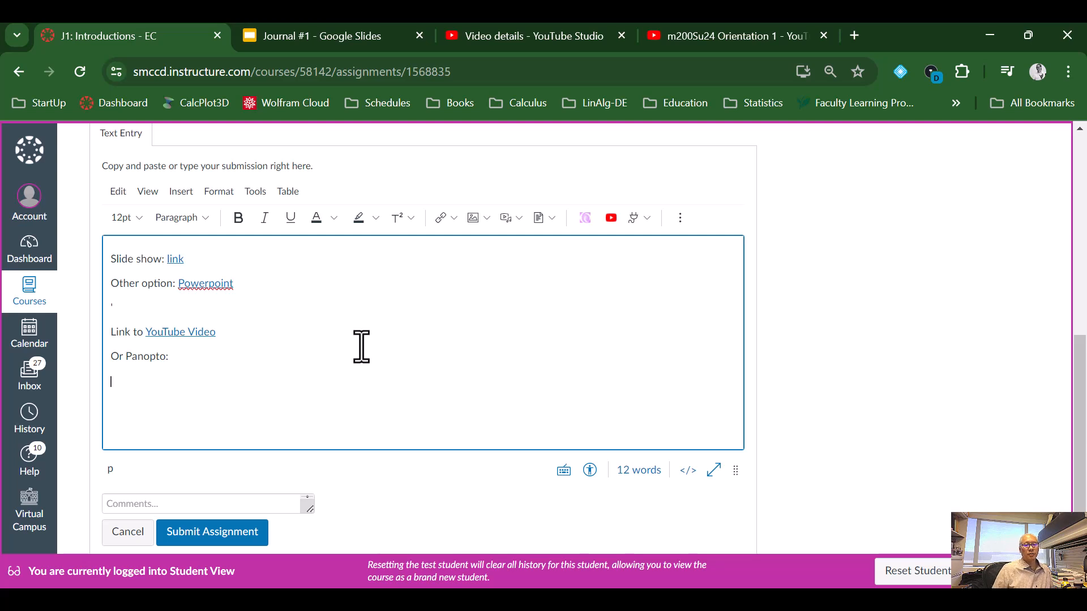
mouse_move(337, 303)
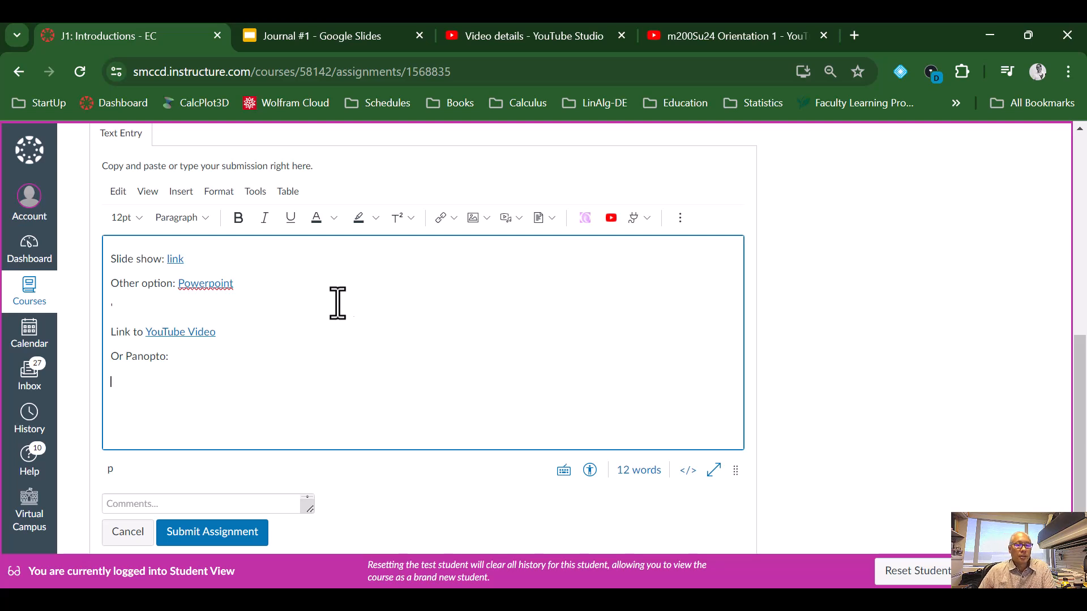
mouse_move(650, 257)
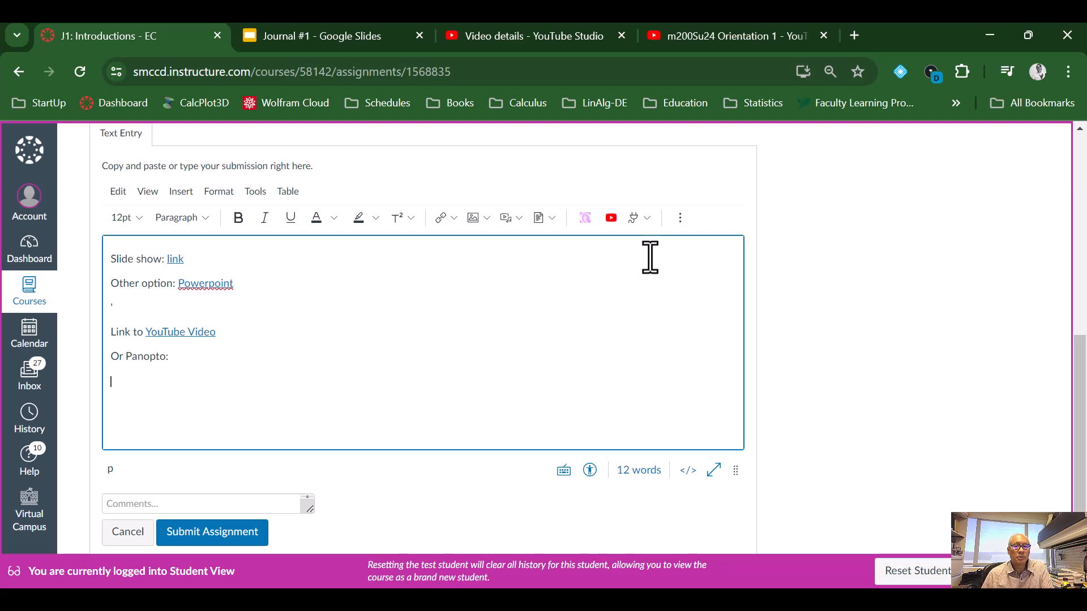
mouse_move(187, 374)
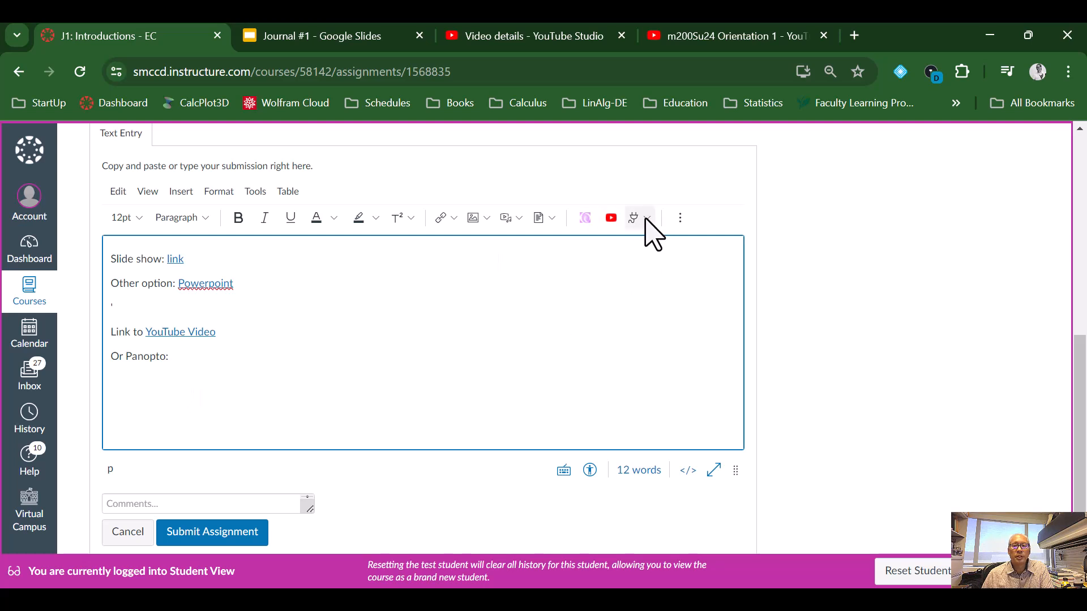
Show the editor's Apps list with 3C Media, Panopto Video and View All
left_click(632, 217)
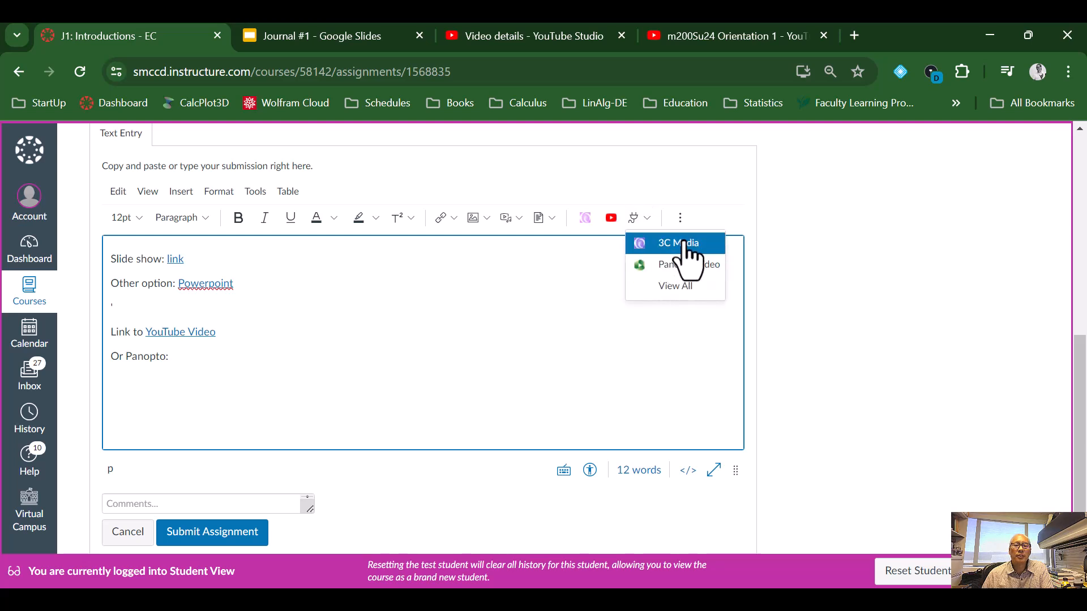
mouse_move(688, 271)
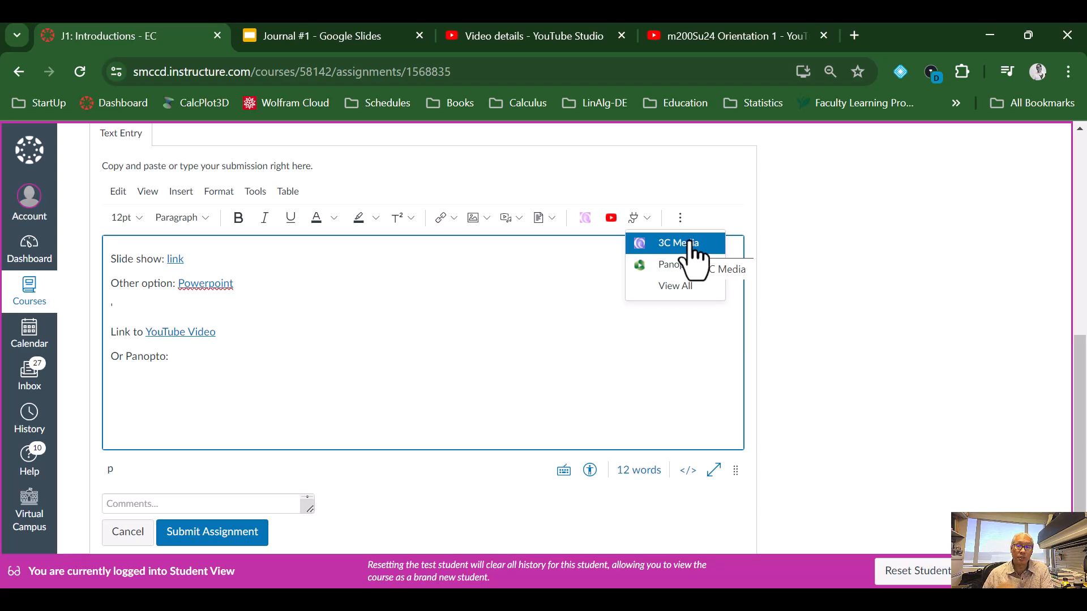
mouse_move(683, 269)
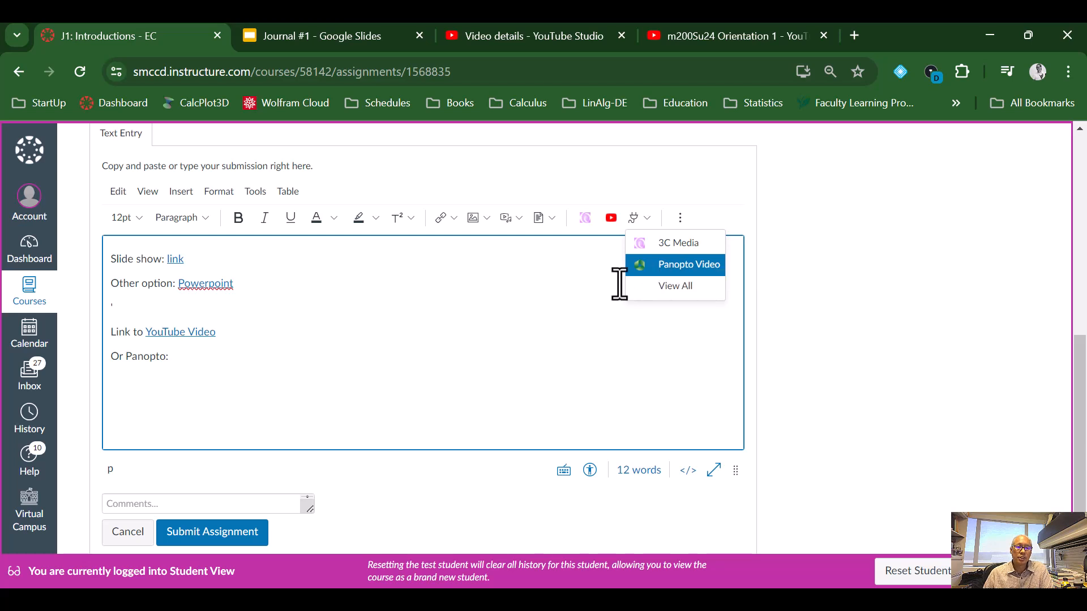
left_click(688, 265)
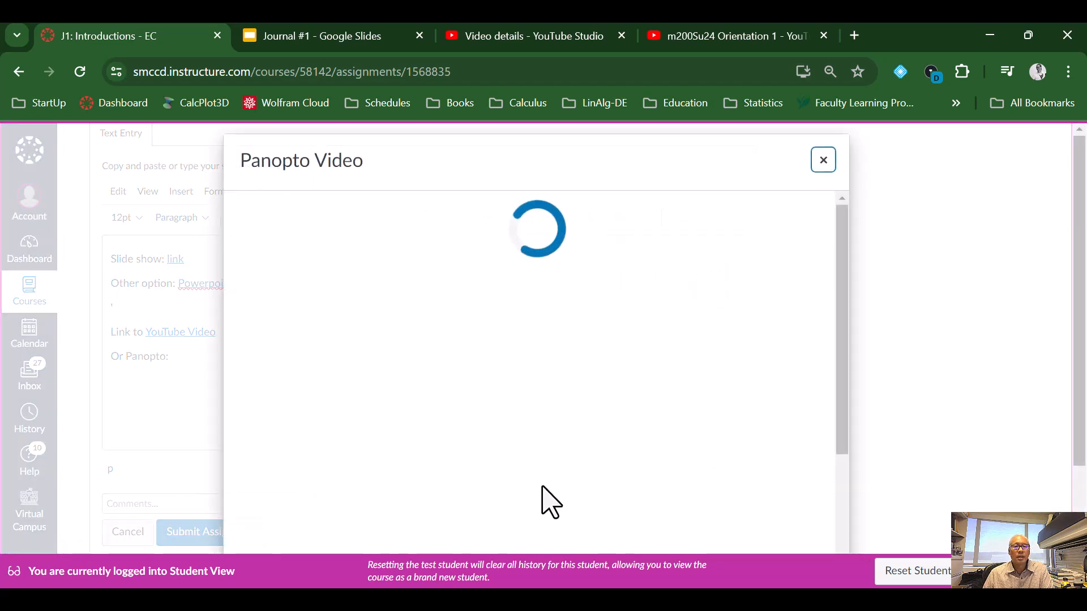
mouse_move(503, 483)
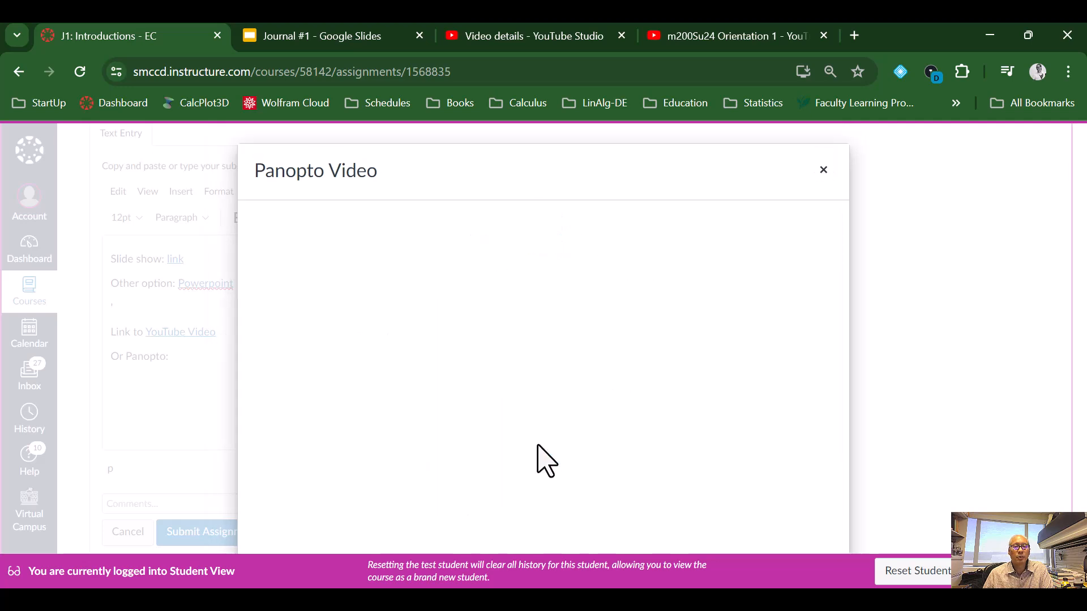
mouse_move(423, 485)
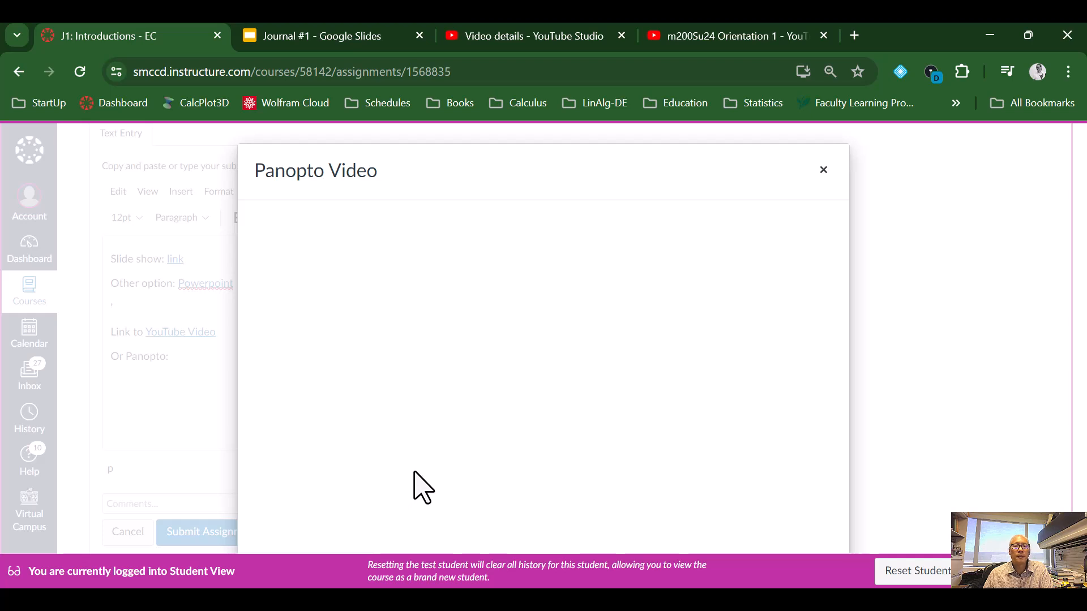
mouse_move(691, 345)
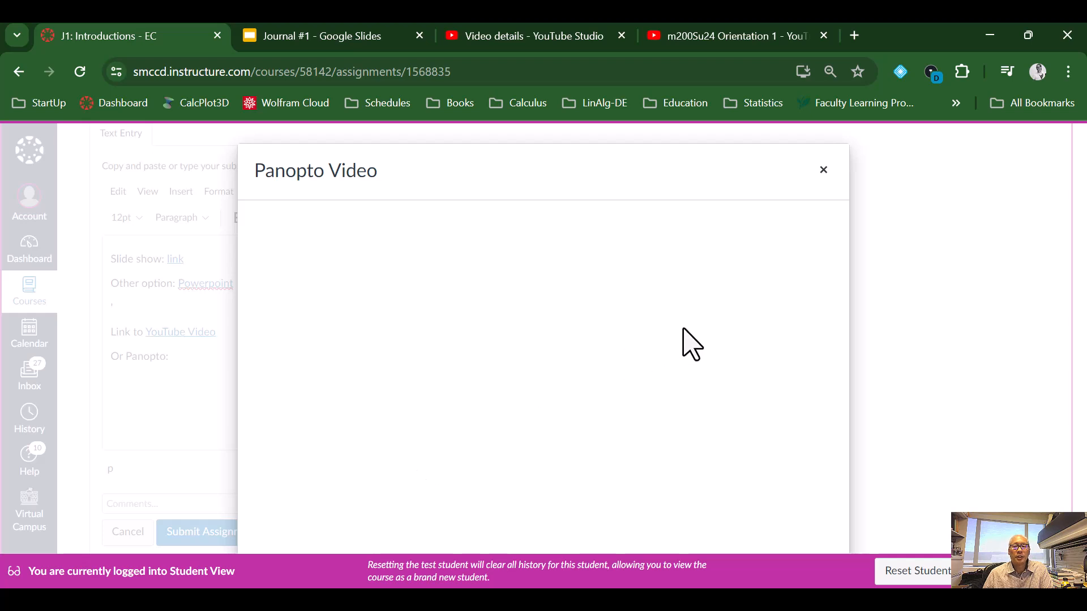
mouse_move(370, 172)
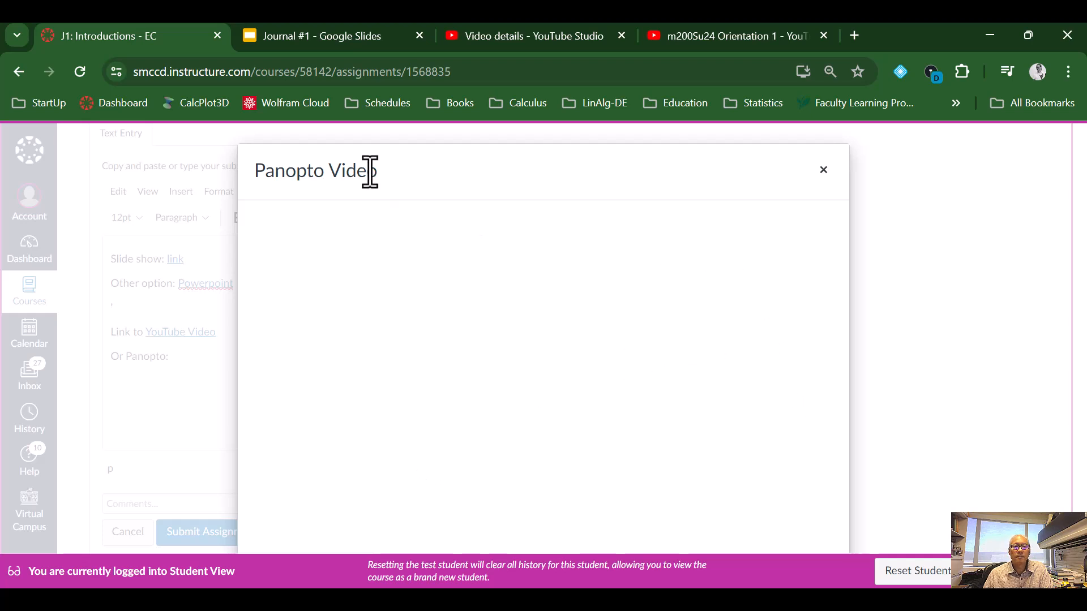
mouse_move(577, 324)
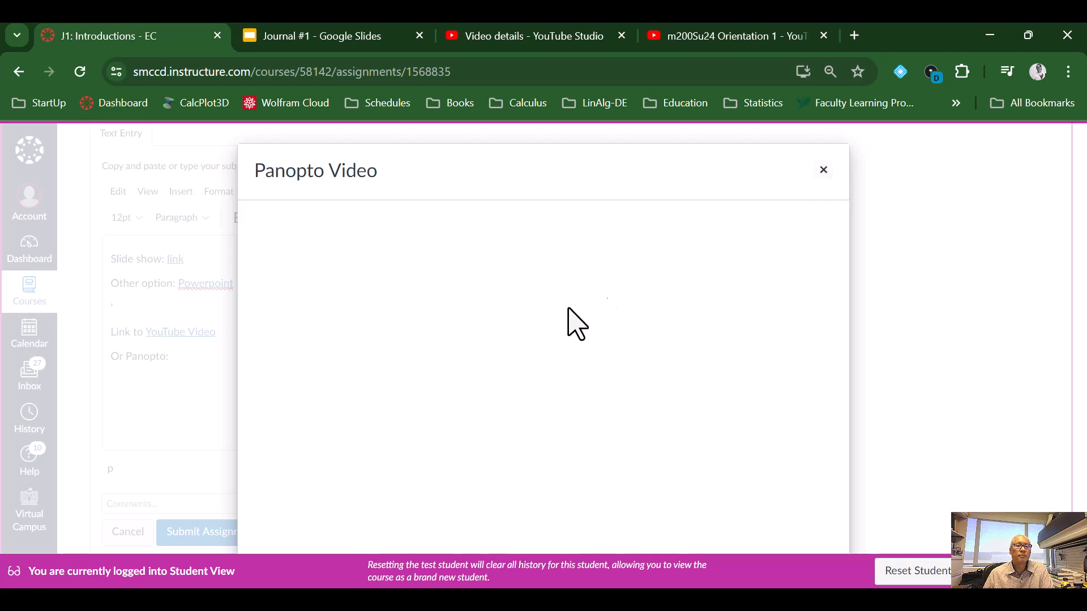
mouse_move(824, 170)
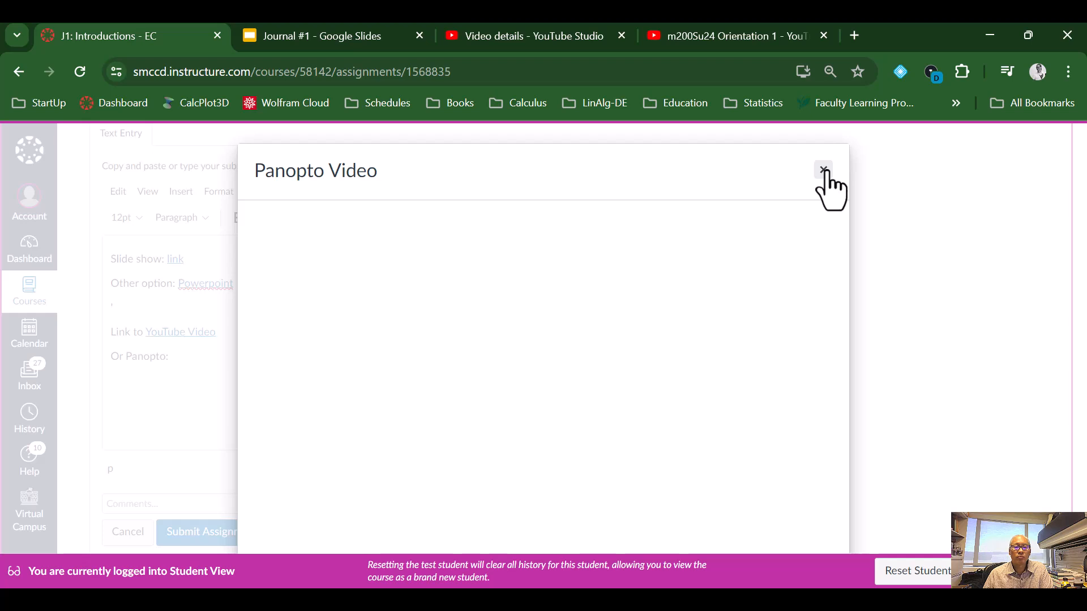
mouse_move(541, 222)
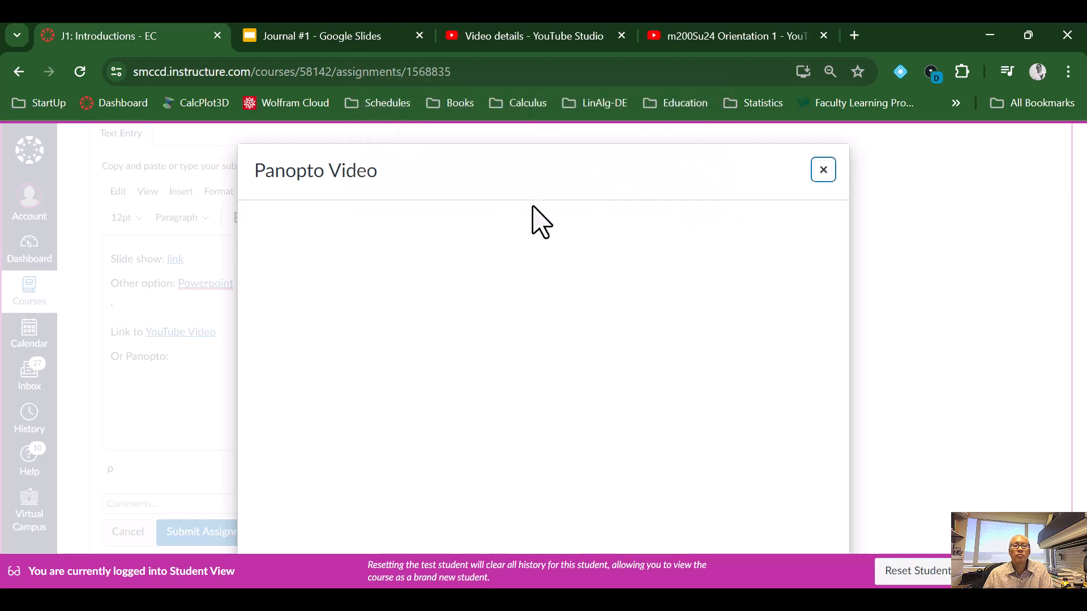
left_click(823, 169)
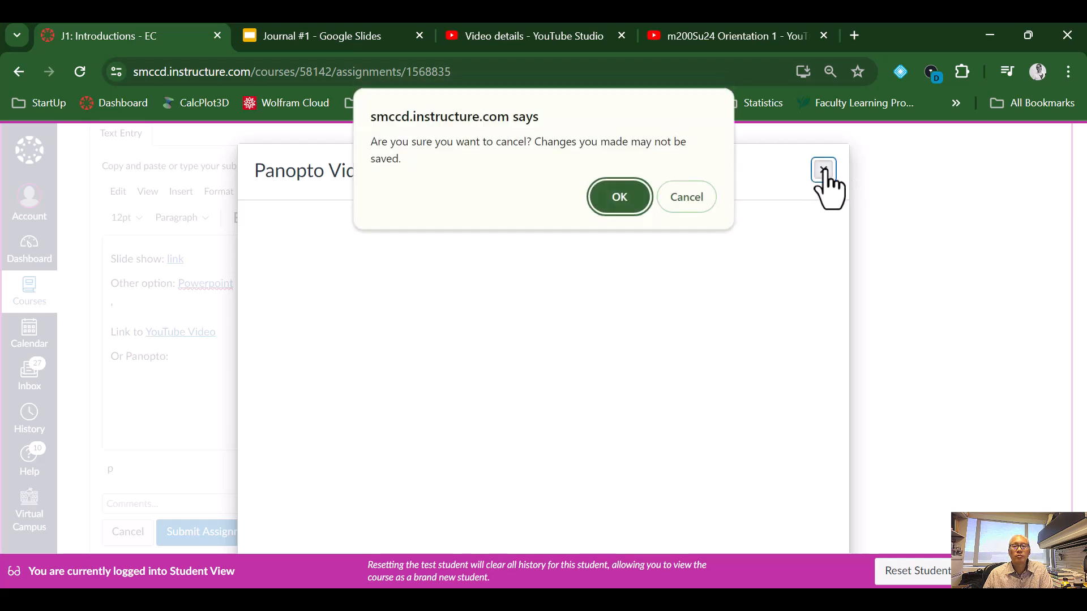
left_click(686, 197)
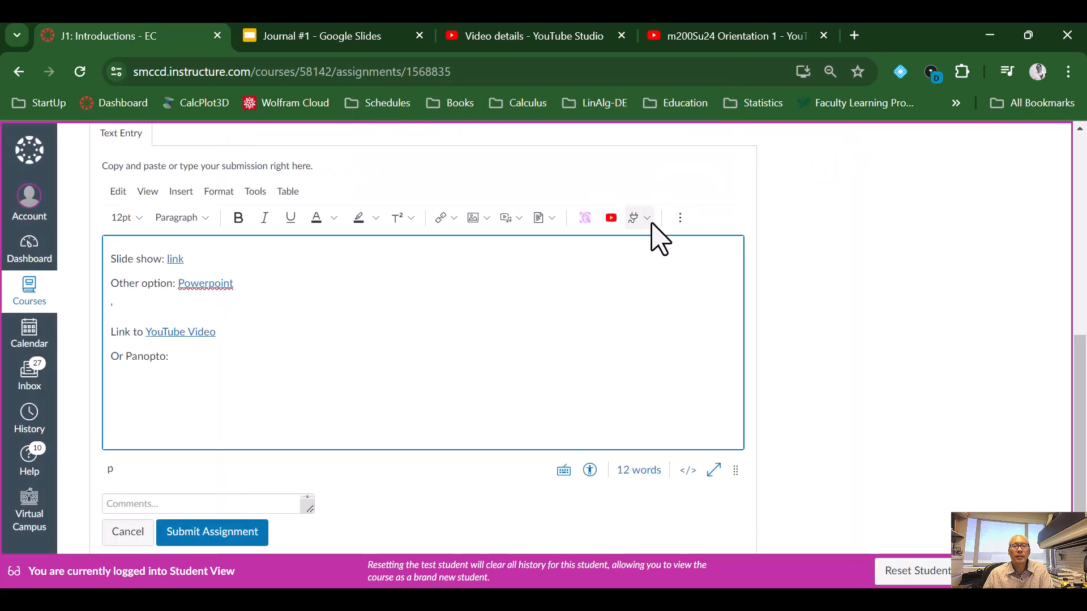
Reopen Panopto Video from Apps and move from the Upload to the Record tab
left_click(632, 217)
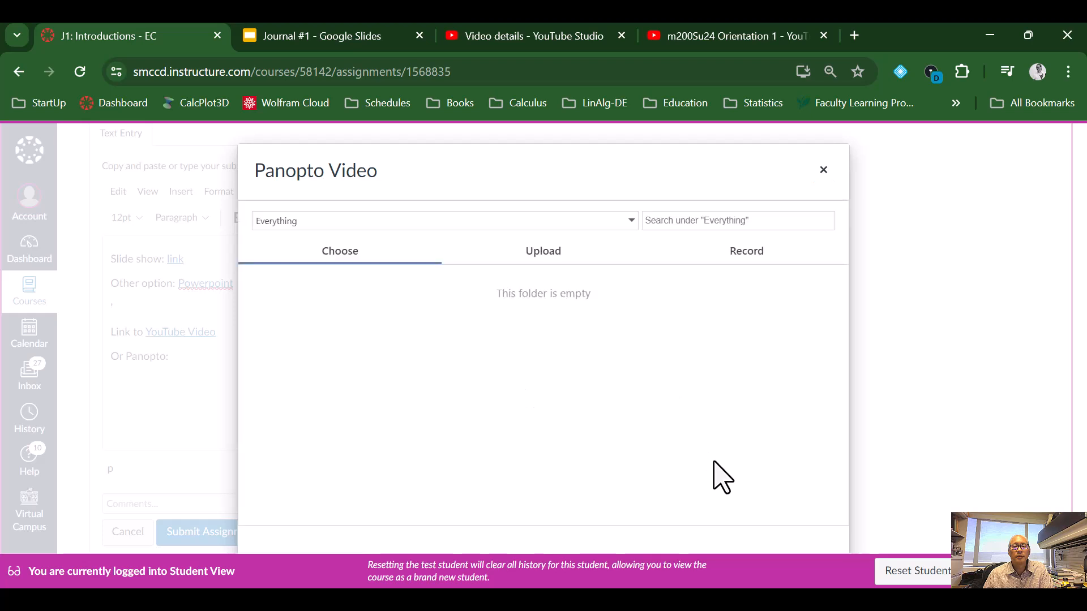
mouse_move(568, 267)
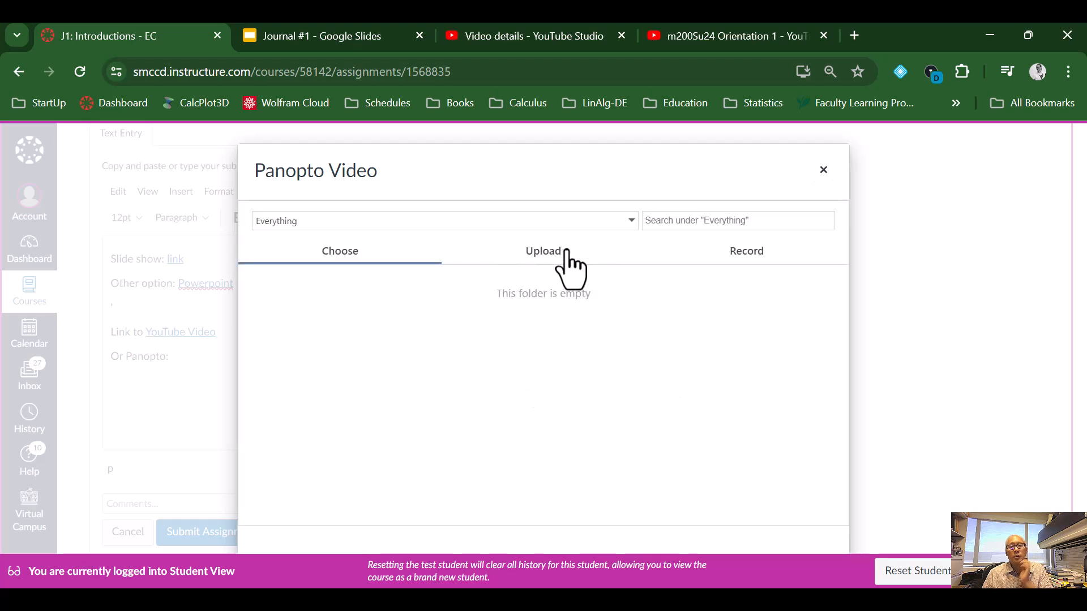
left_click(543, 251)
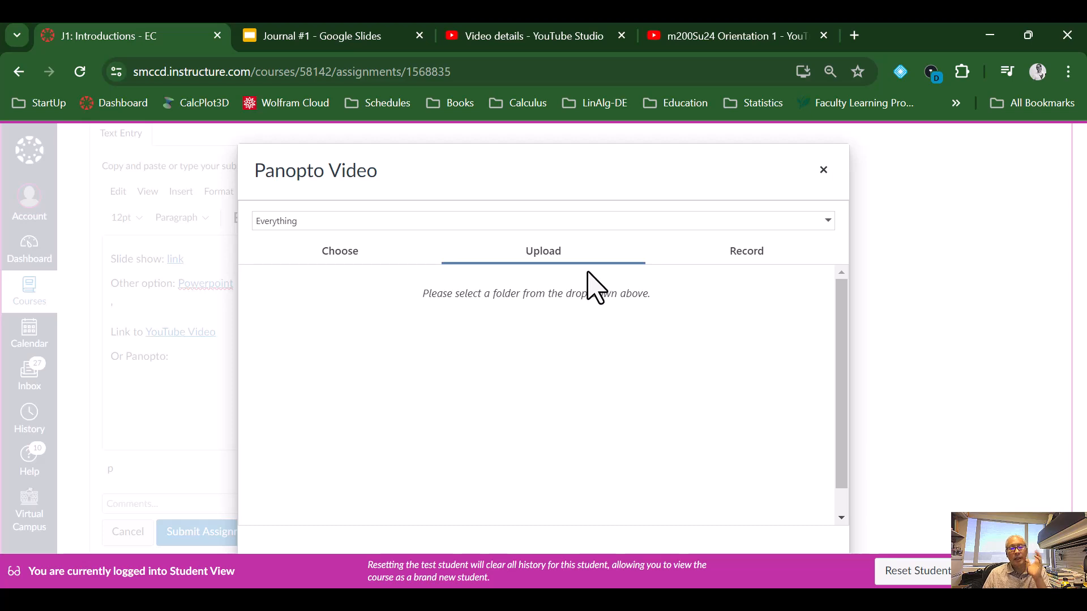
mouse_move(579, 293)
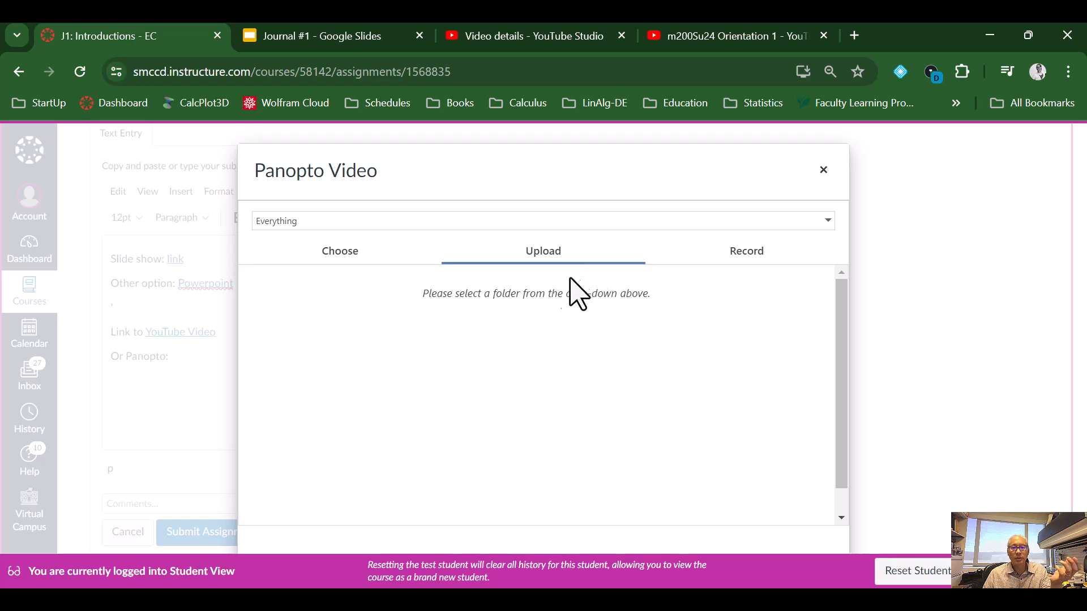
mouse_move(781, 284)
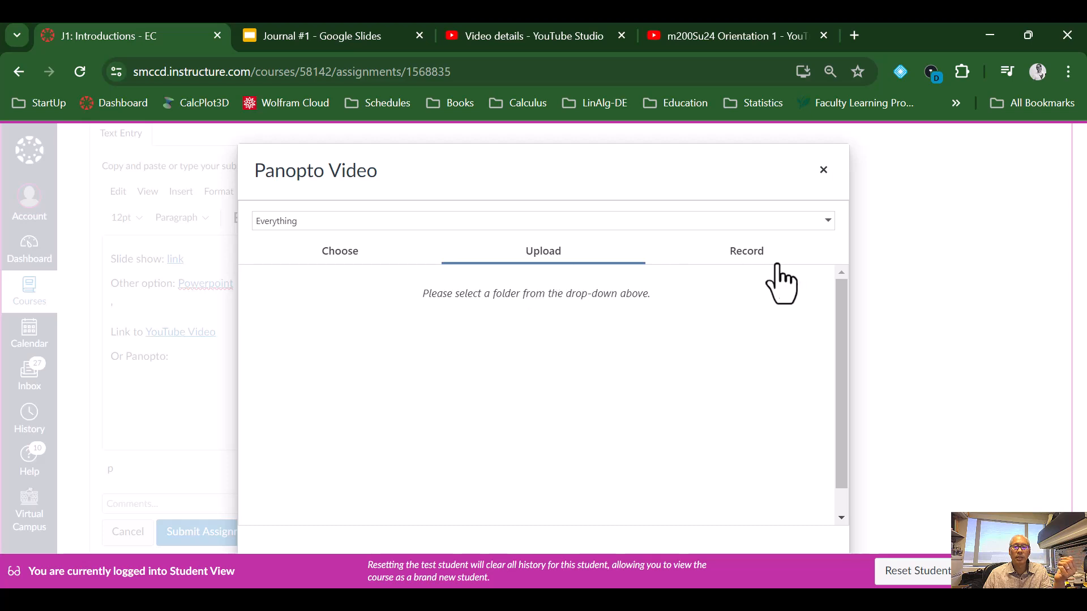
left_click(747, 251)
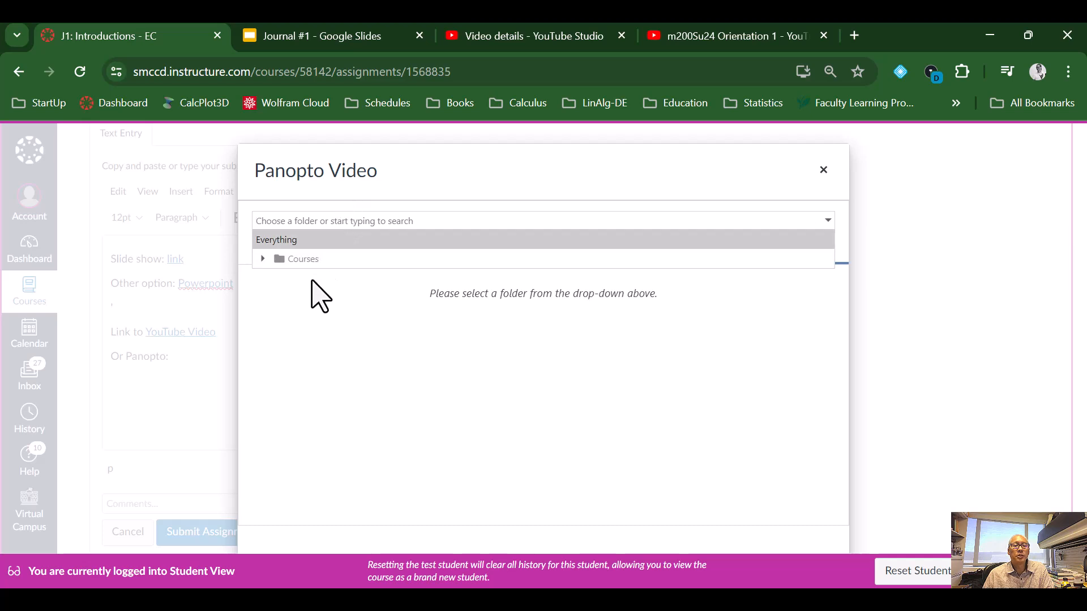
Target the Summer 2024 MATH-200 Statistics [assignments] folder and launch Capture (Browser)
left_click(263, 259)
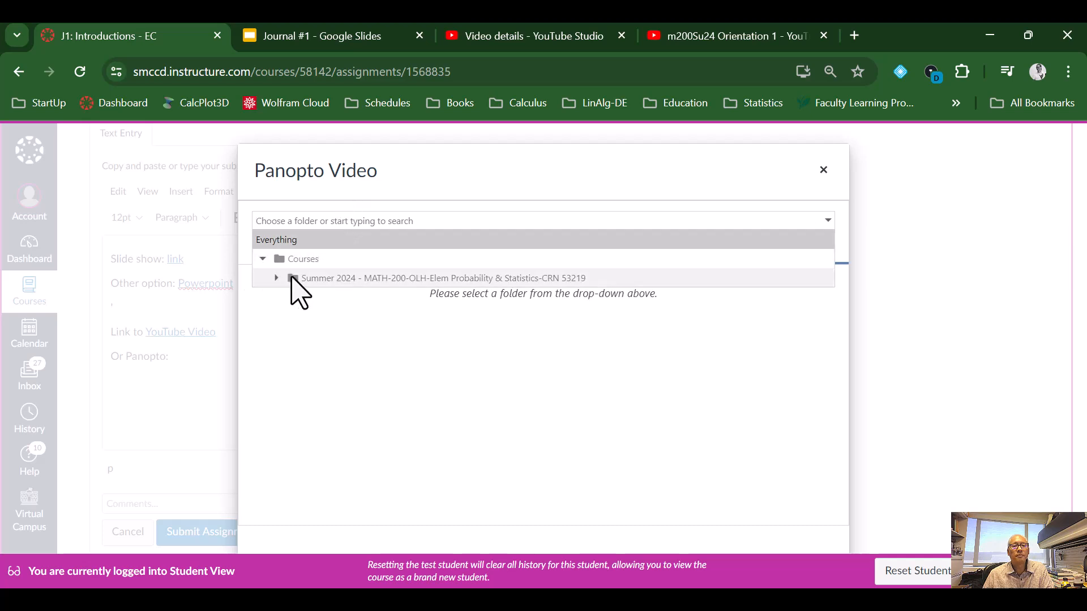
mouse_move(437, 306)
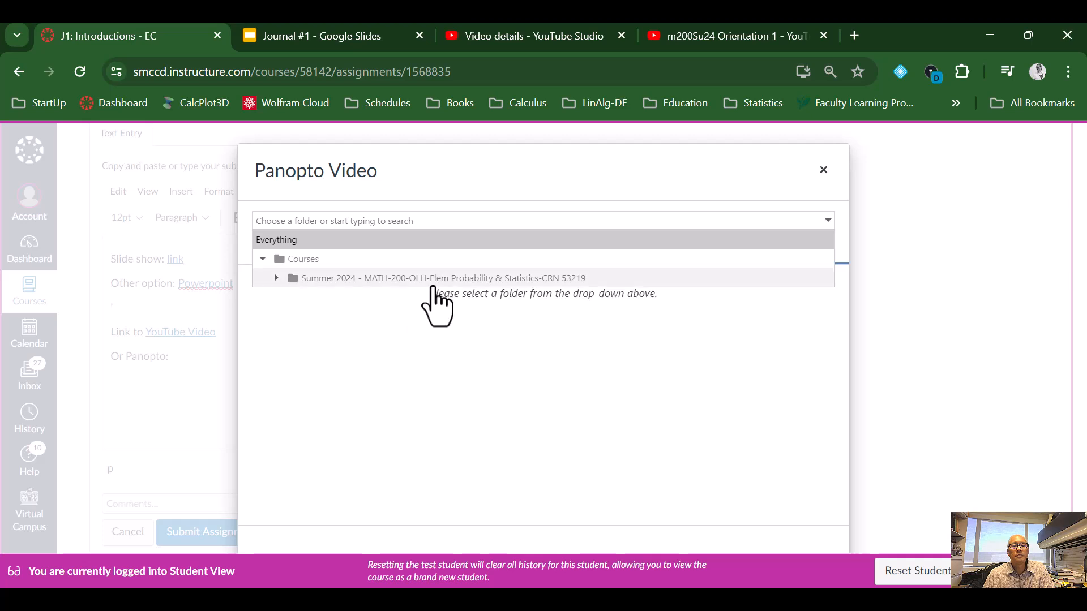
mouse_move(302, 299)
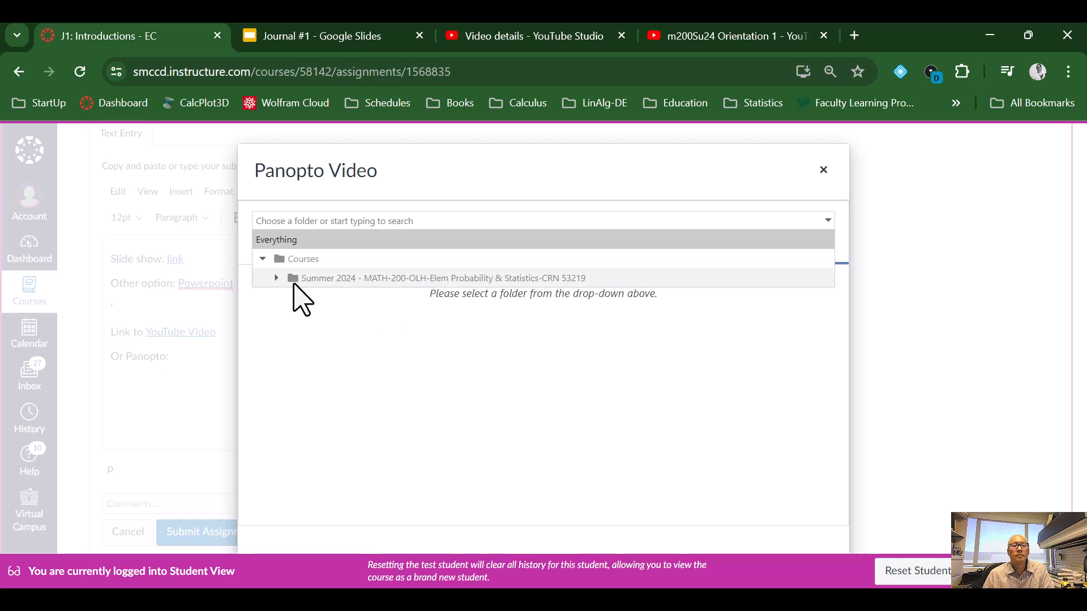
left_click(276, 278)
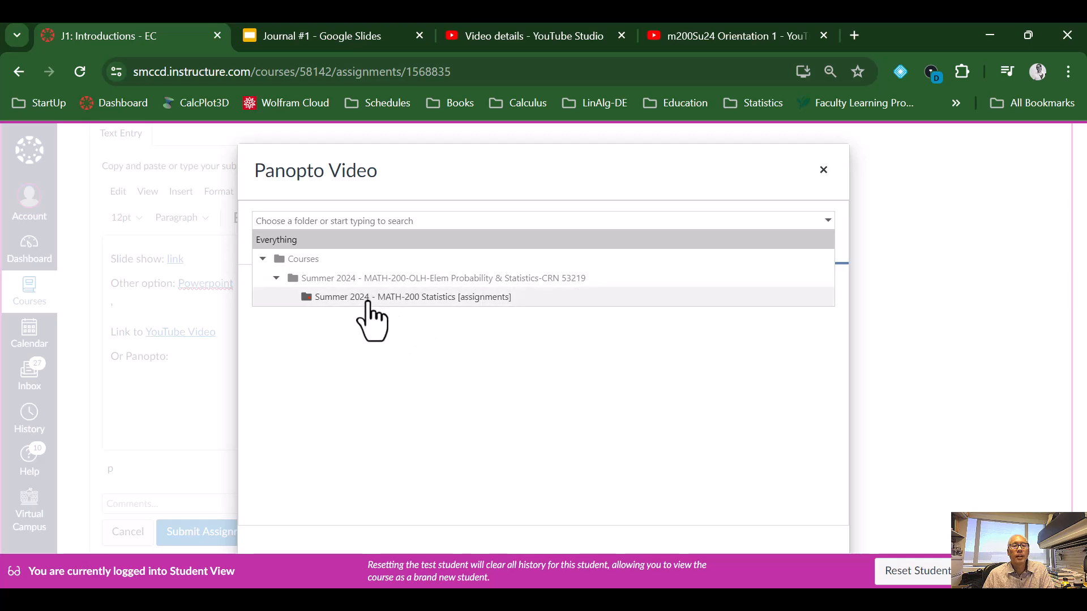
mouse_move(356, 305)
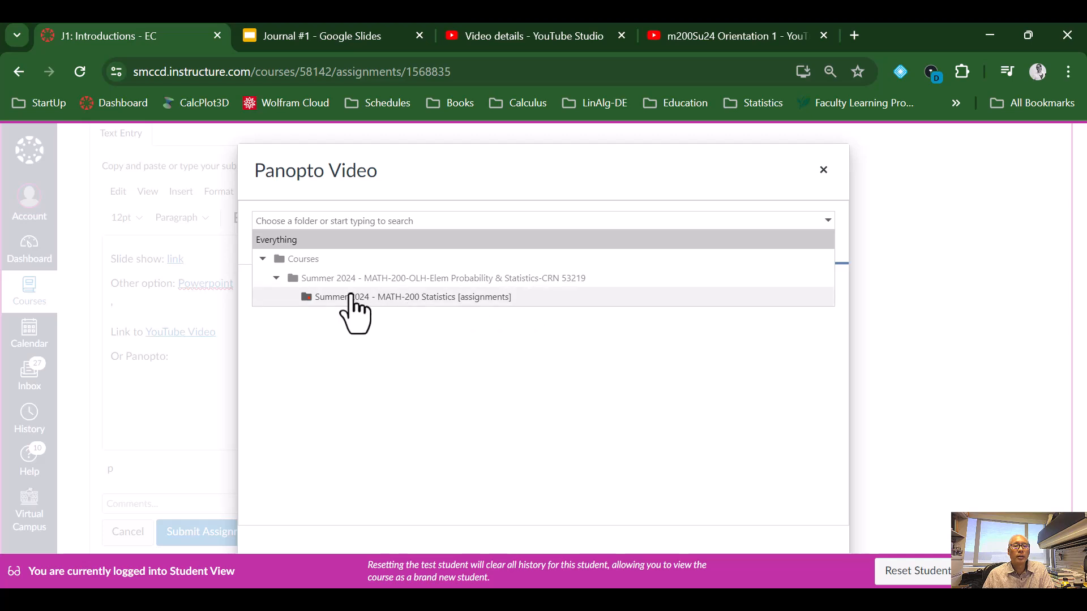
mouse_move(397, 322)
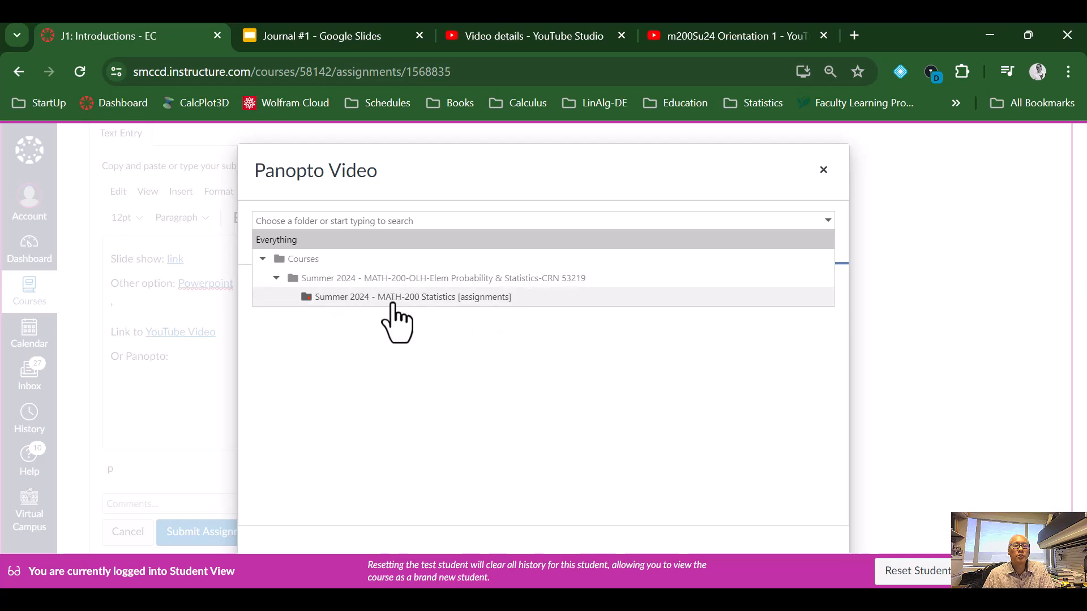
mouse_move(498, 323)
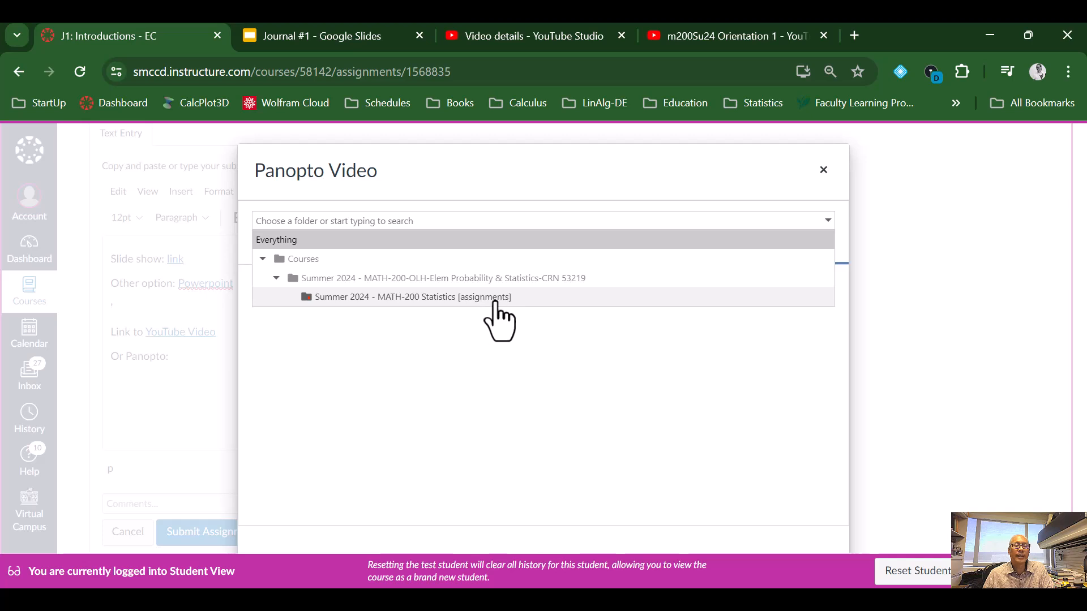
left_click(412, 297)
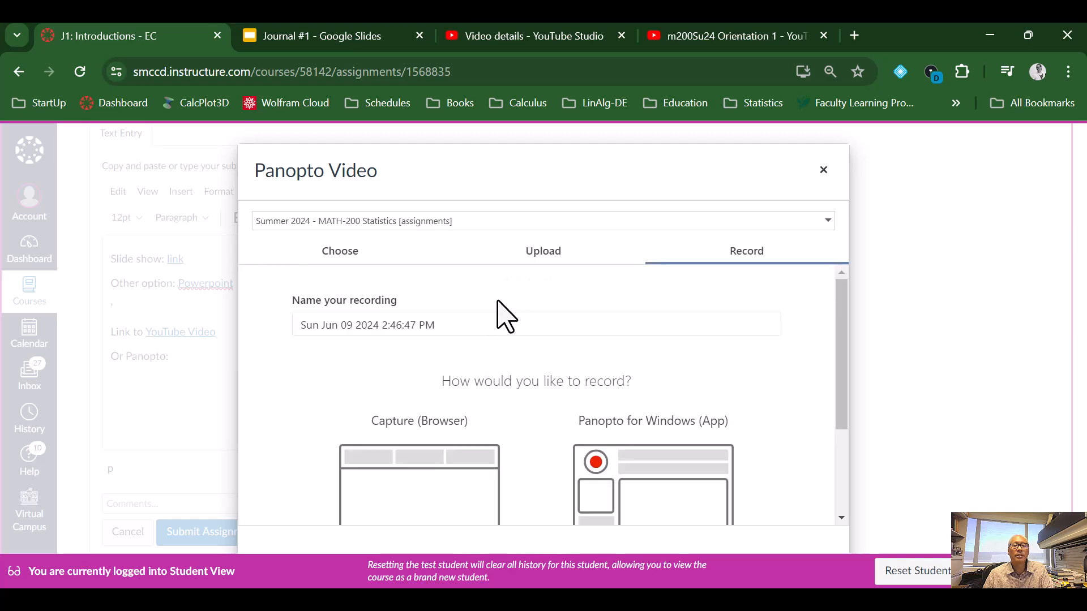
scroll("down", 3)
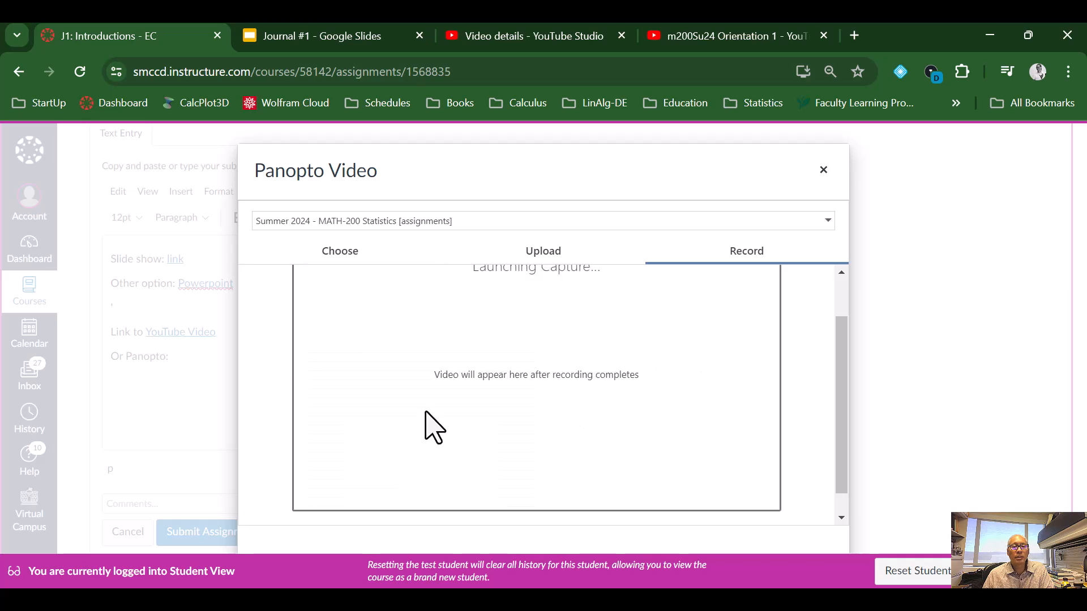
left_click(747, 251)
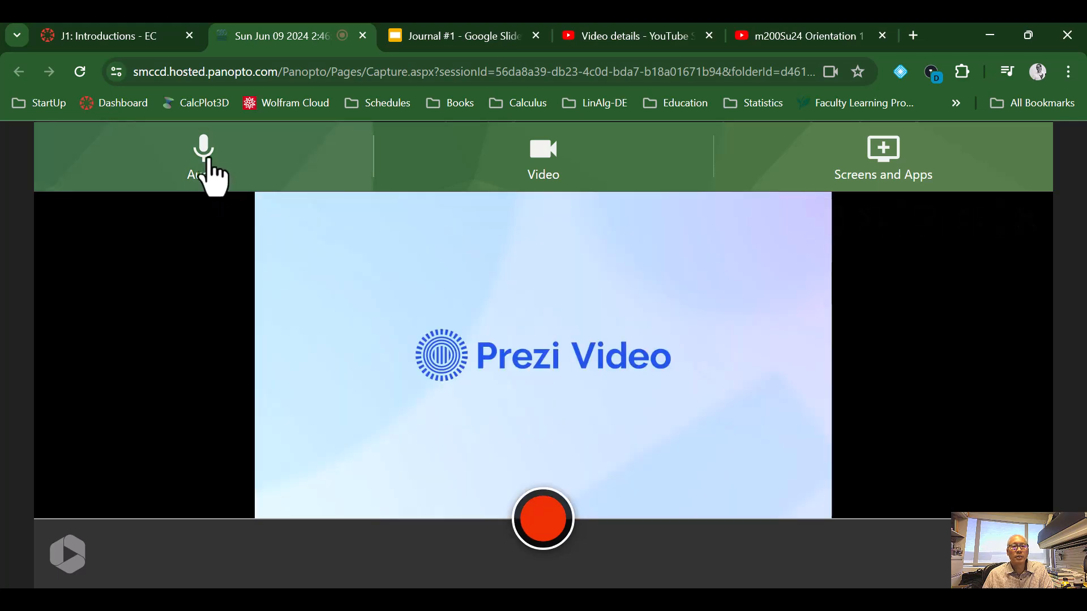
mouse_move(283, 232)
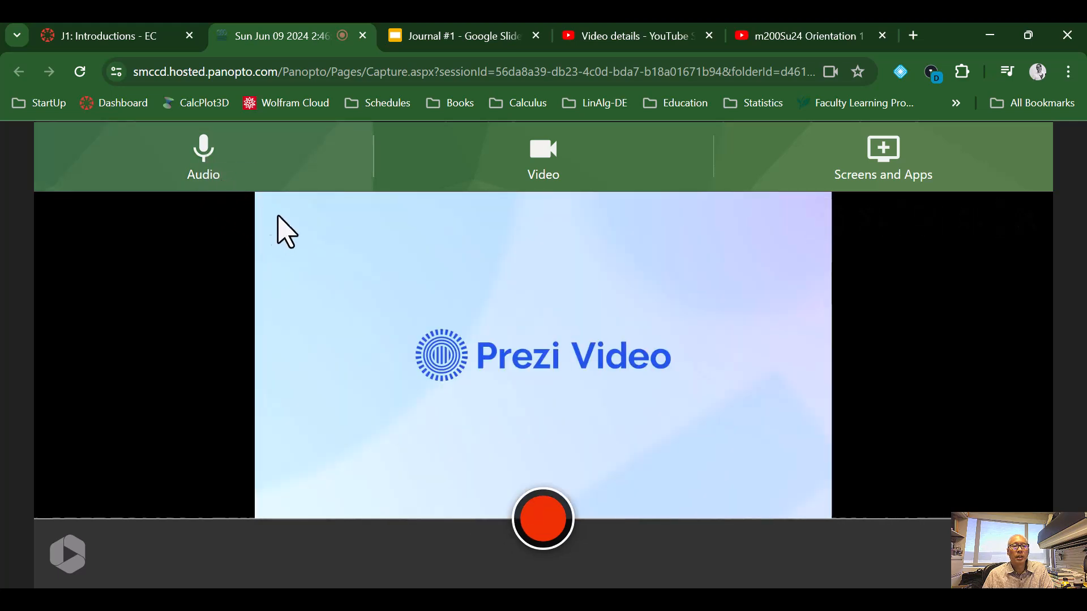
Use the Yeti microphone with no camera, and begin adding a browser-tab screen source
left_click(202, 157)
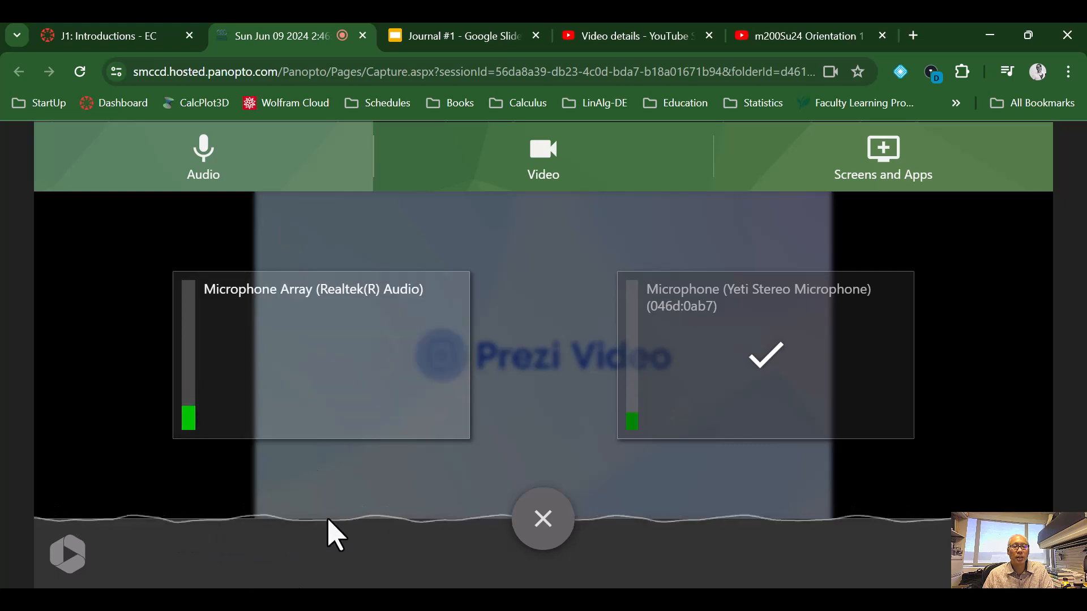
mouse_move(543, 174)
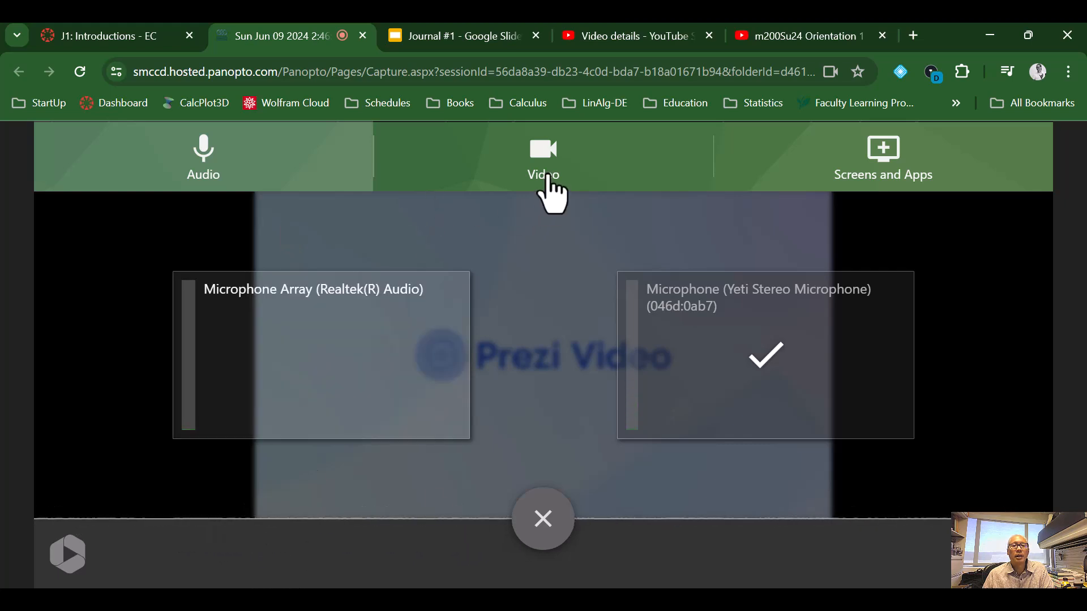
left_click(543, 157)
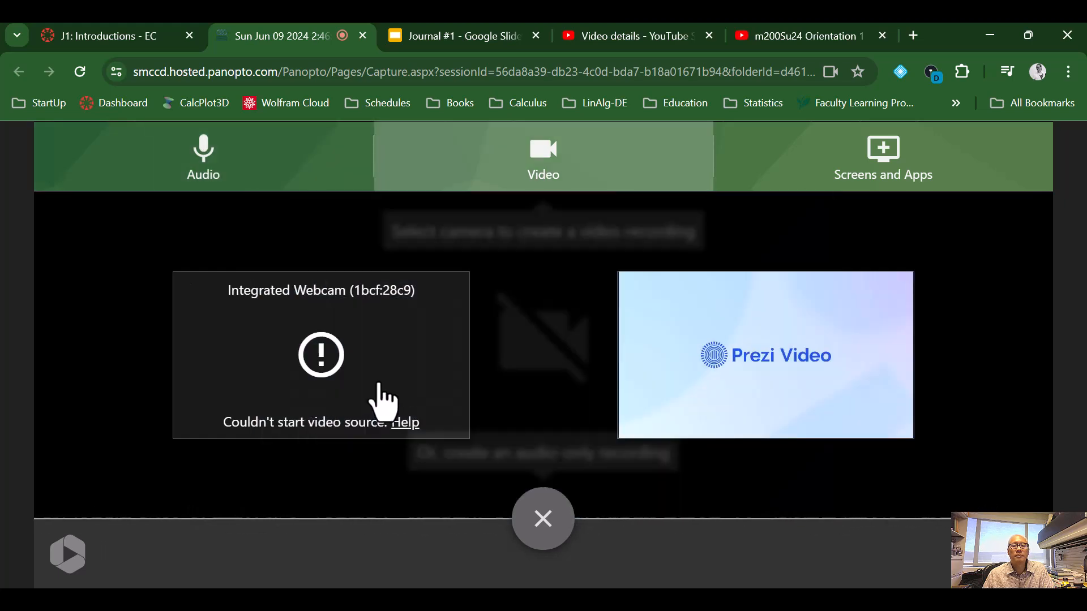
mouse_move(498, 197)
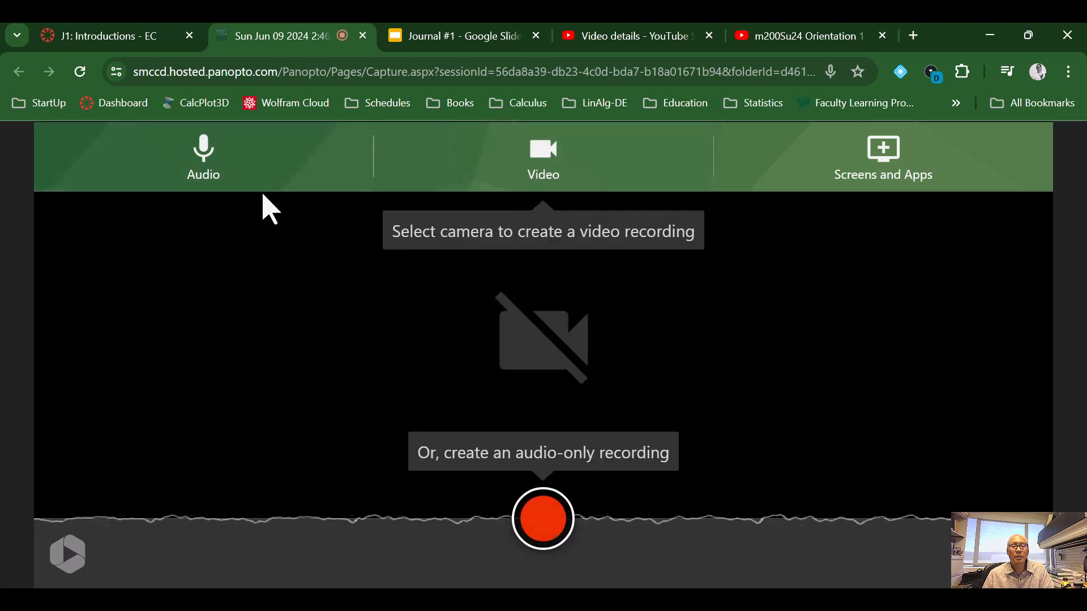
mouse_move(398, 232)
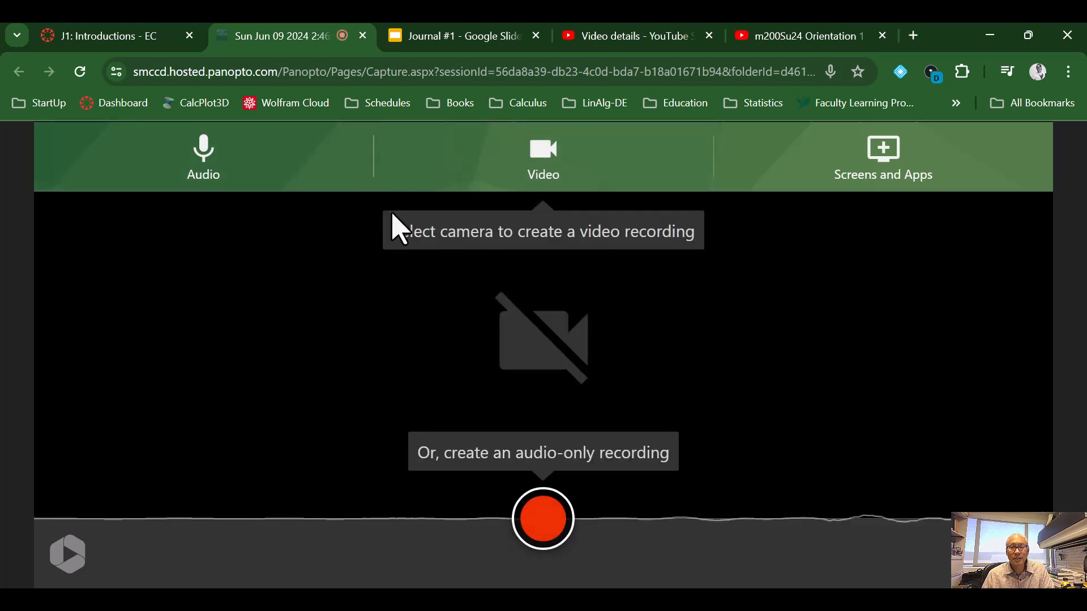
left_click(883, 156)
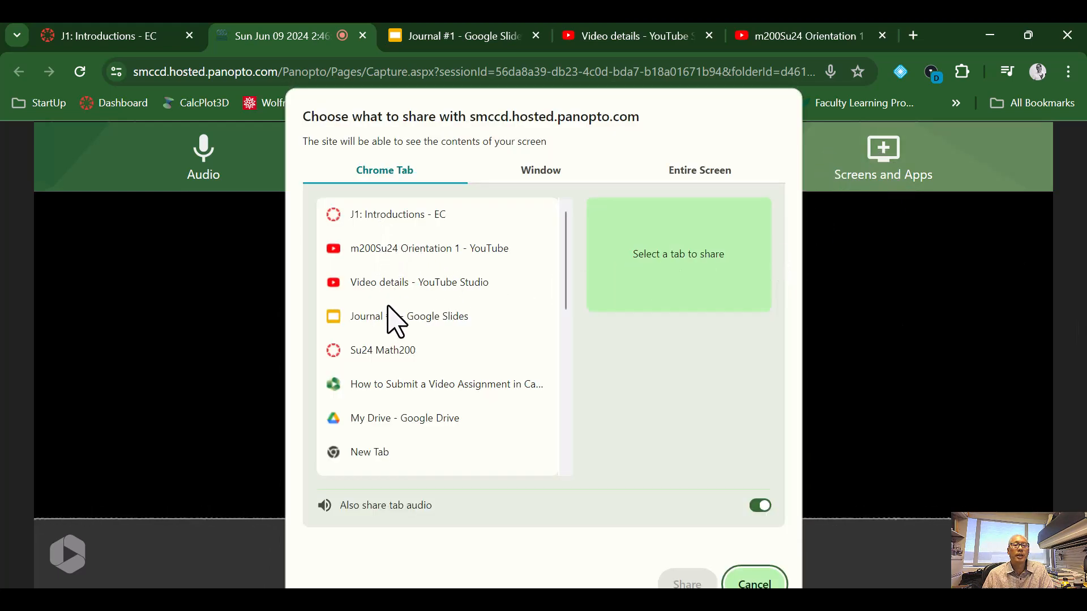
Share the Journal #1 - Google Slides tab as the screen source and return to Panopto
left_click(409, 316)
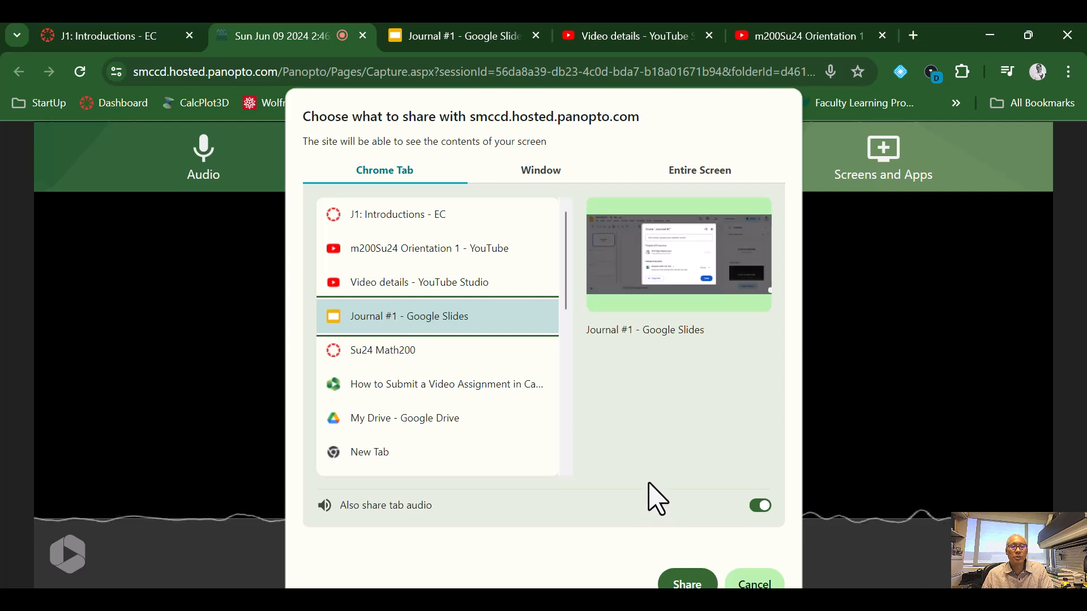
mouse_move(635, 478)
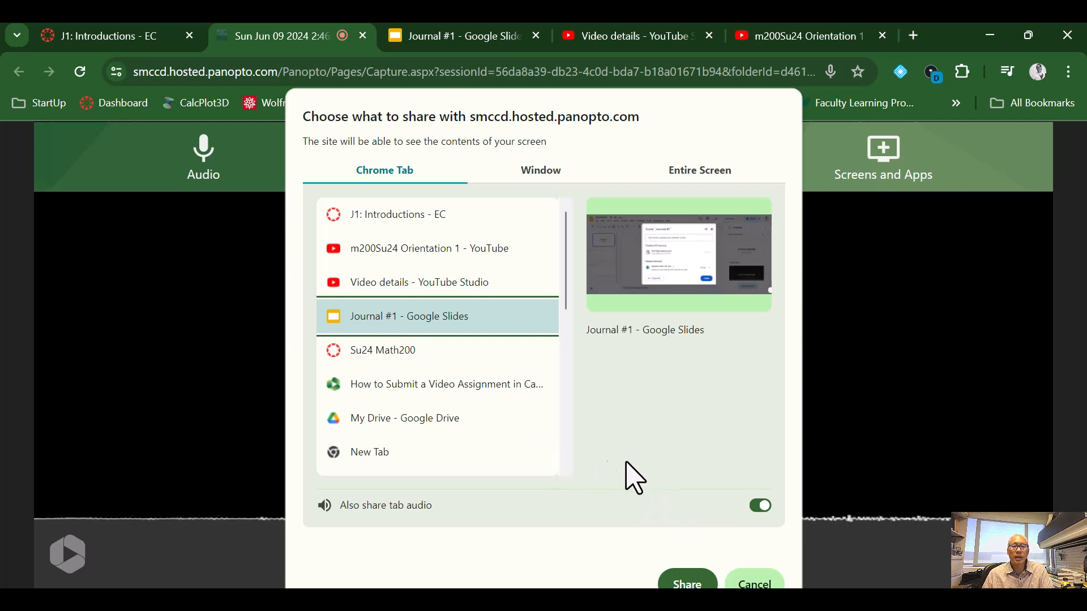
left_click(687, 584)
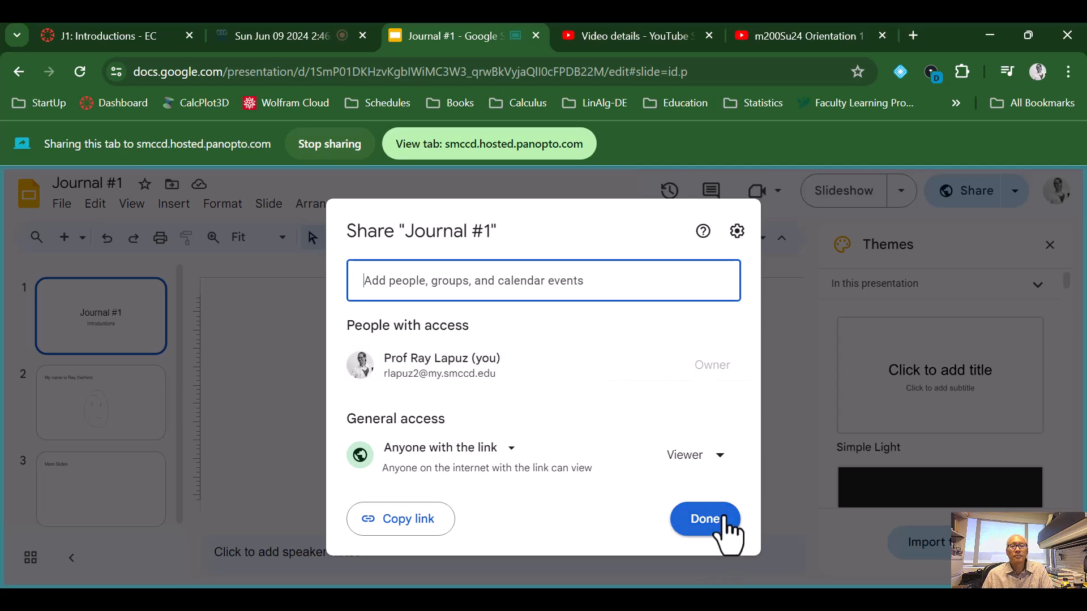
left_click(705, 519)
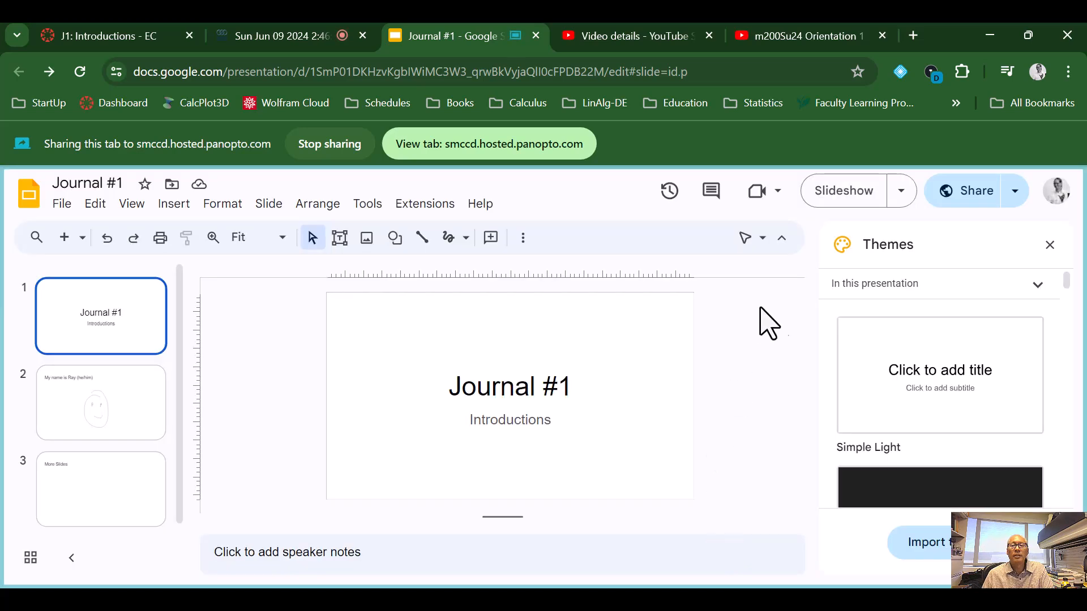
mouse_move(973, 190)
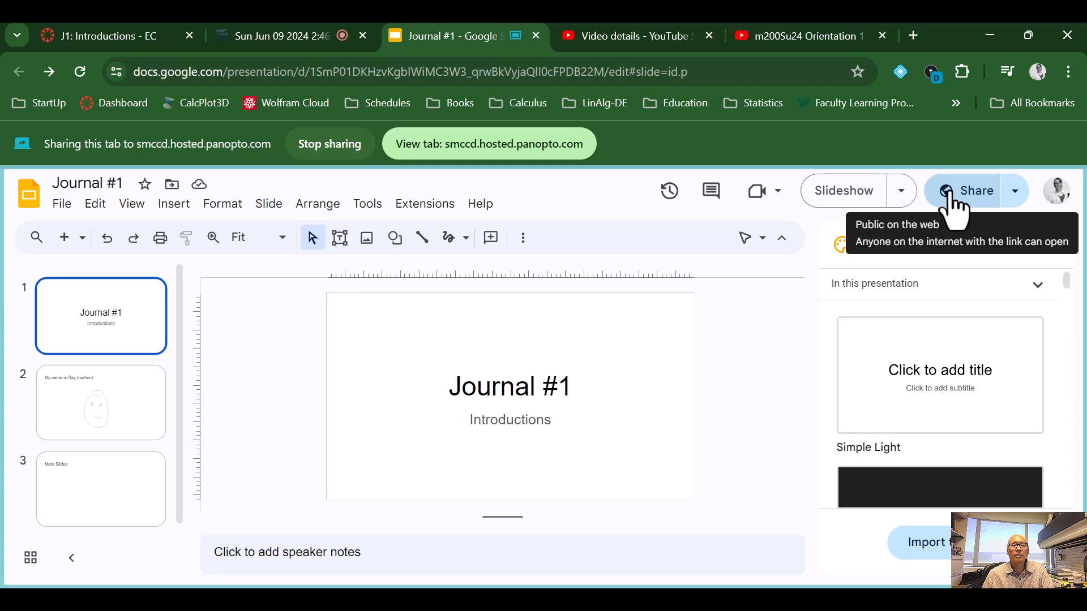
mouse_move(929, 201)
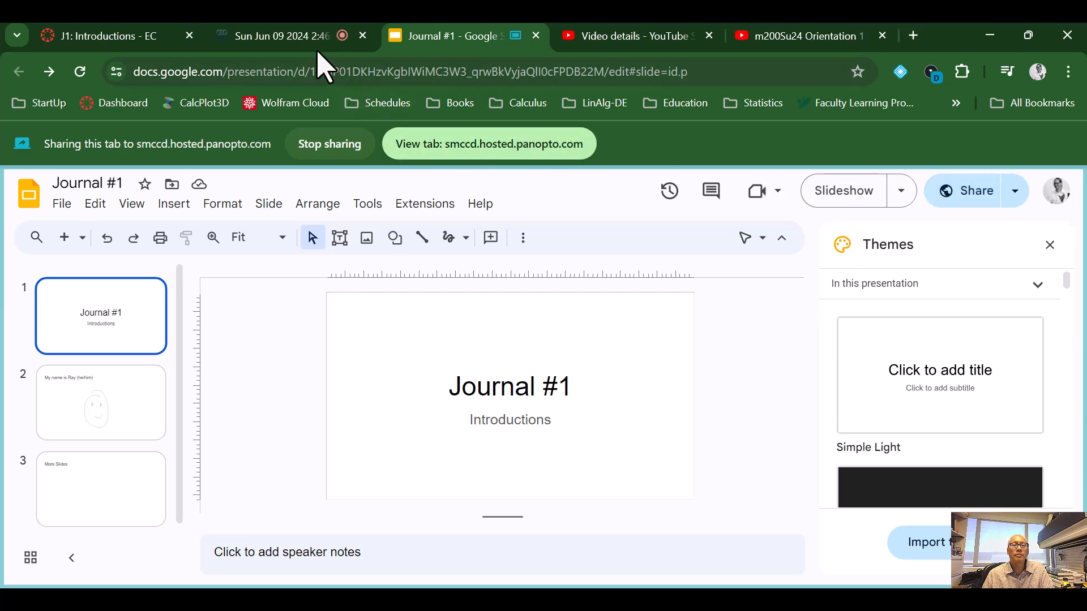
left_click(281, 35)
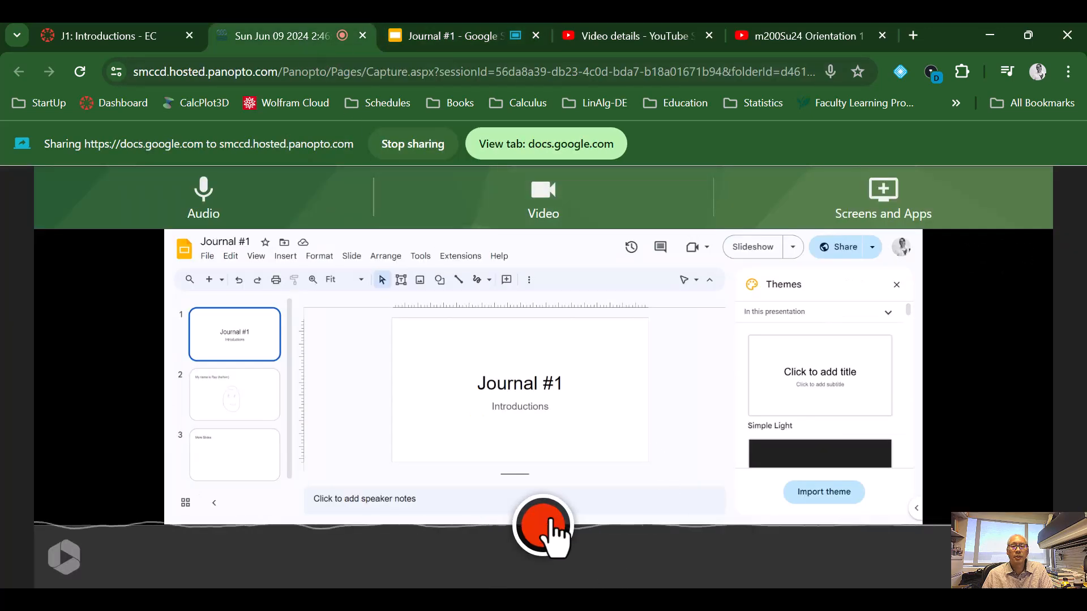
Record the Journal #1 slideshow from the title to the second slide, then stop
left_click(543, 527)
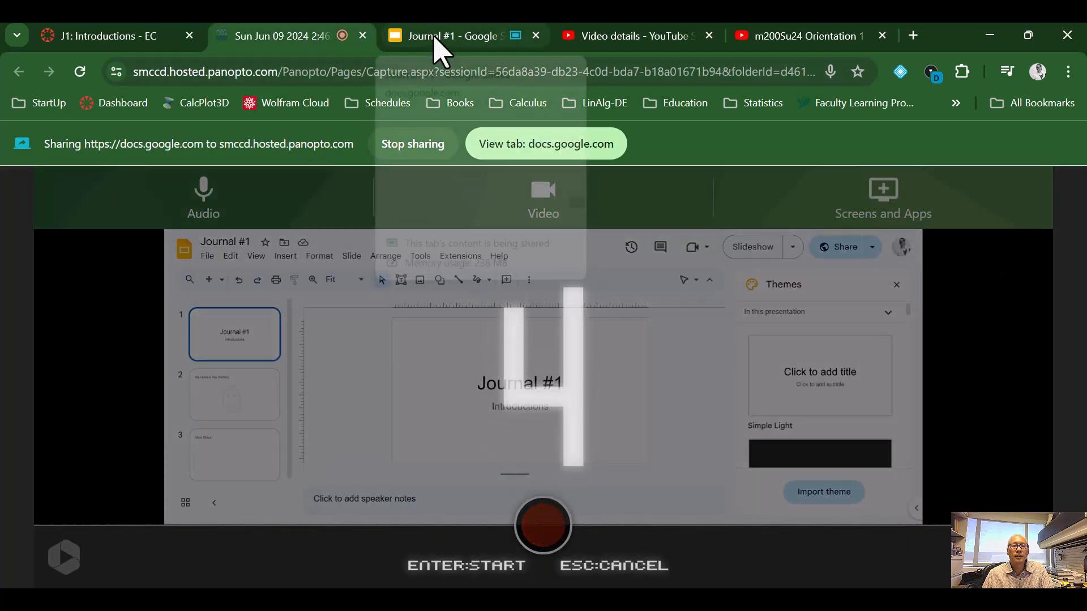
left_click(455, 36)
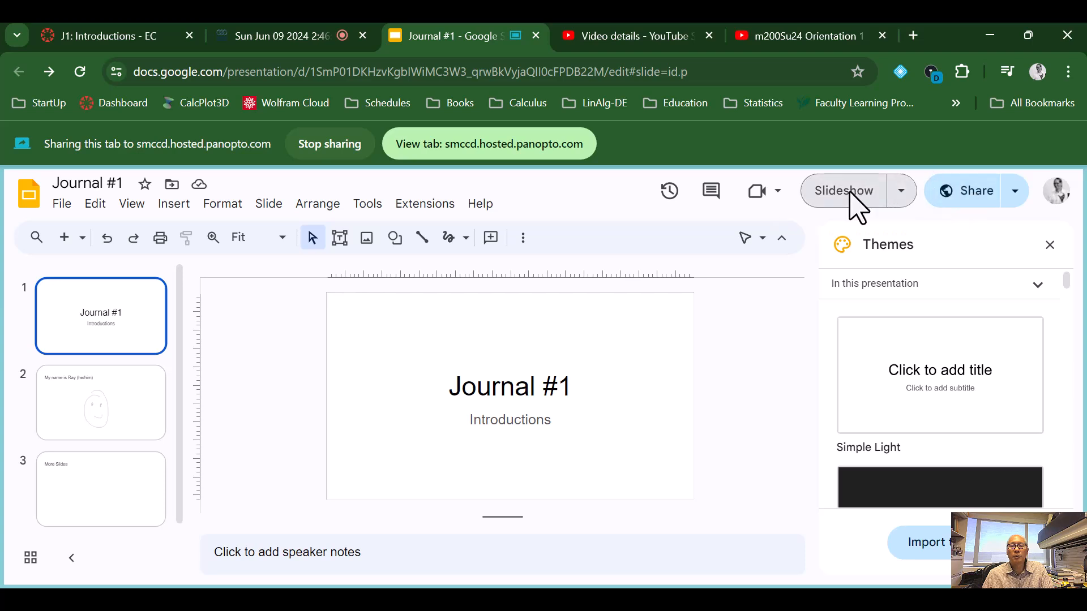
left_click(843, 191)
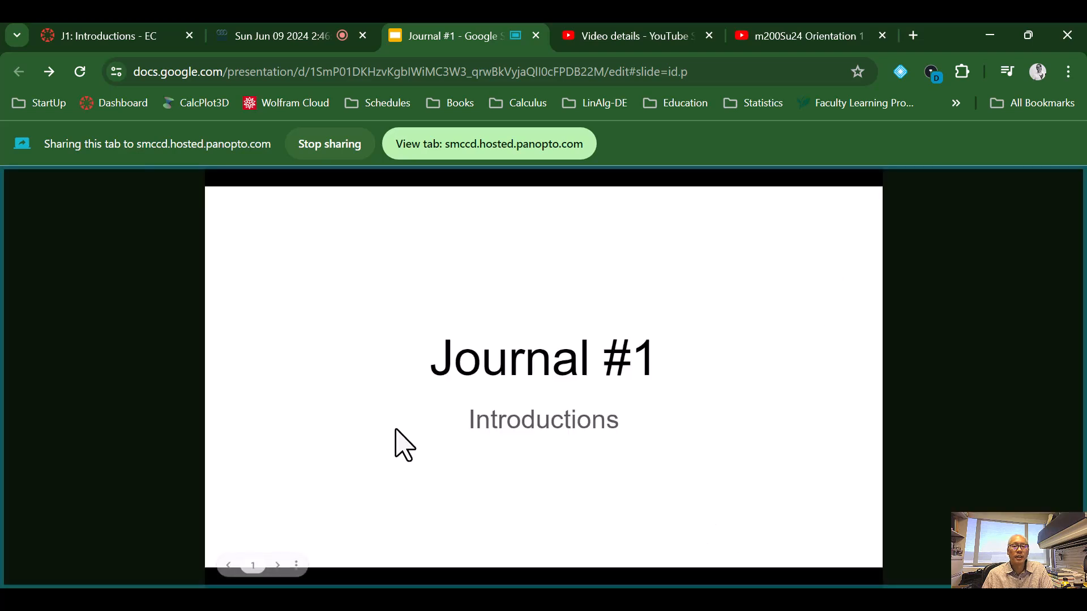
left_click(277, 565)
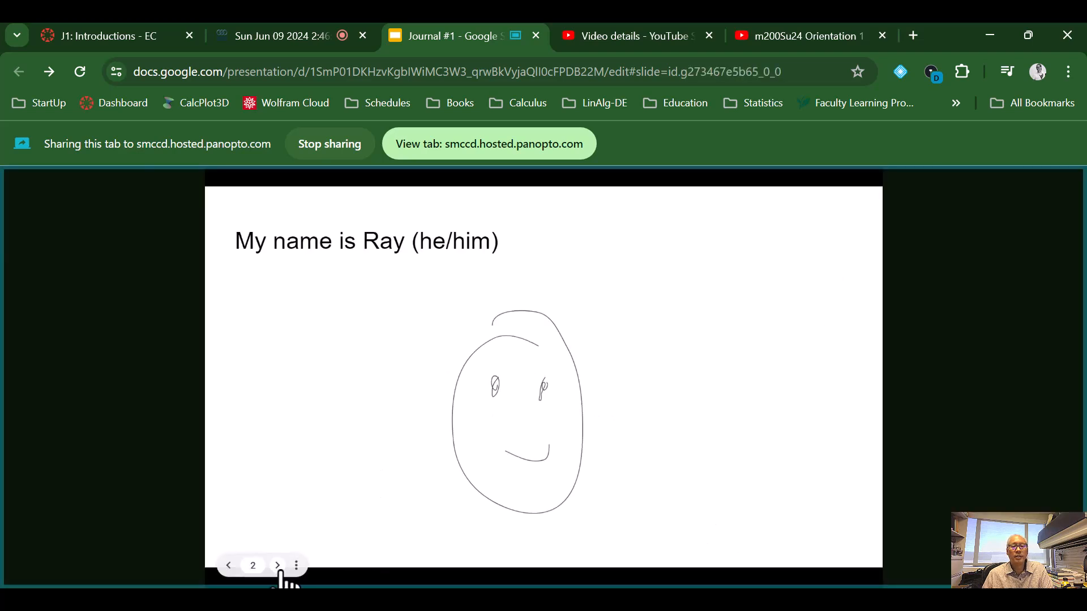
mouse_move(603, 154)
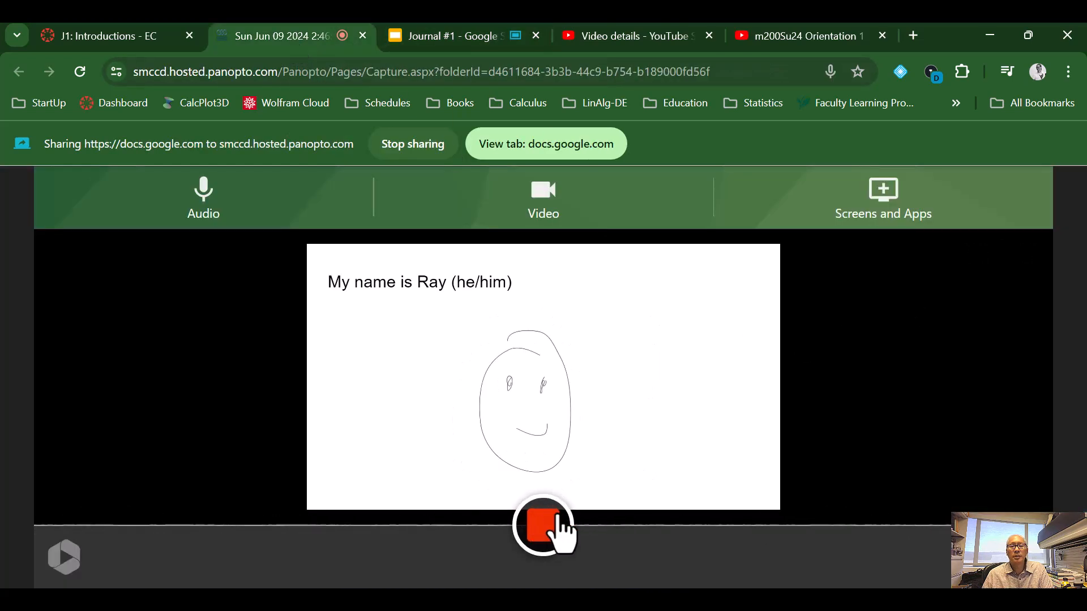
left_click(543, 525)
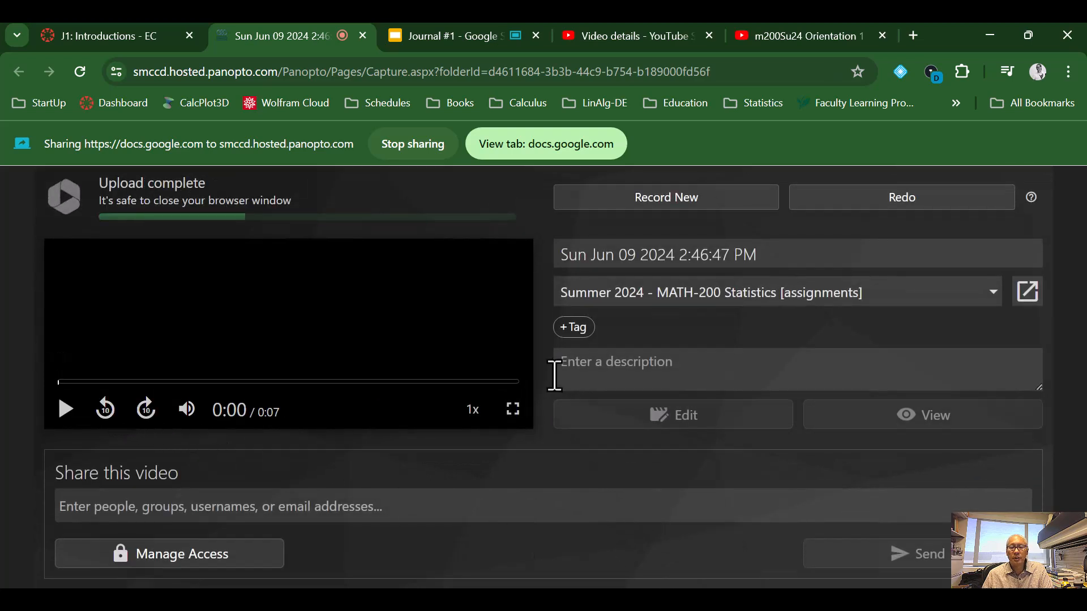
mouse_move(696, 501)
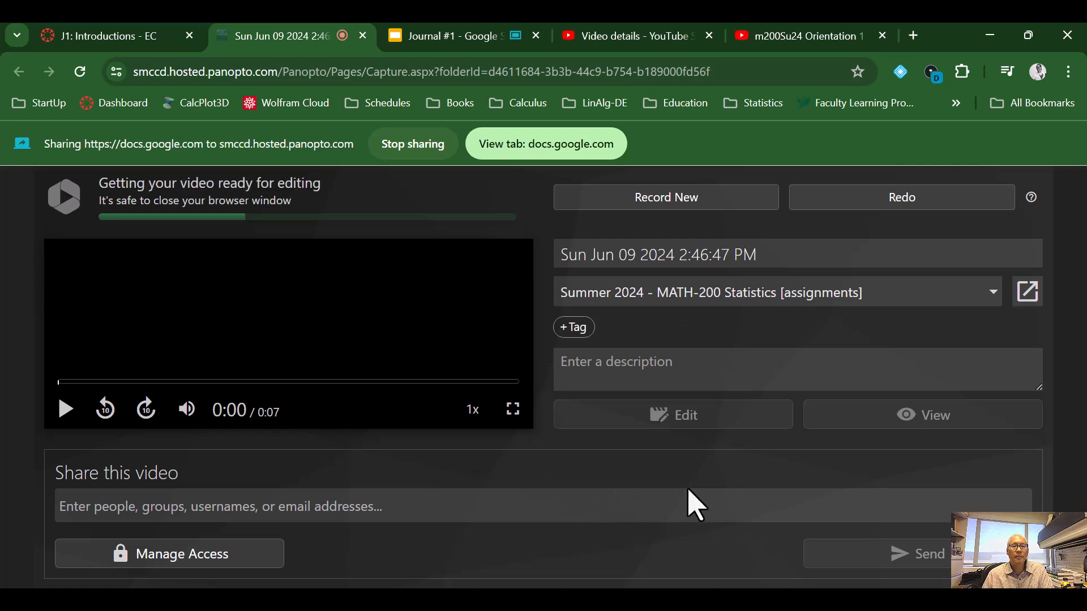
mouse_move(260, 191)
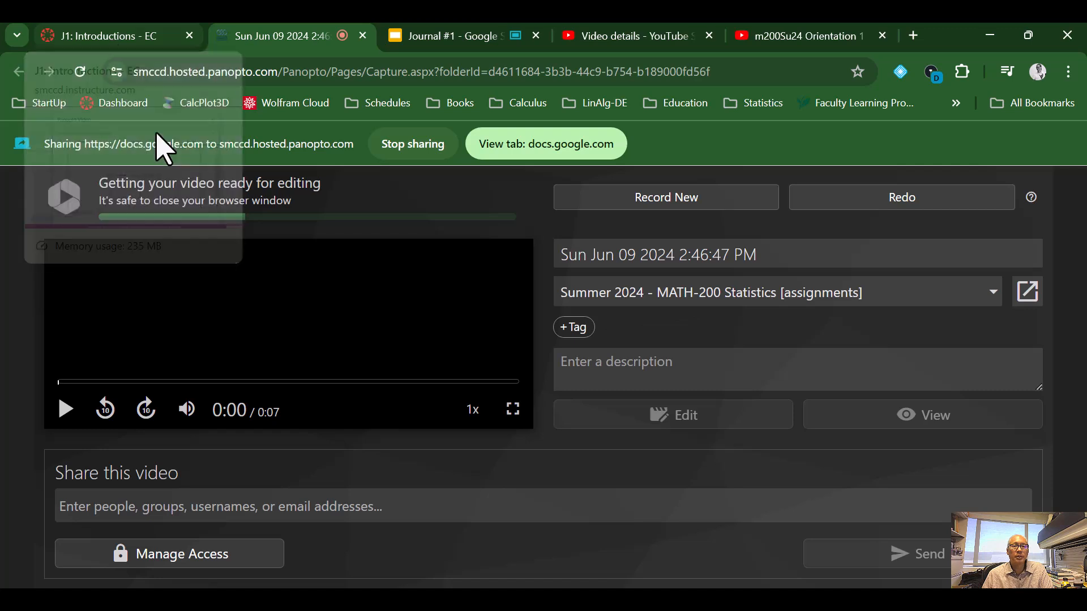
mouse_move(107, 35)
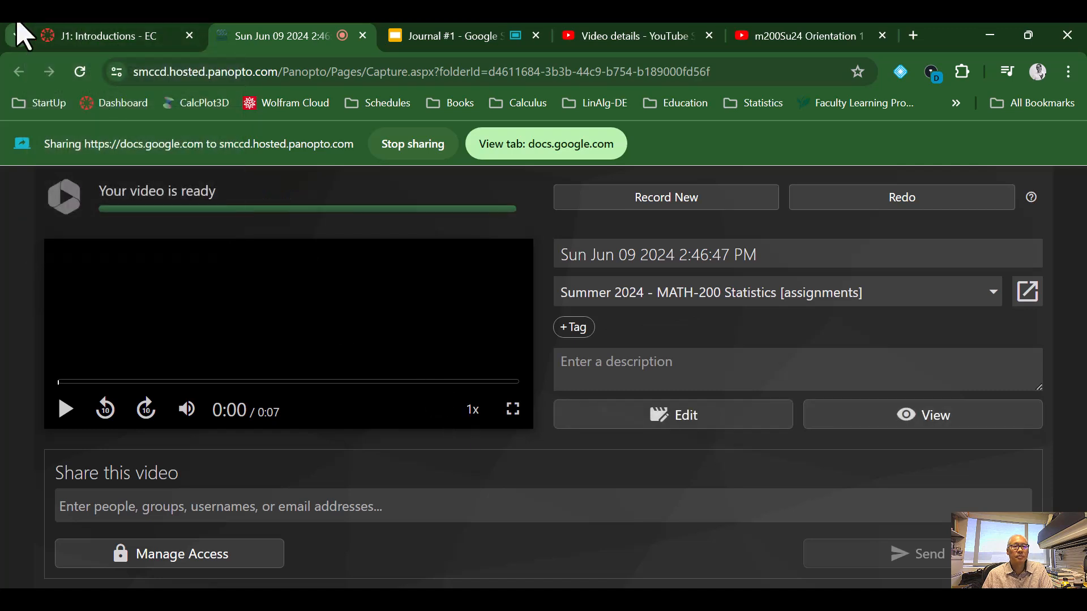
mouse_move(128, 461)
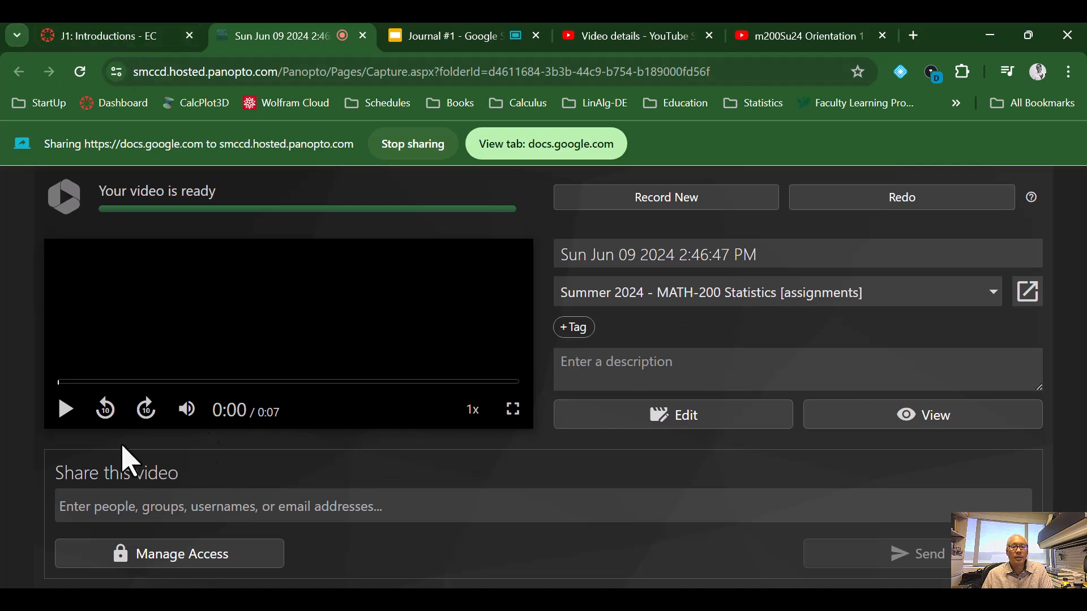
Once the recording is ready, go back to the J1: Introductions - EC Canvas tab
left_click(65, 409)
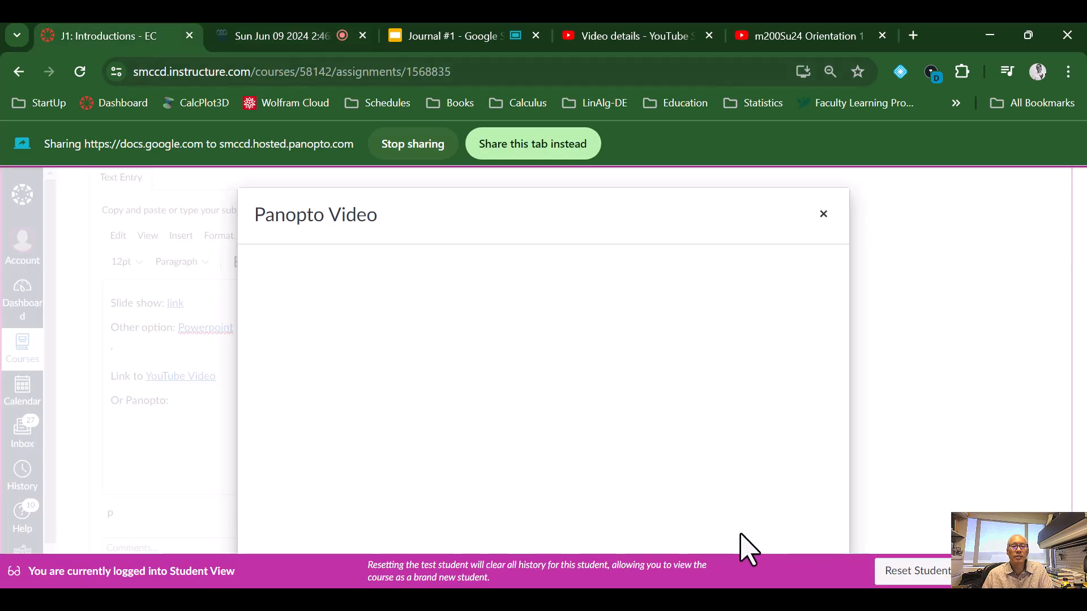
Embed the new Panopto recording in the entry and submit the assignment
left_click(823, 214)
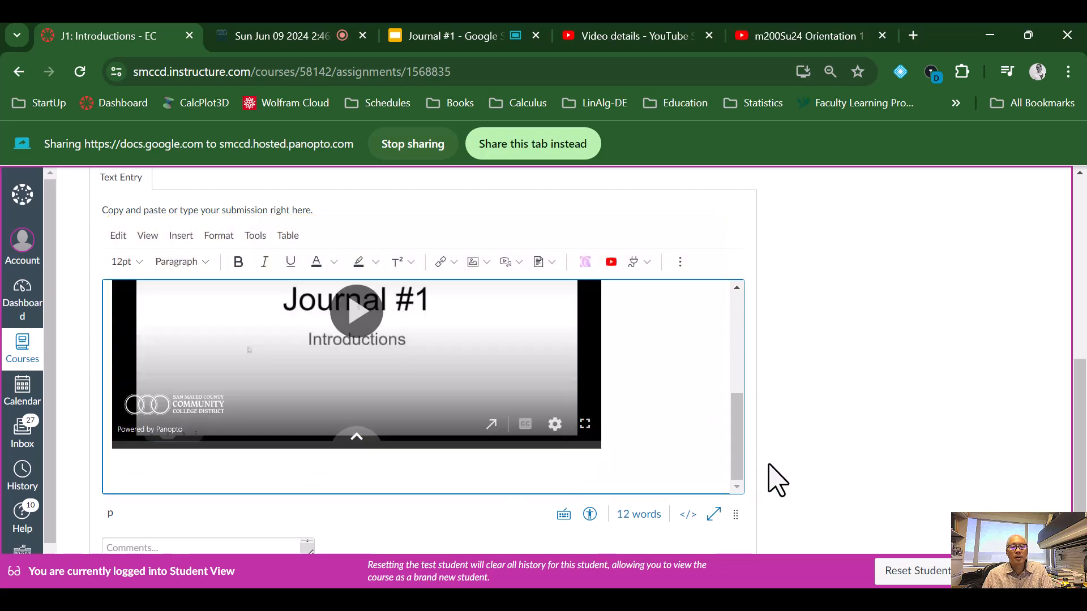
scroll("down", 3)
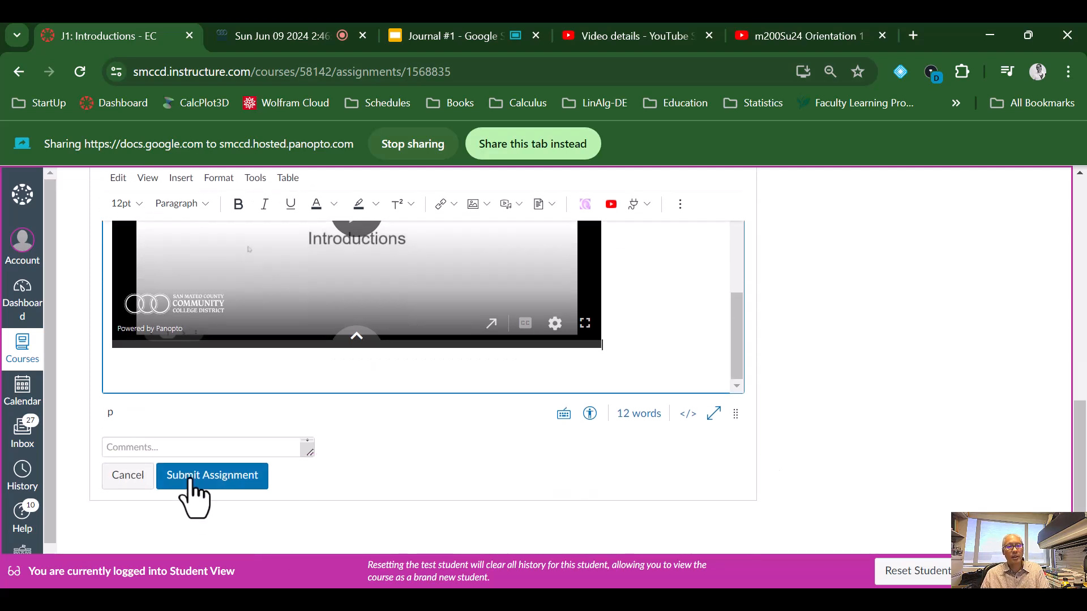
left_click(212, 475)
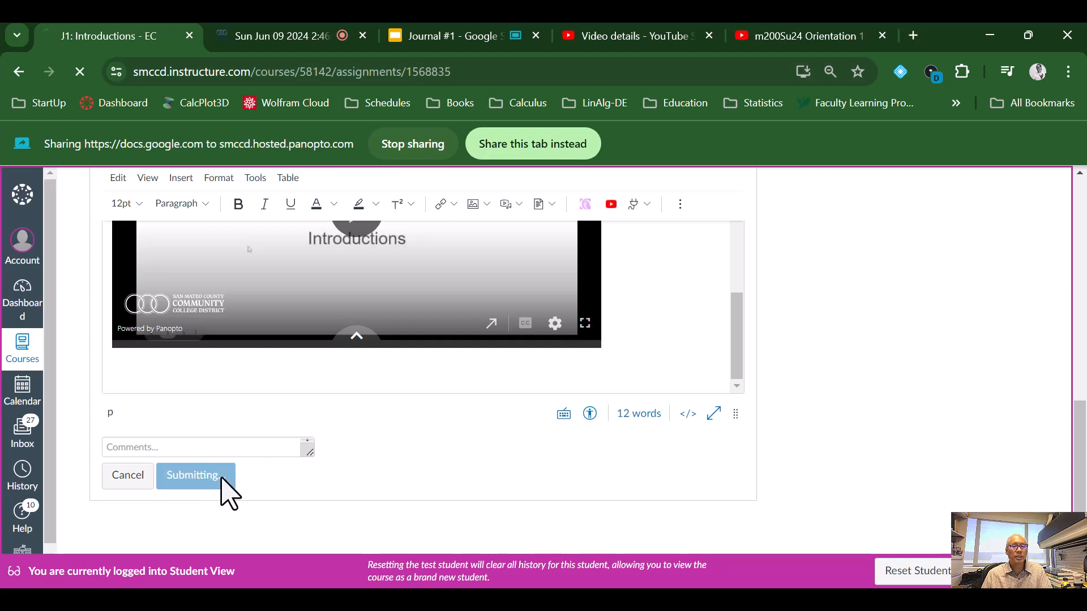
left_click(195, 475)
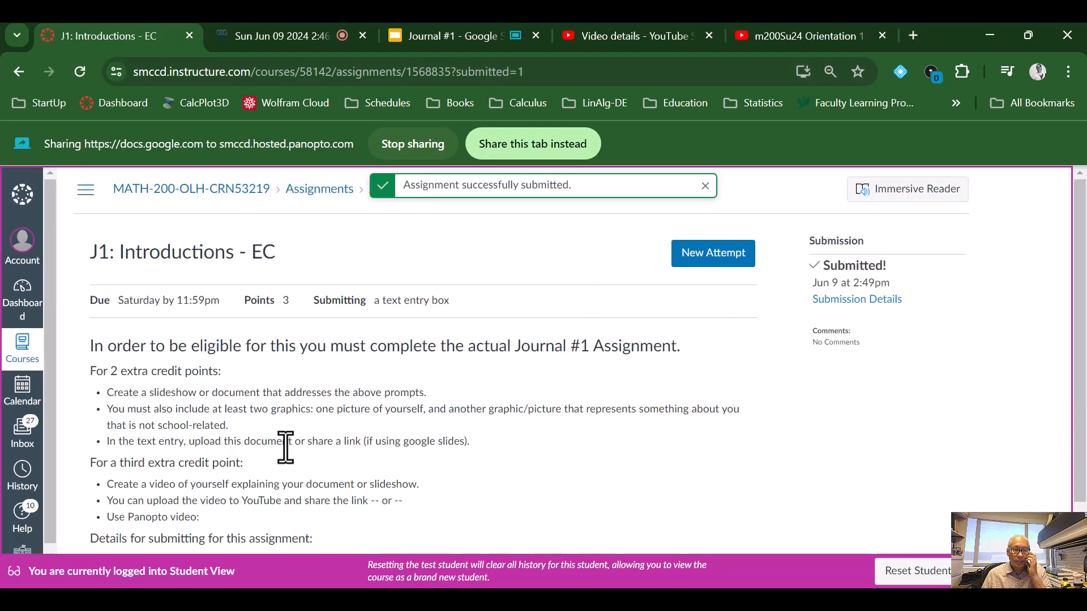
Highlight the 'For 2 extra credit points:' heading and scroll through the submitted assignment's instructions
double_click(138, 372)
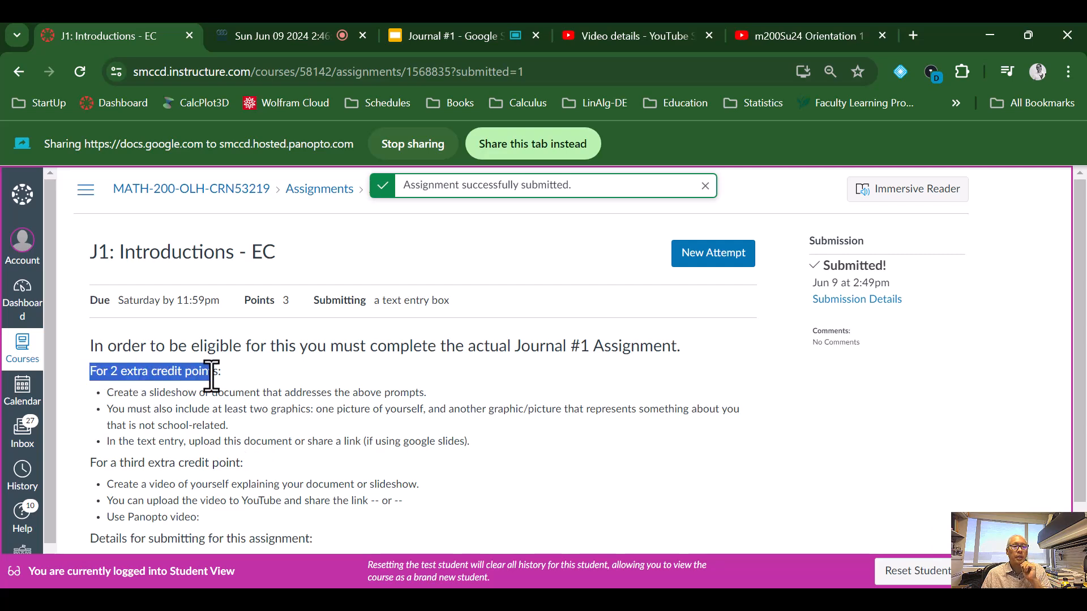
mouse_move(742, 440)
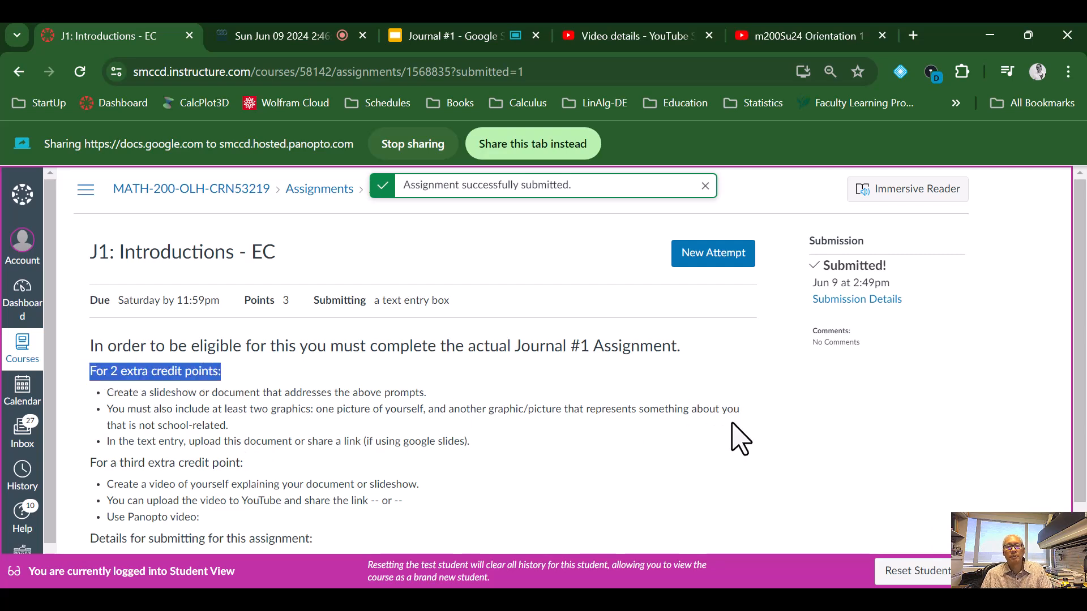
scroll("down", 3)
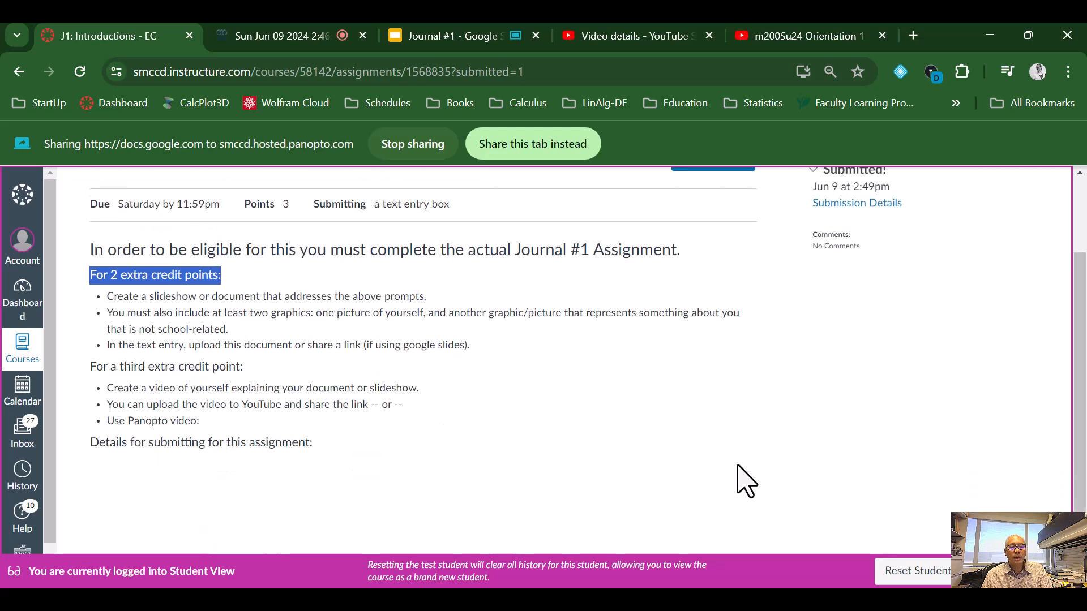
scroll("up", 3)
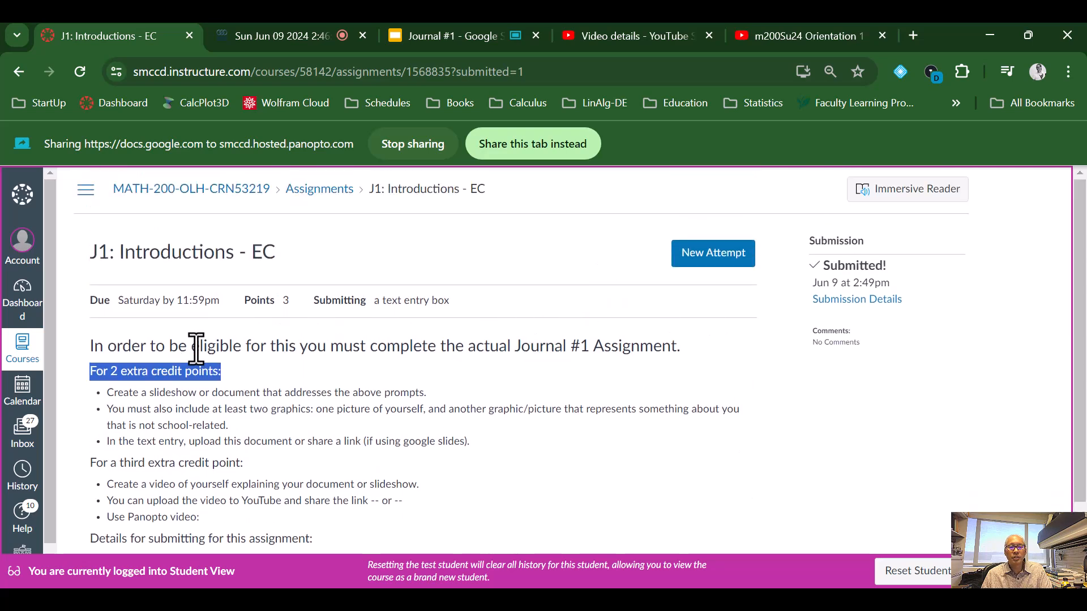
mouse_move(307, 197)
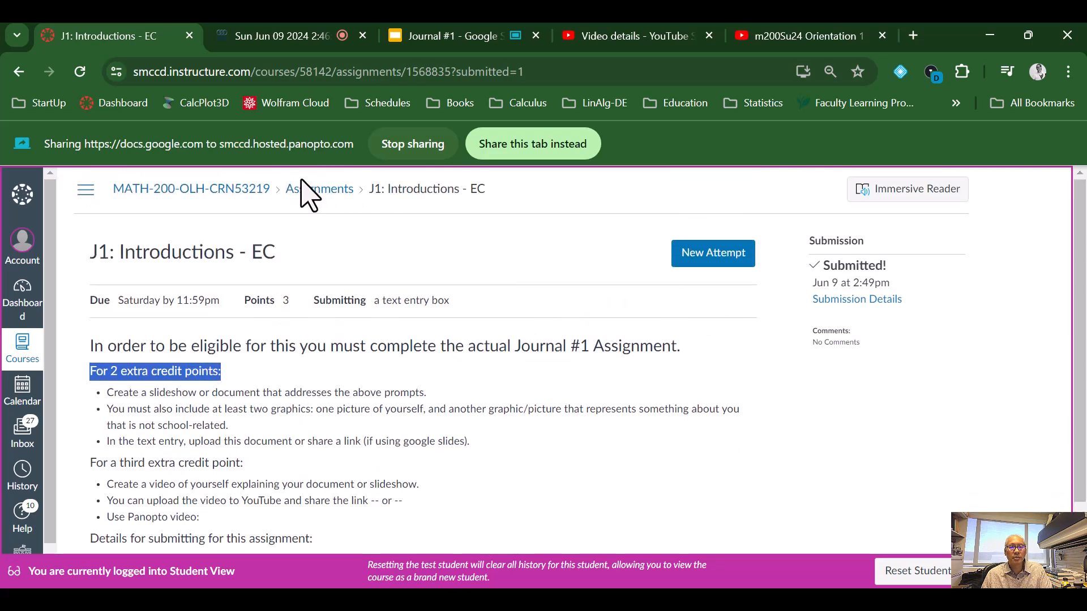